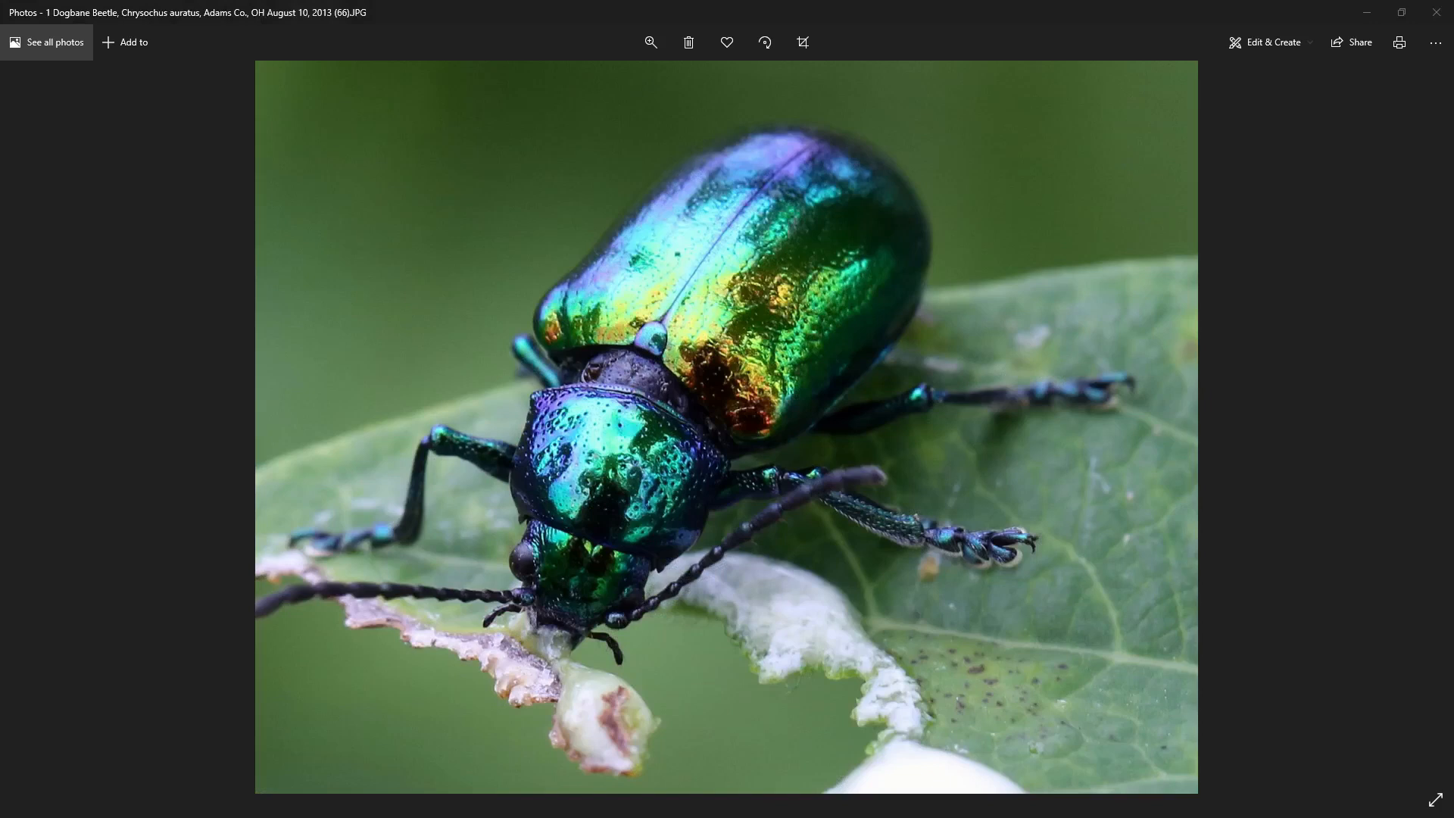
{"action": "mouse_move", "coordinate": [489, 477]}
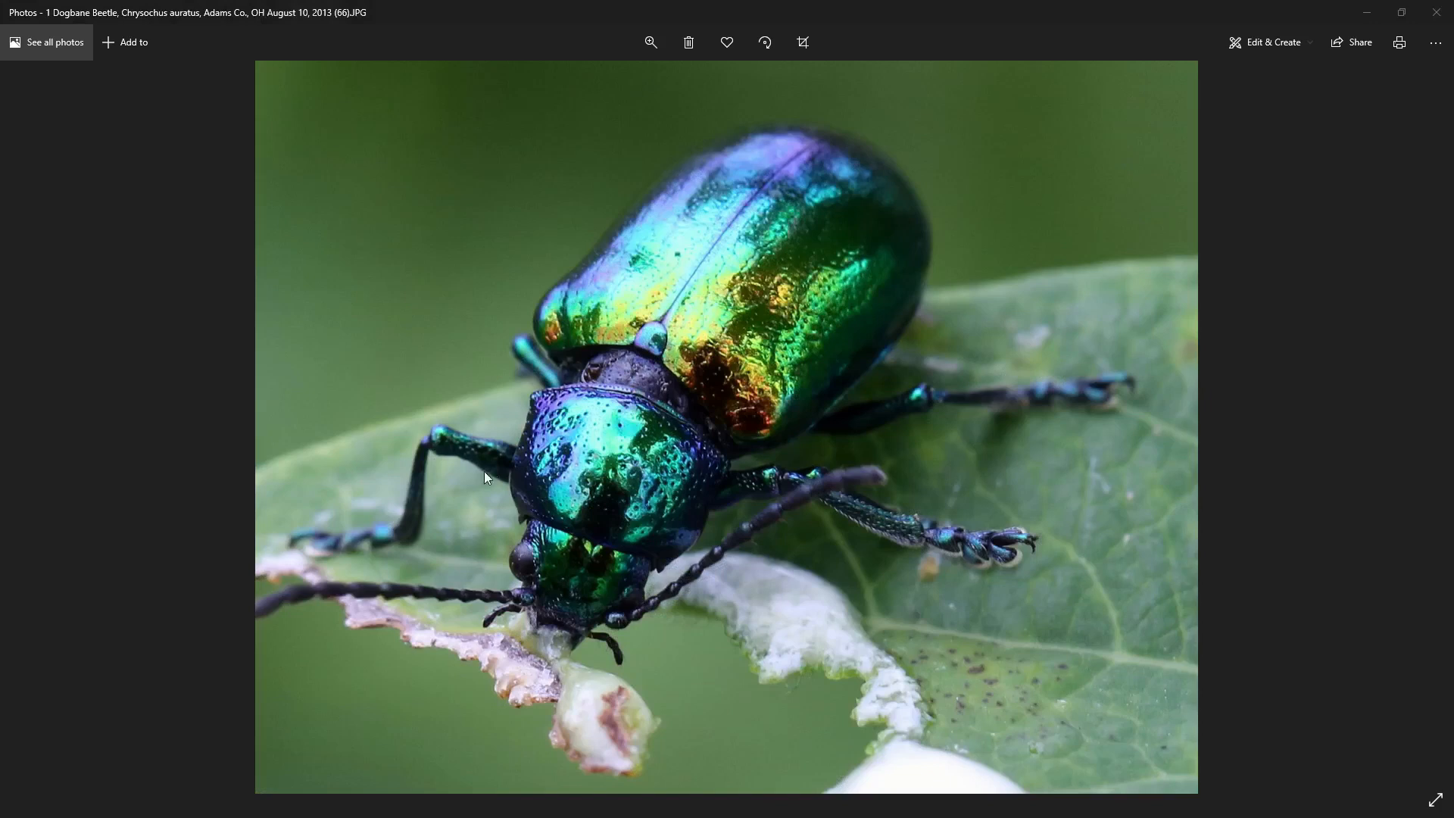
{"action": "mouse_move", "coordinate": [751, 406]}
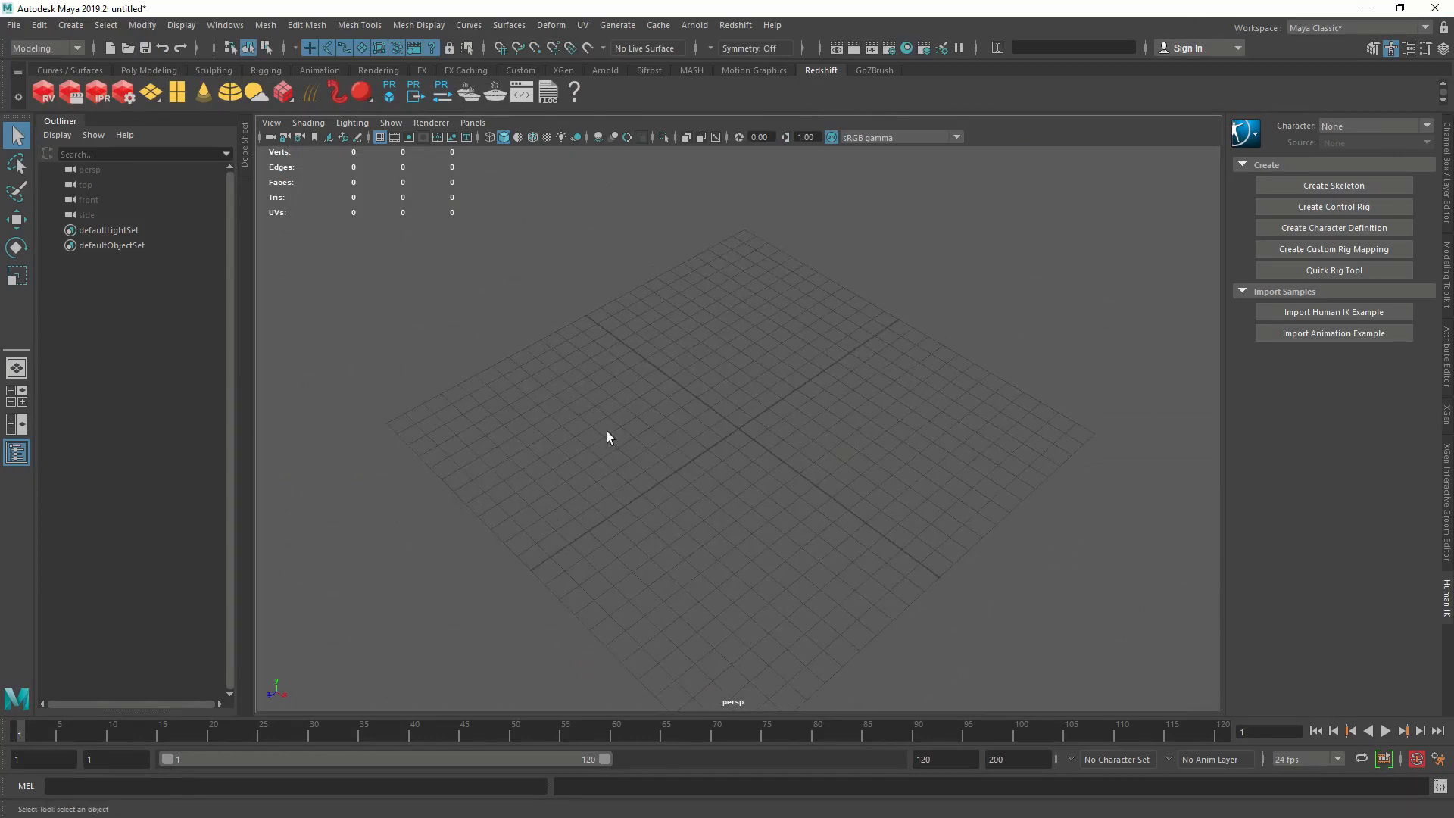
Pick the crystals brush from the Content Browser's Paint Effects FunMesh examples.
{"action": "left_click", "coordinate": [44, 49]}
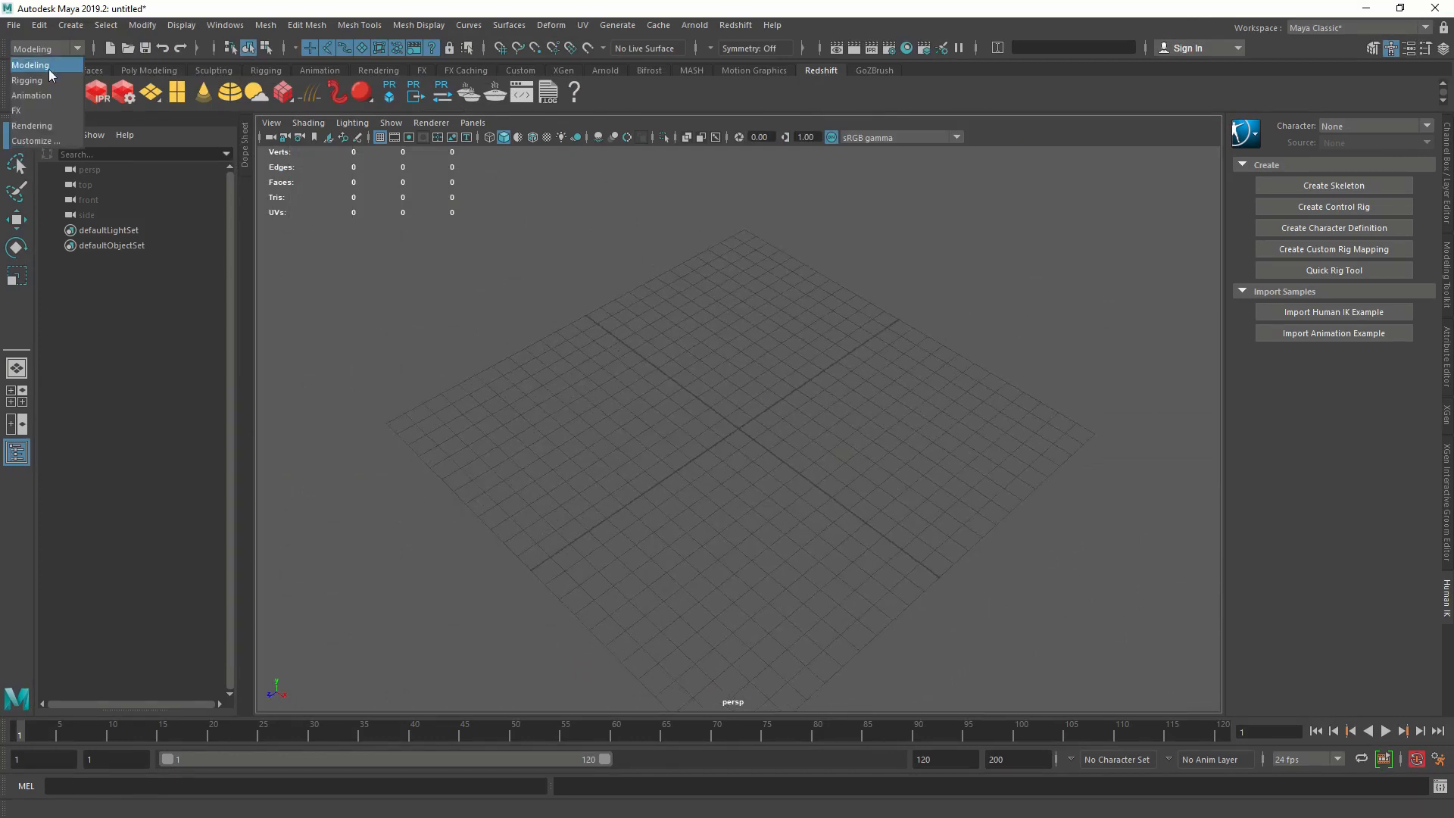
{"action": "left_click", "coordinate": [617, 25]}
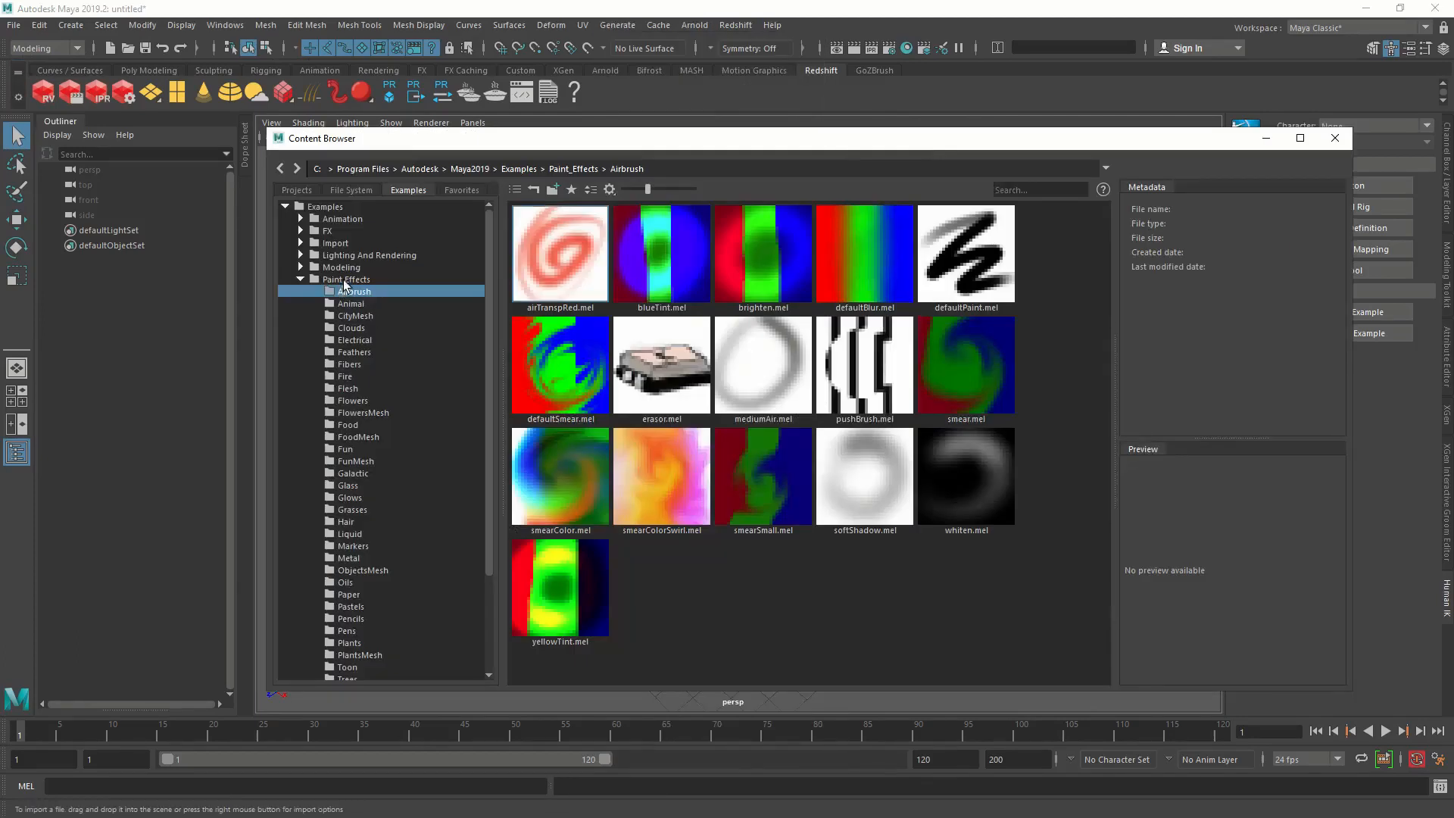
{"action": "left_click", "coordinate": [345, 279]}
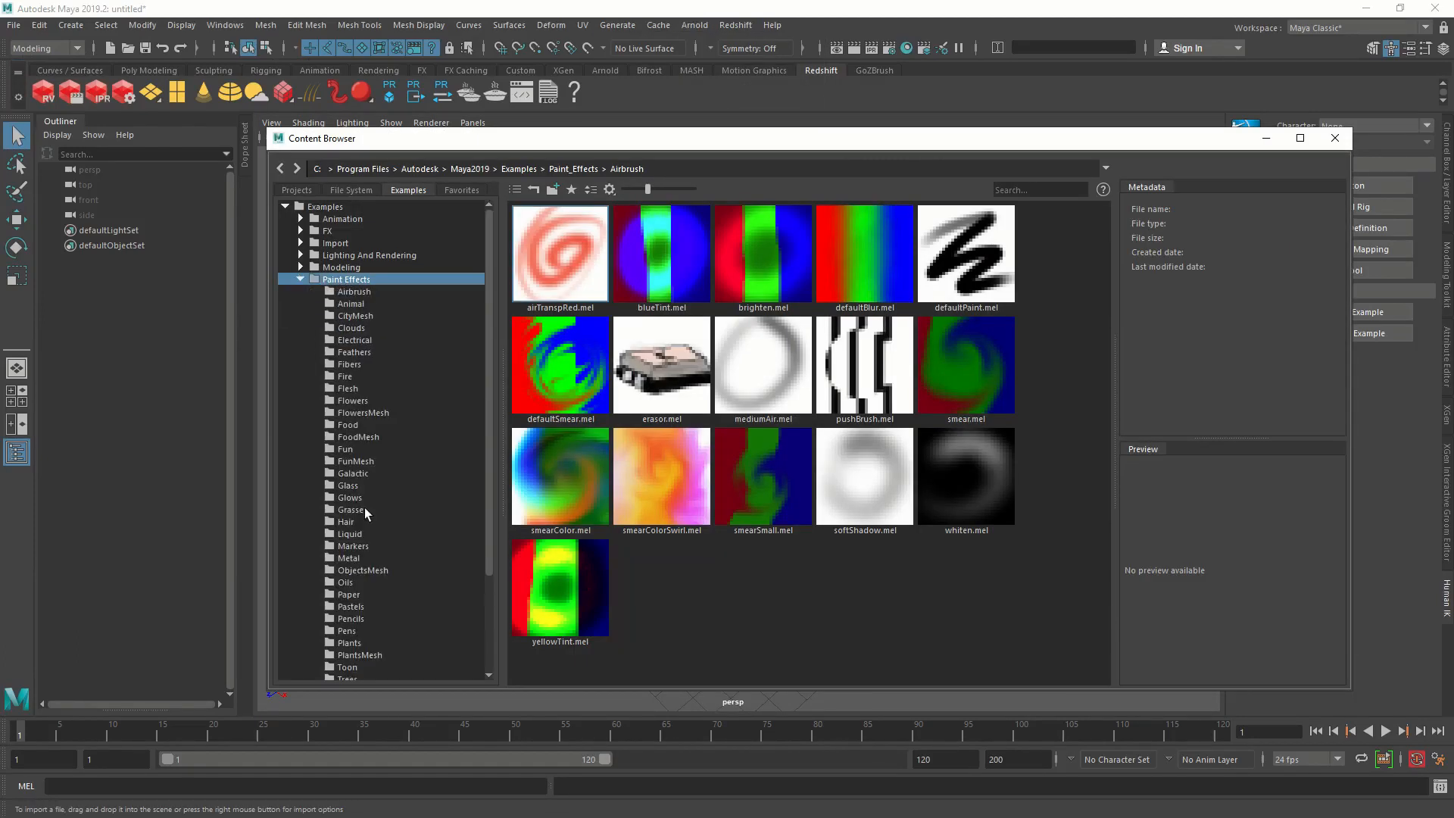
{"action": "left_click", "coordinate": [356, 461]}
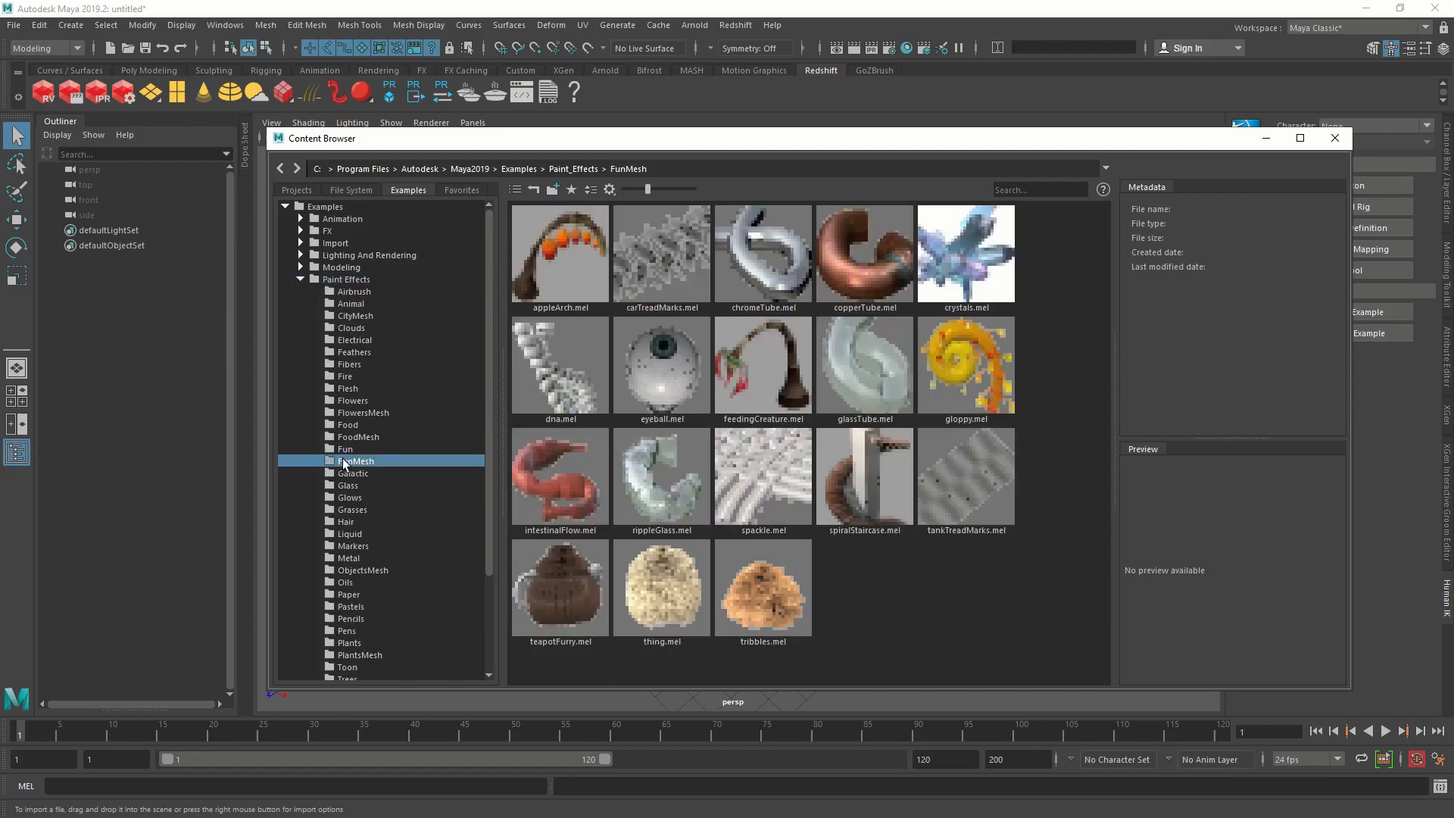
{"action": "left_click", "coordinate": [964, 253]}
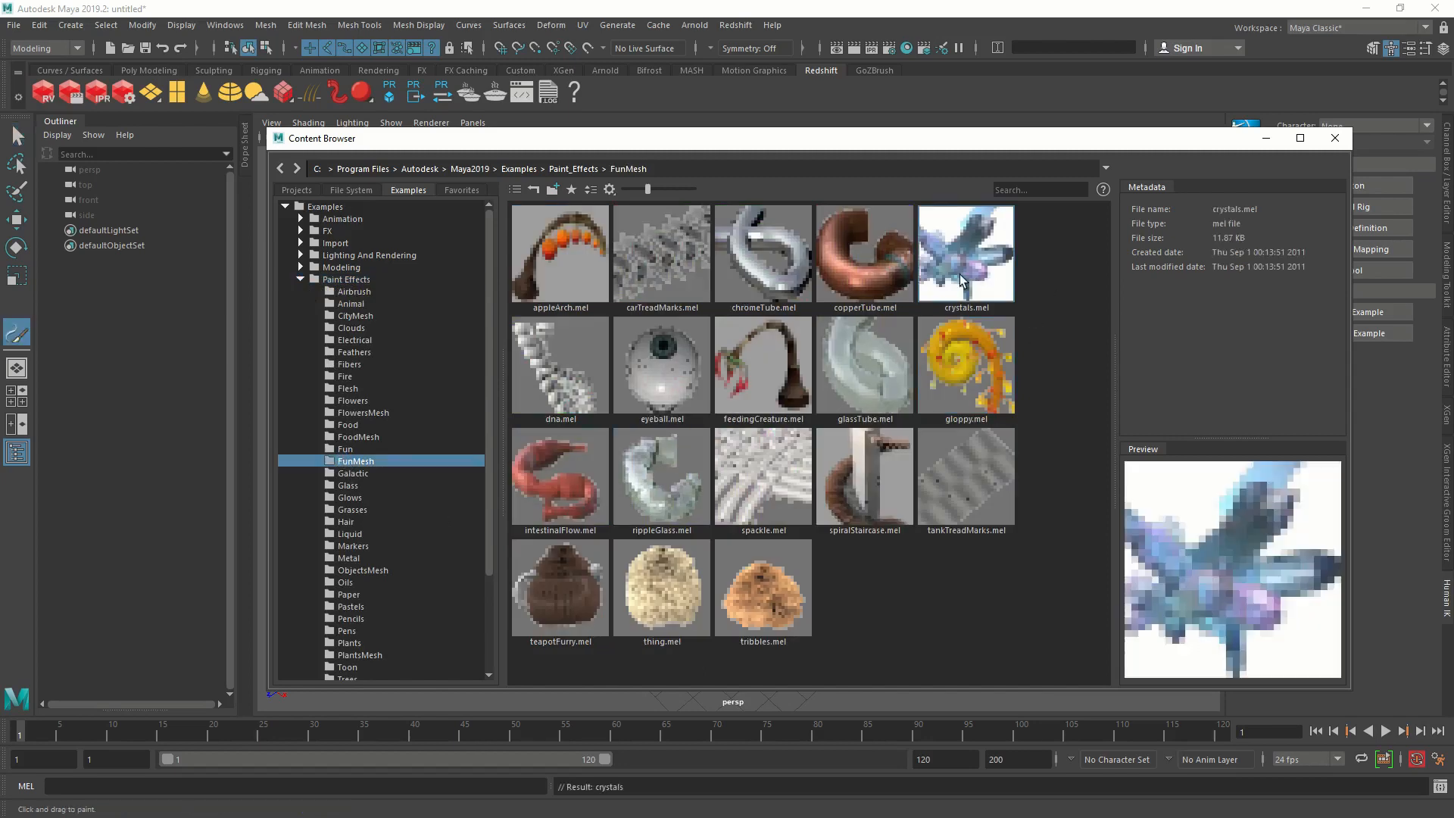
{"action": "mouse_move", "coordinate": [414, 153]}
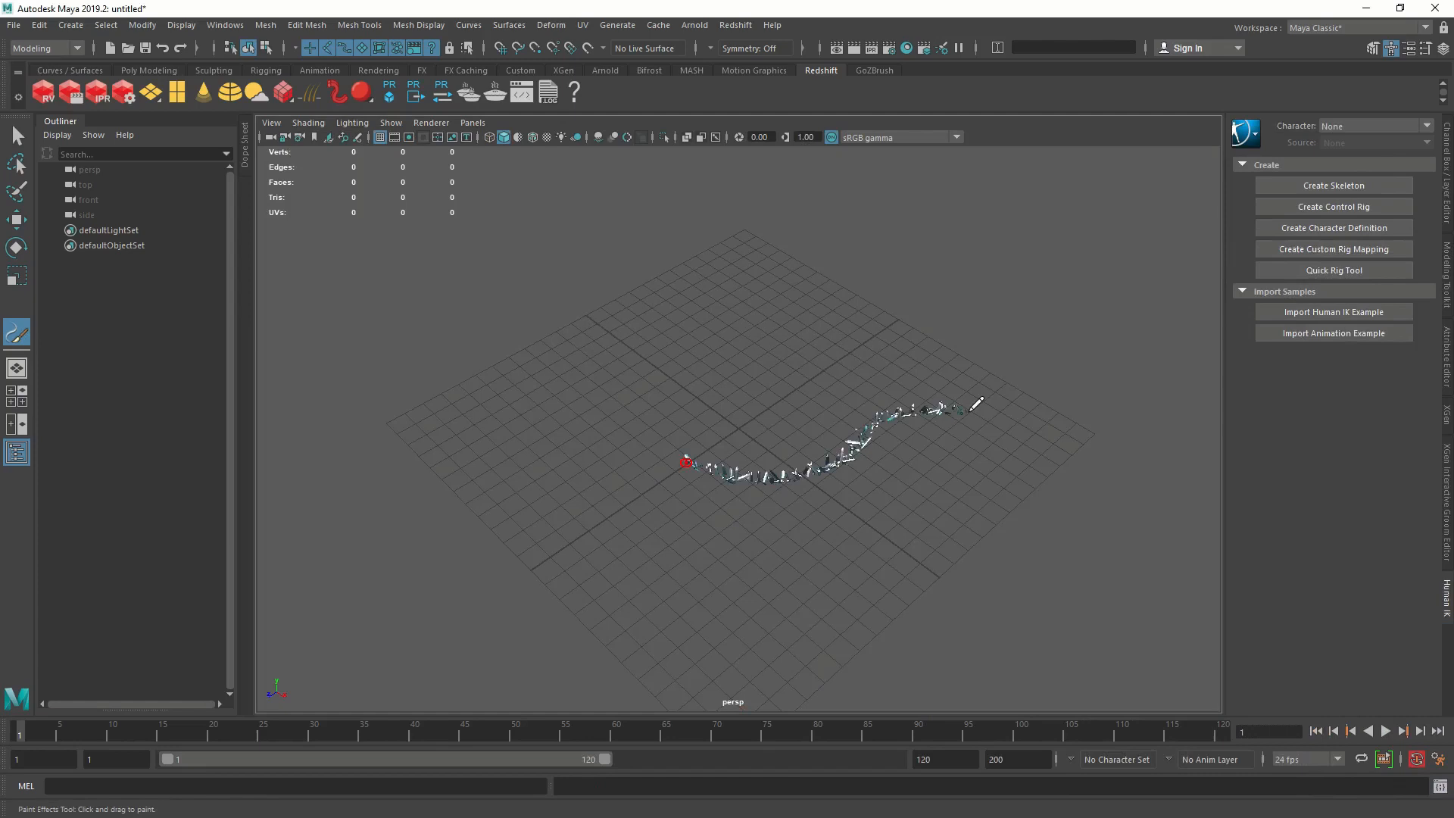
Undo the long stroke and paint one crystal cluster at the grid centre.
{"action": "key", "text": "ctrl+z"}
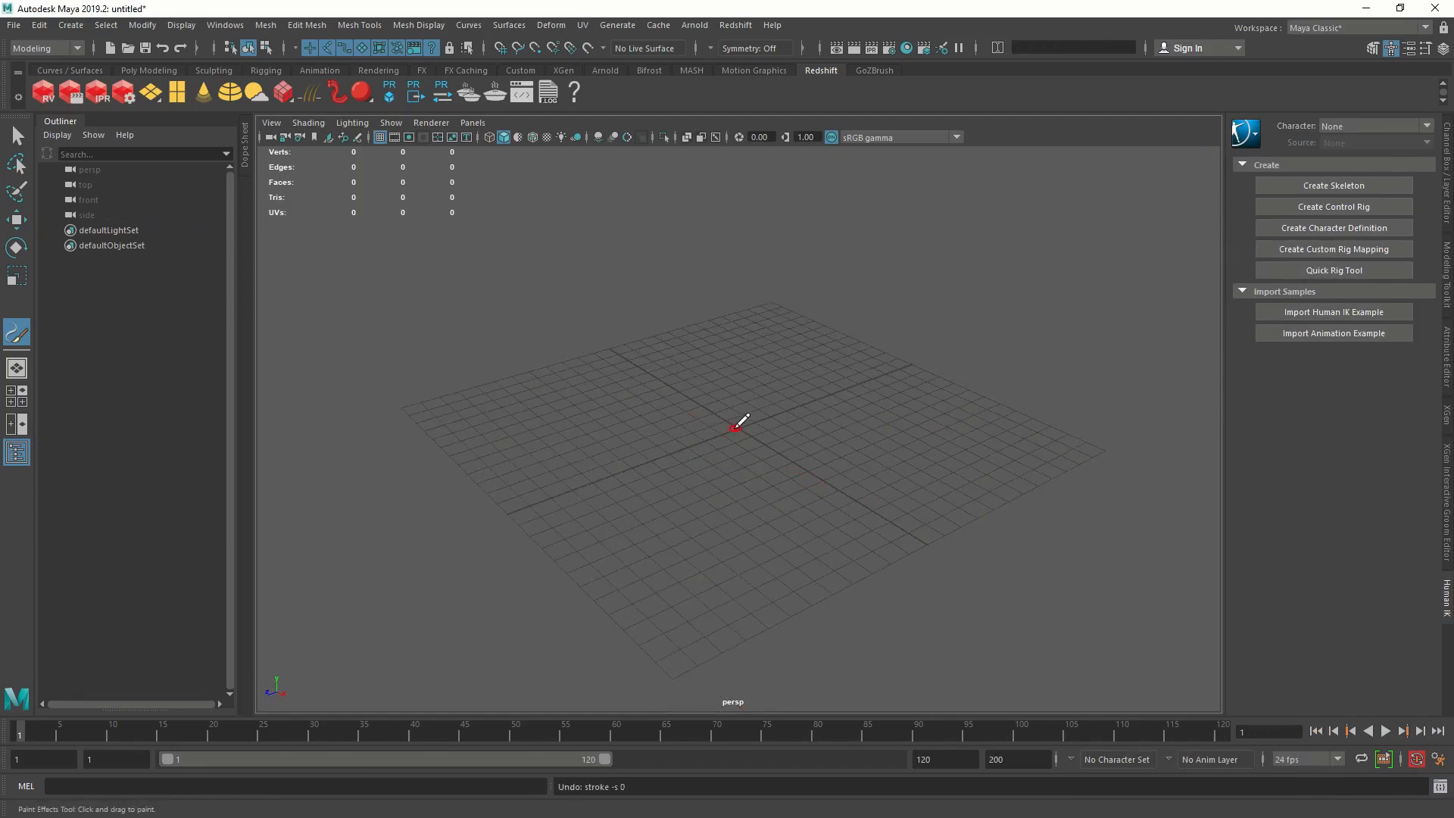
{"action": "left_click", "coordinate": [736, 427]}
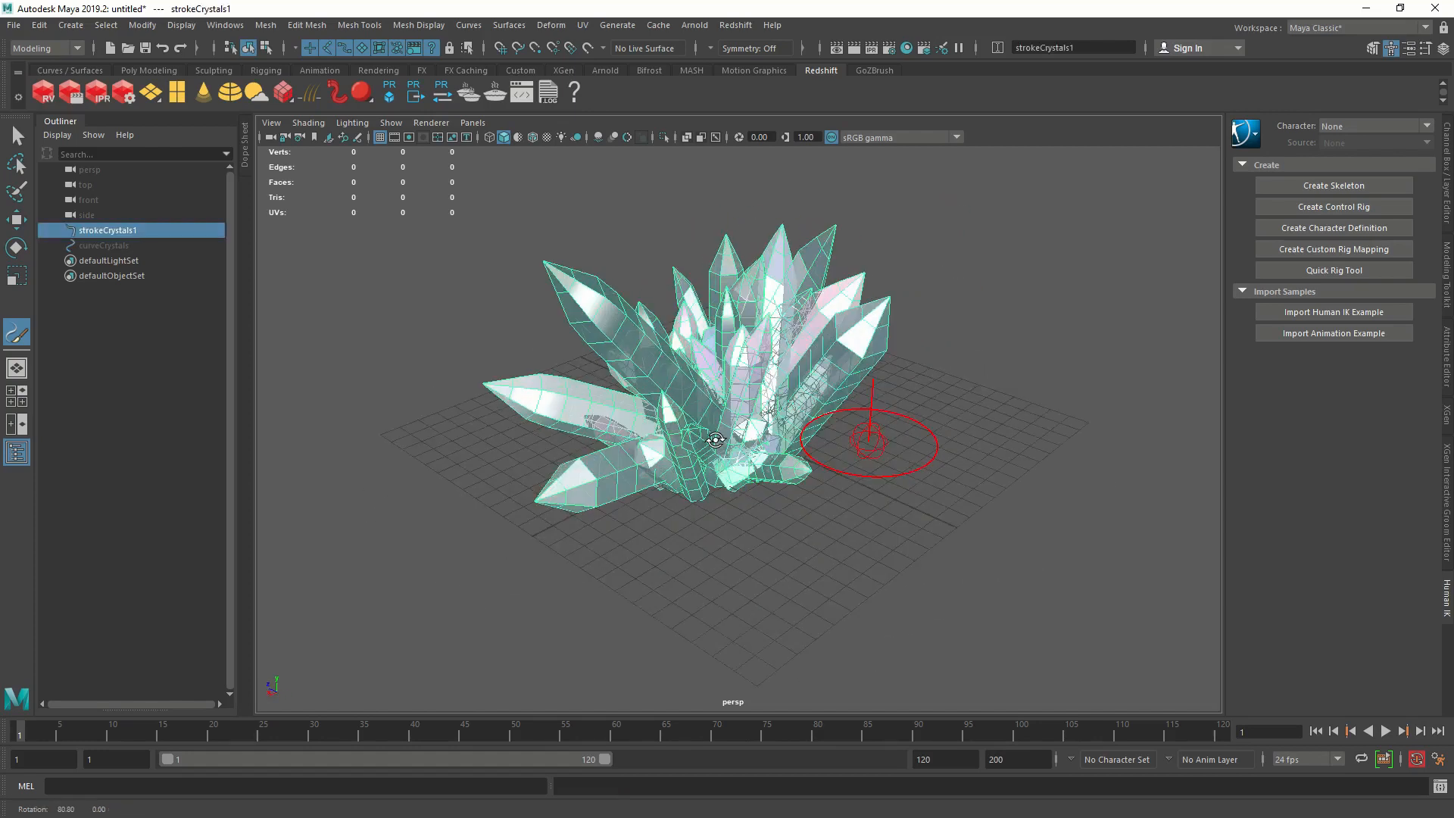
{"action": "left_click_drag", "start_coordinate": [714, 439], "coordinate": [513, 420]}
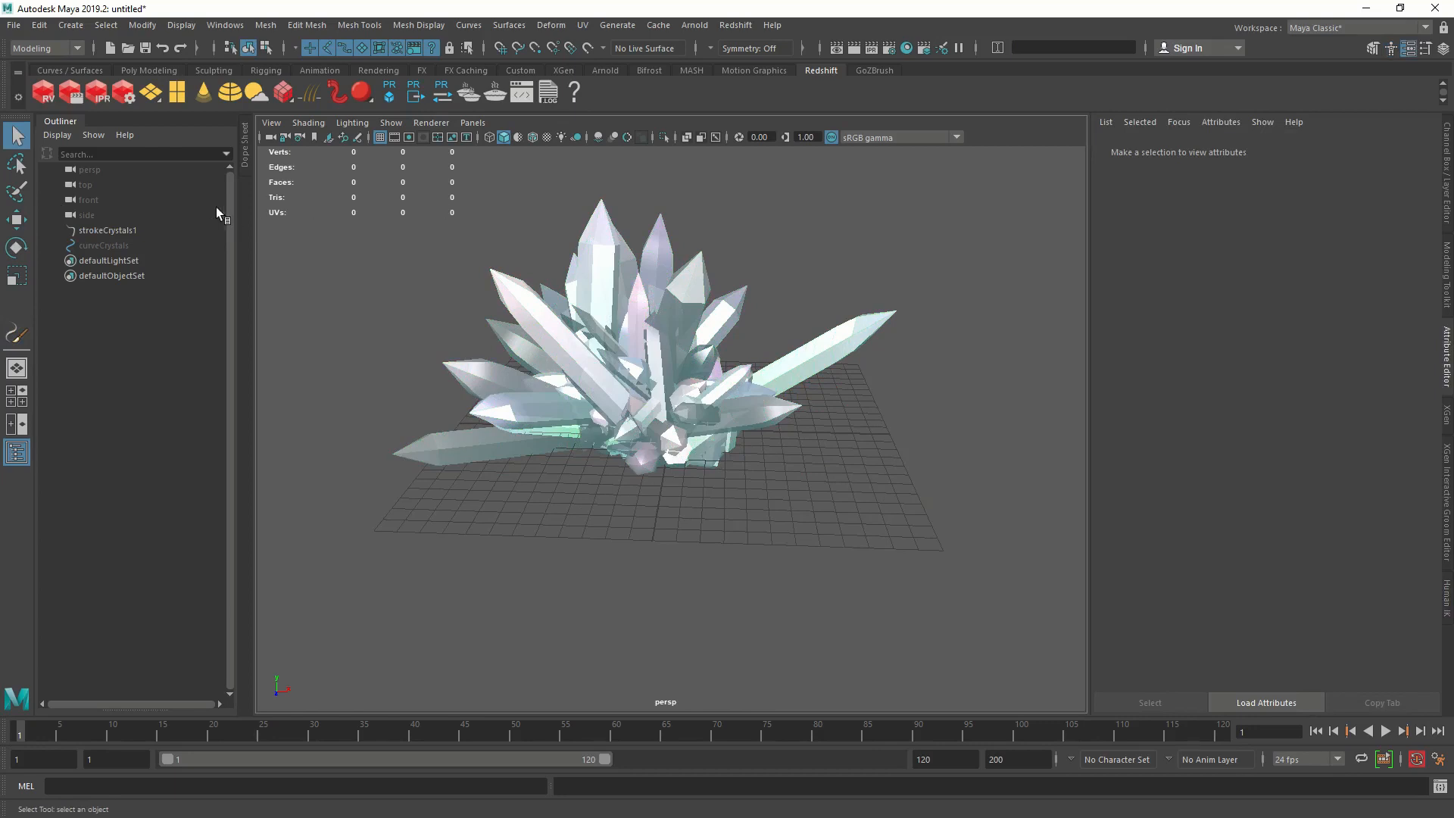
Convert strokeCrystals1 to a quad polygon mesh via Paint Effects to Polygons.
{"action": "left_click", "coordinate": [106, 231]}
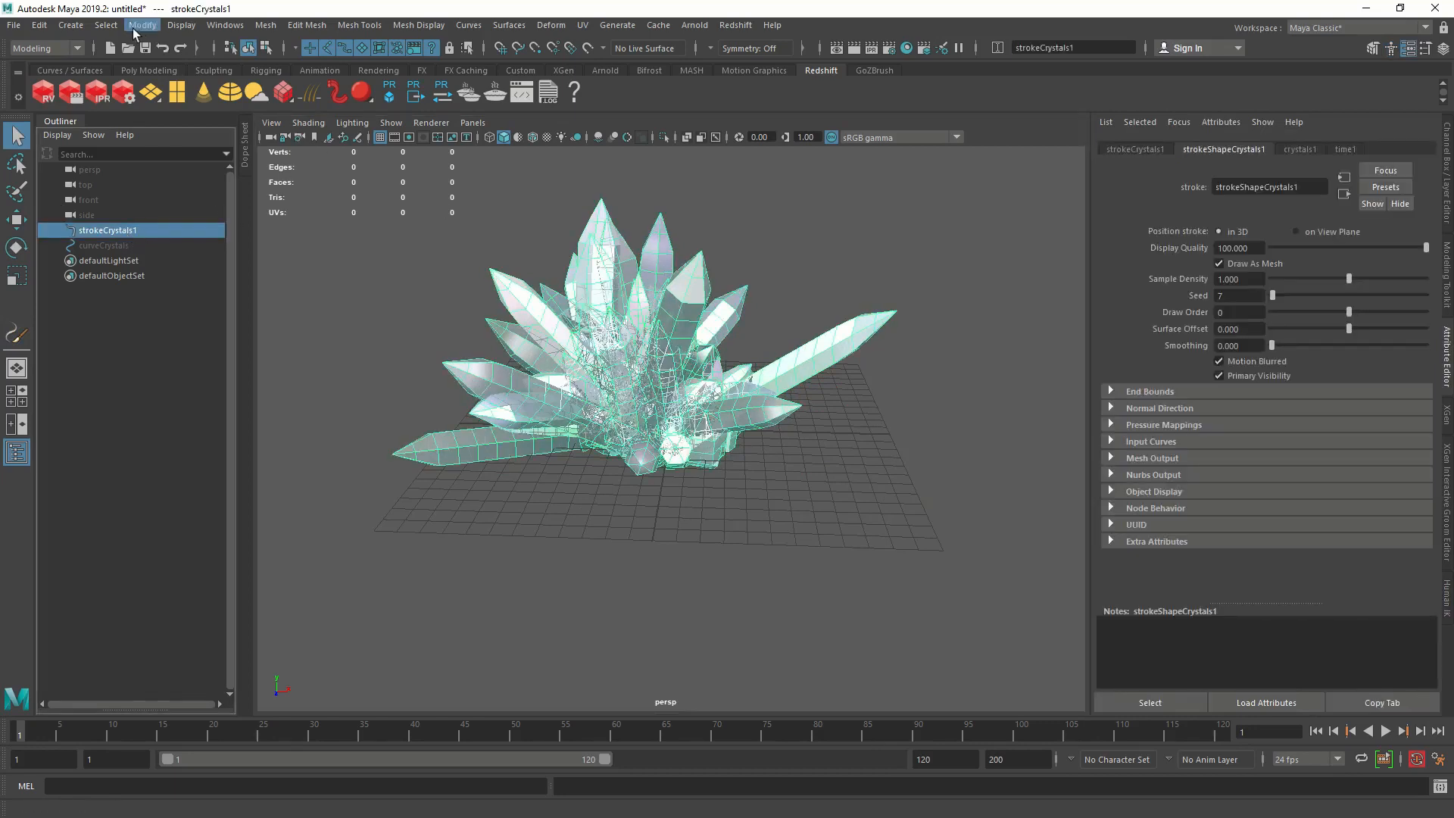
{"action": "left_click", "coordinate": [141, 26]}
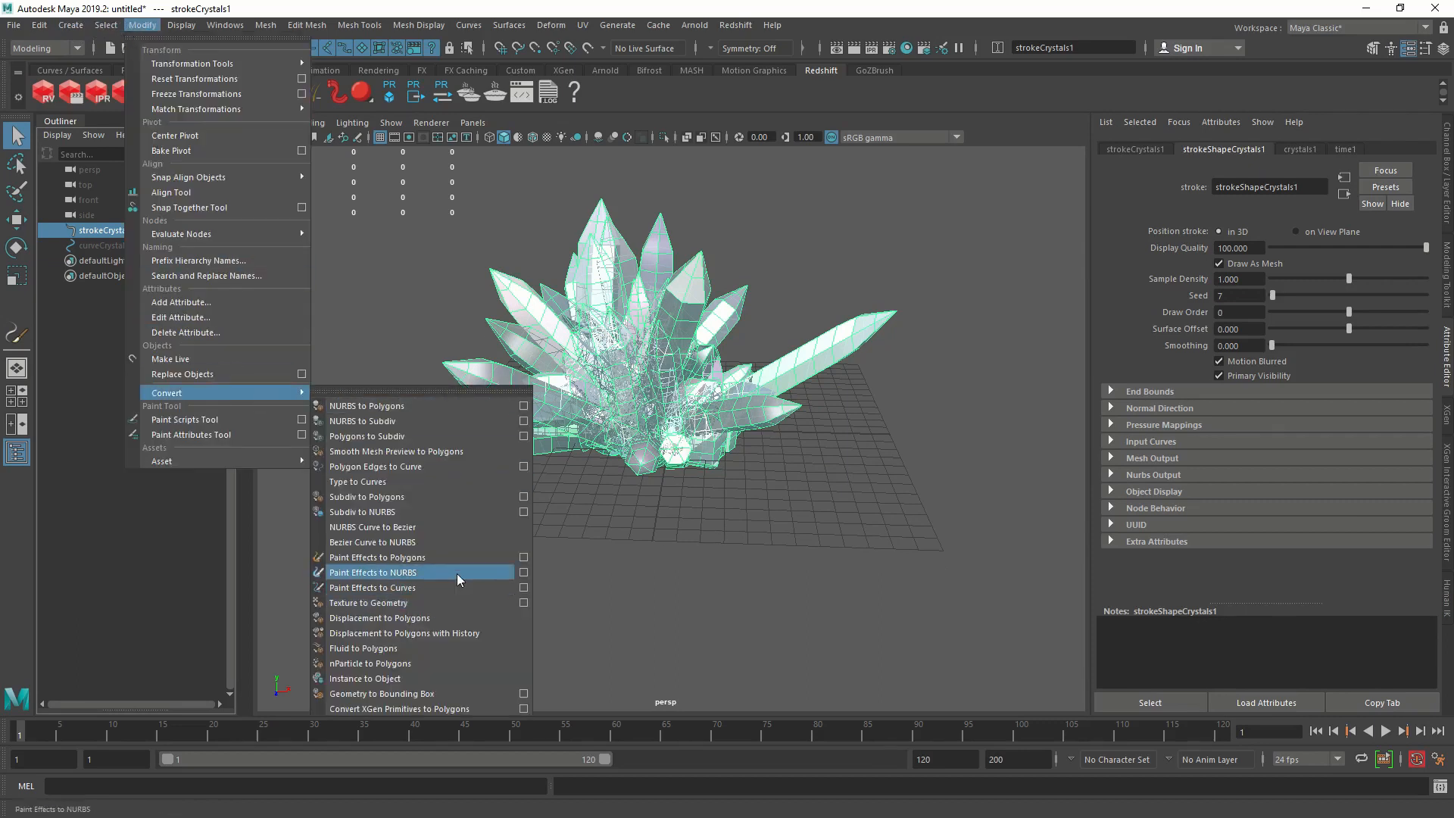
{"action": "mouse_move", "coordinate": [418, 556]}
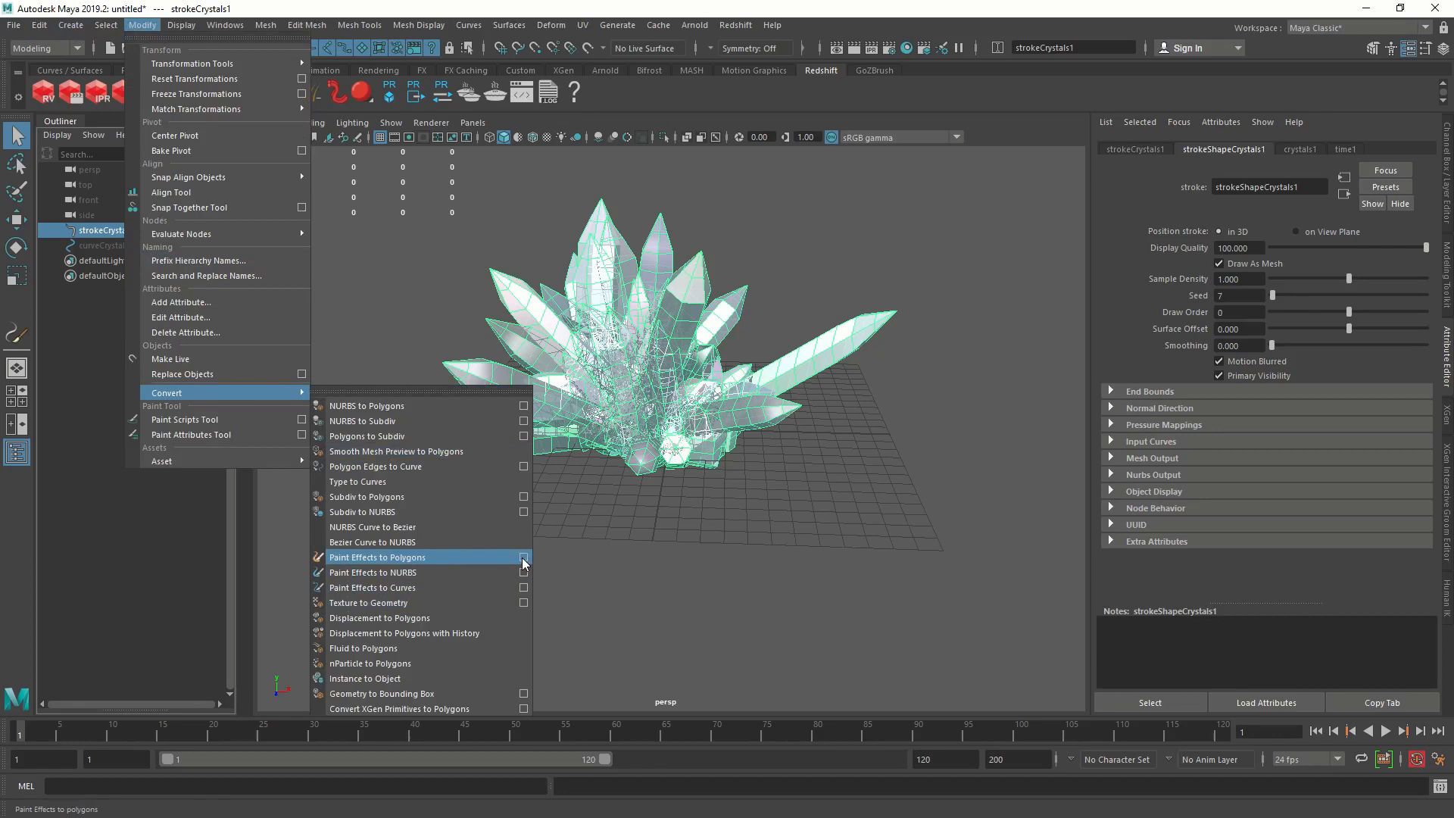
{"action": "left_click", "coordinate": [377, 557]}
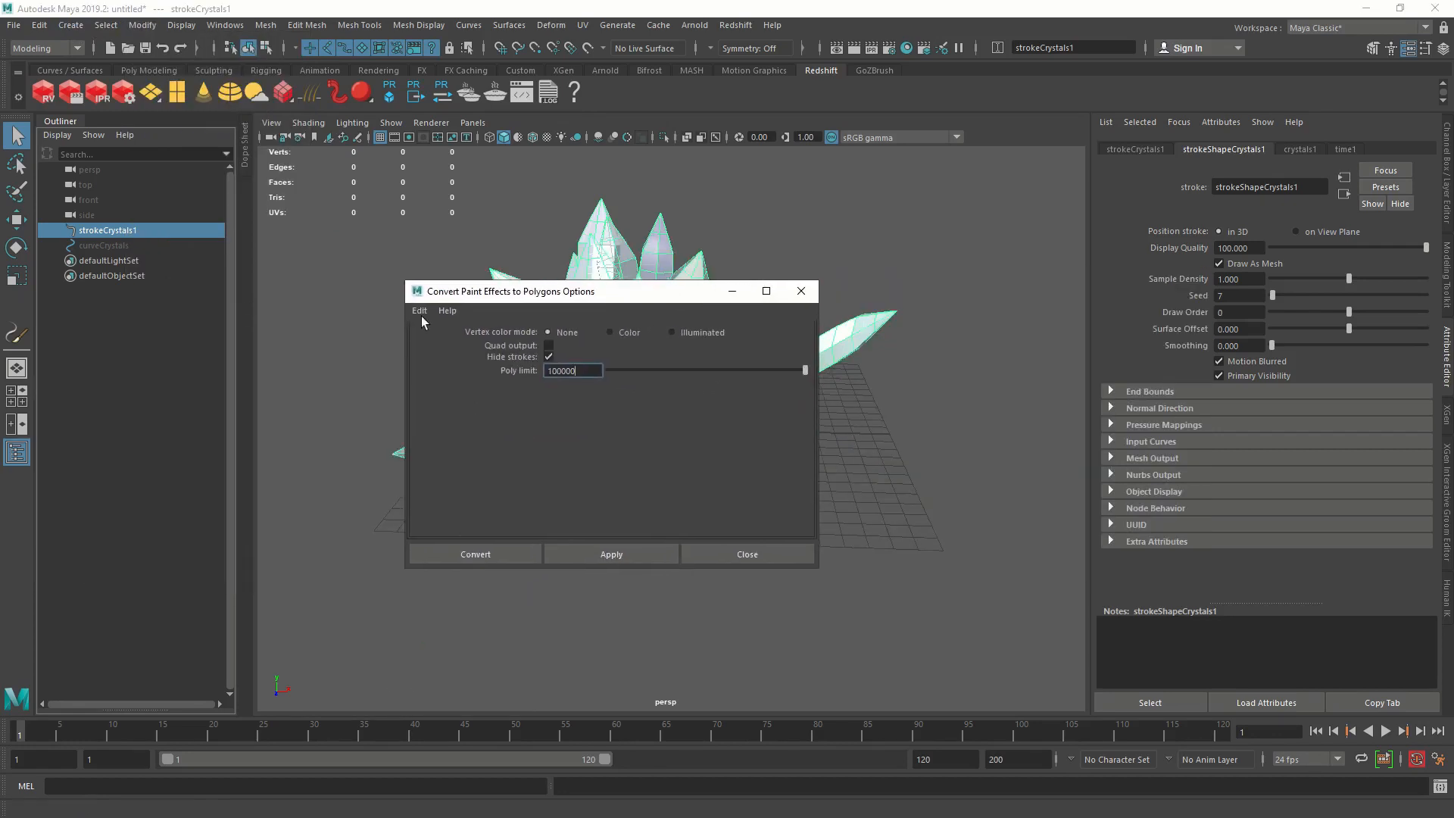
{"action": "left_click", "coordinate": [420, 310]}
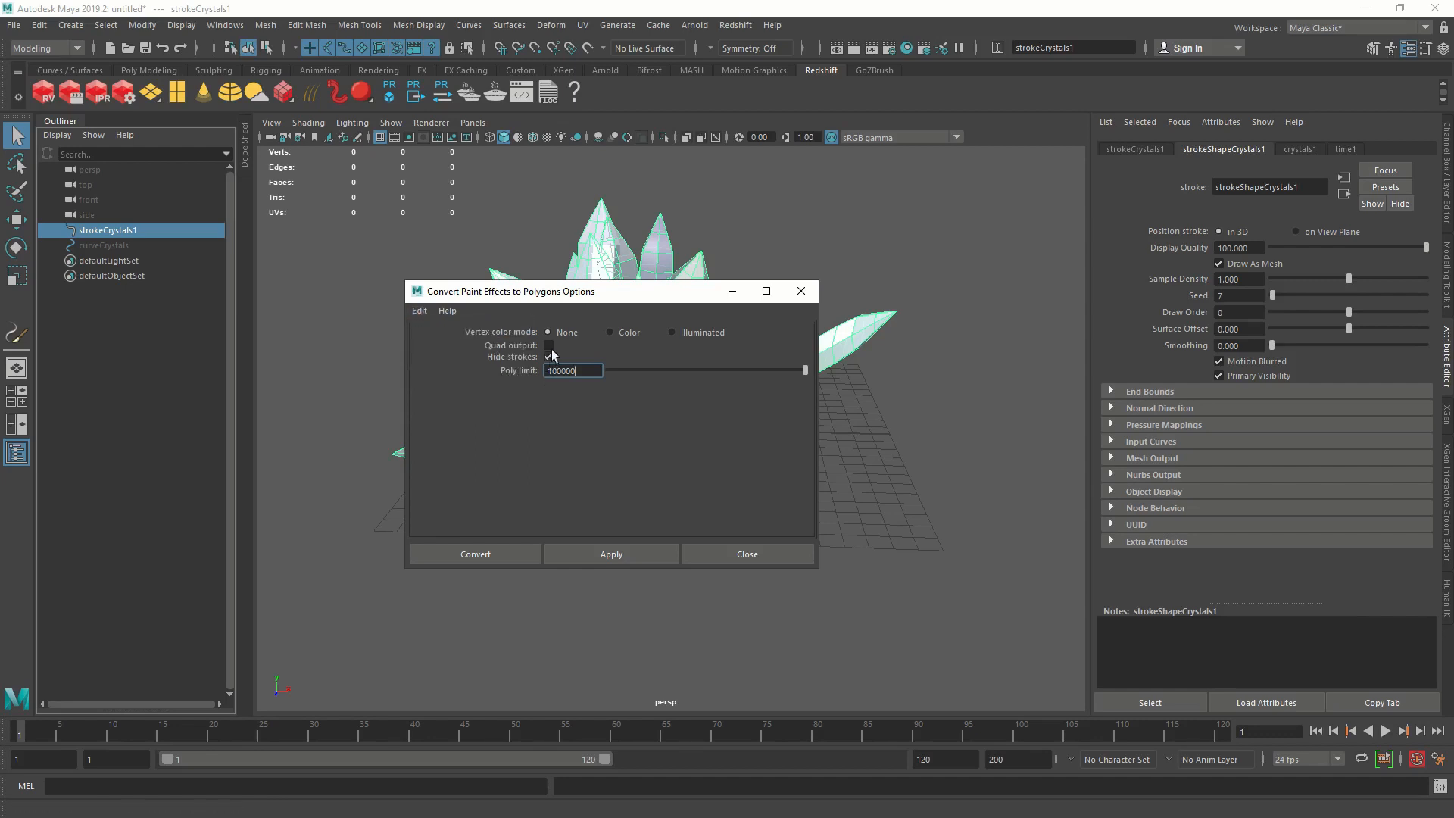
{"action": "left_click", "coordinate": [548, 345]}
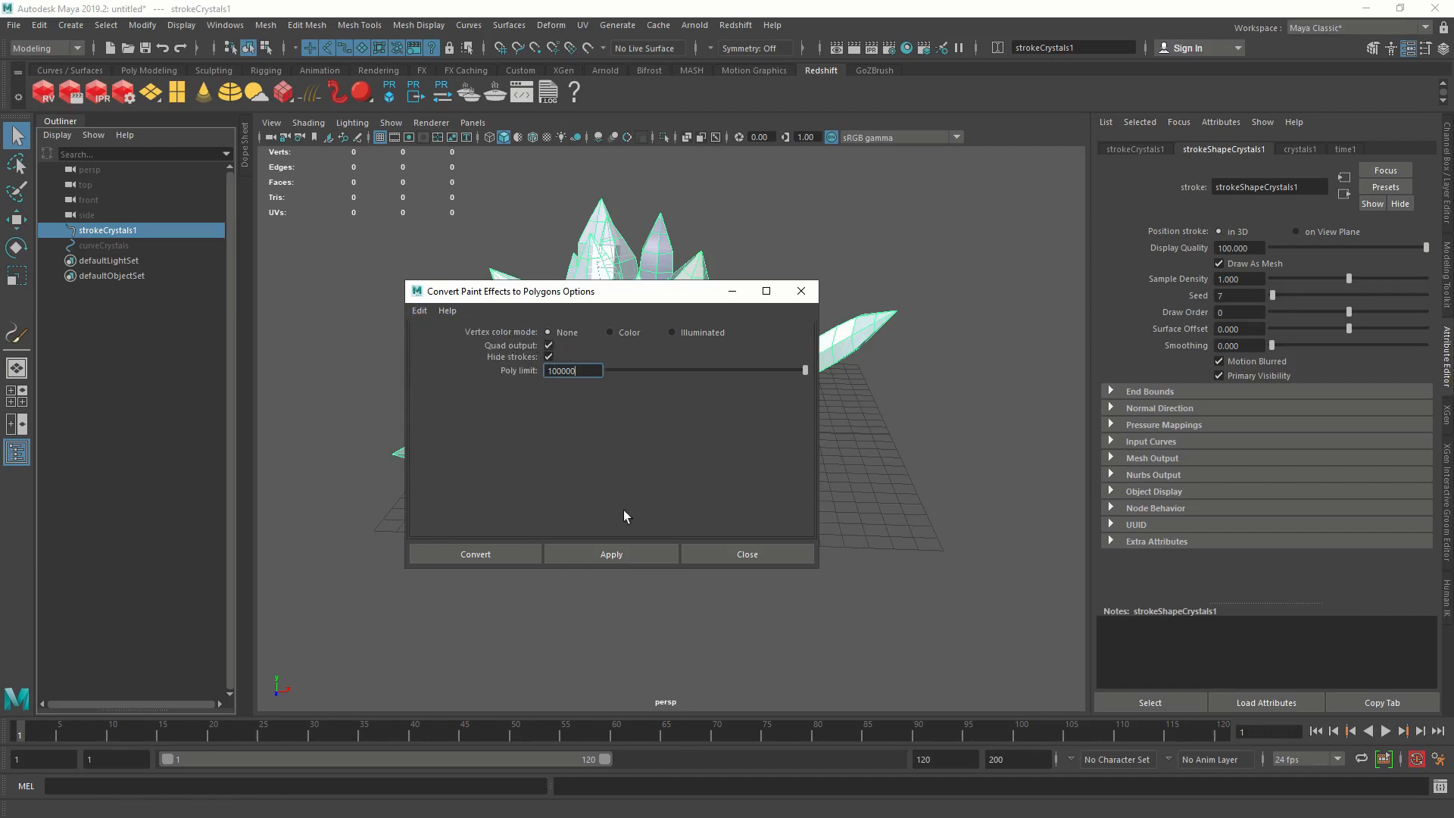
{"action": "left_click", "coordinate": [474, 554]}
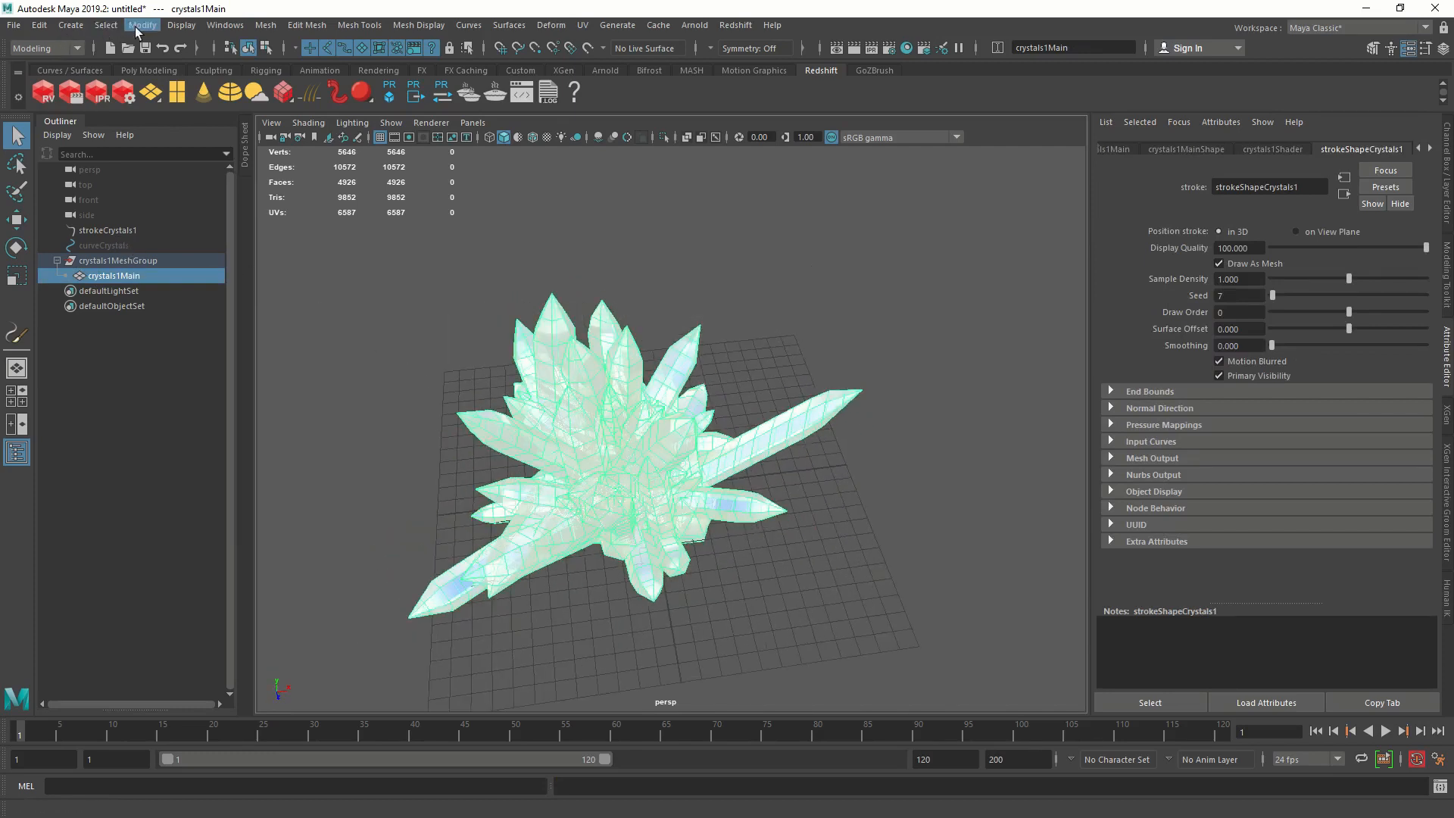
Remove the leftover stroke and curve, then select the crystals1Main mesh.
{"action": "left_click", "coordinate": [37, 25]}
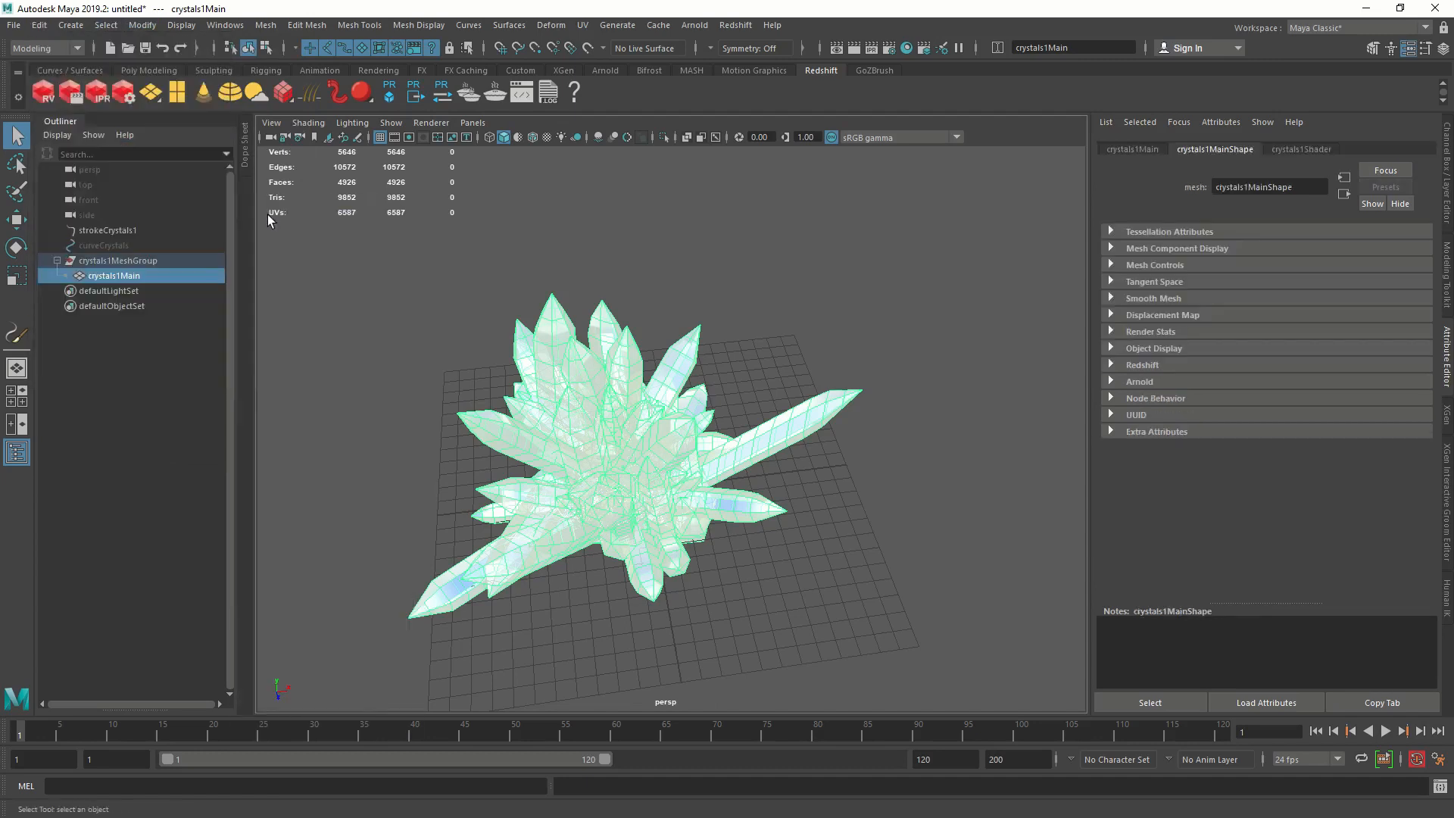
{"action": "left_click", "coordinate": [105, 245]}
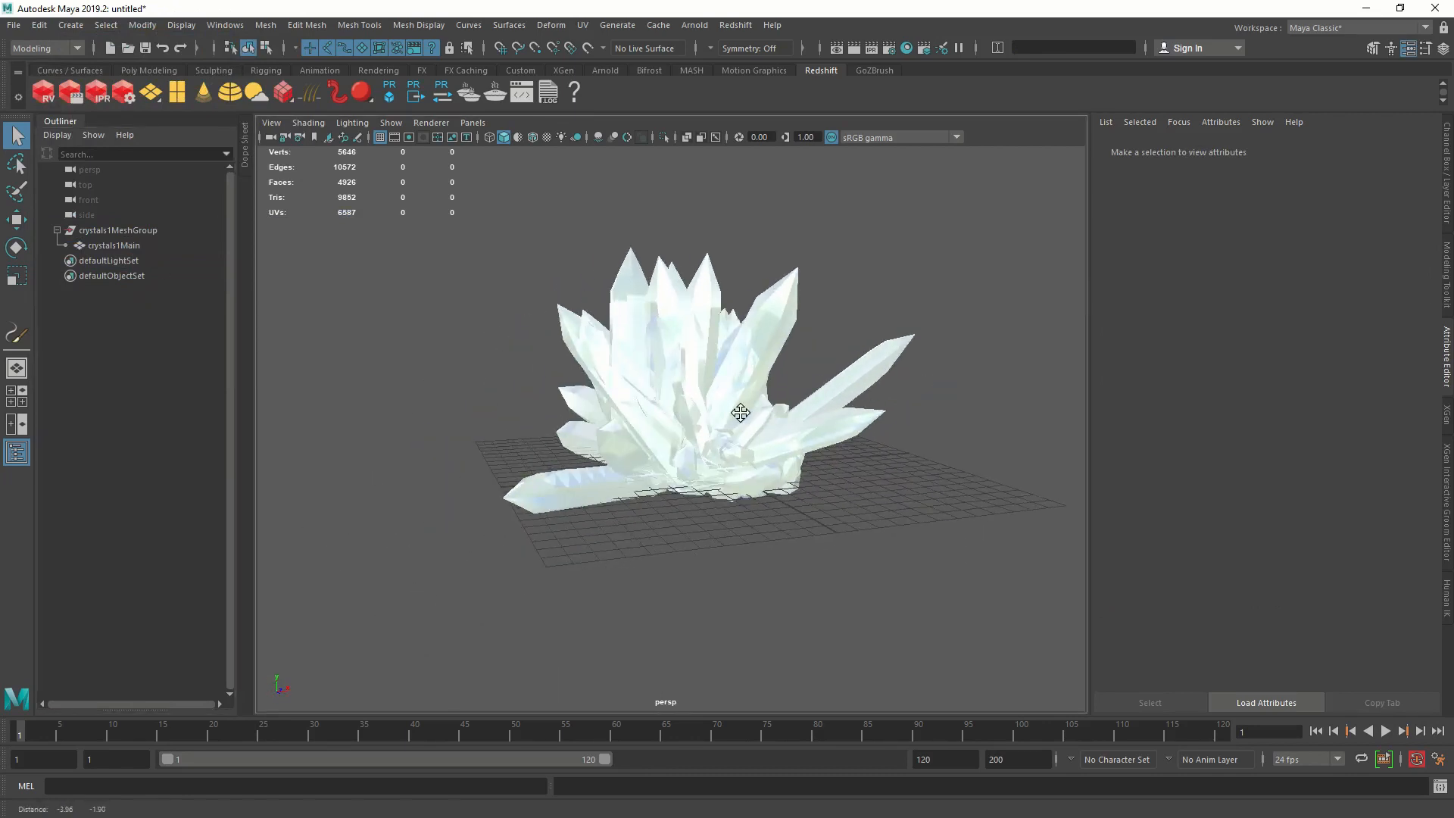
{"action": "left_click", "coordinate": [740, 412]}
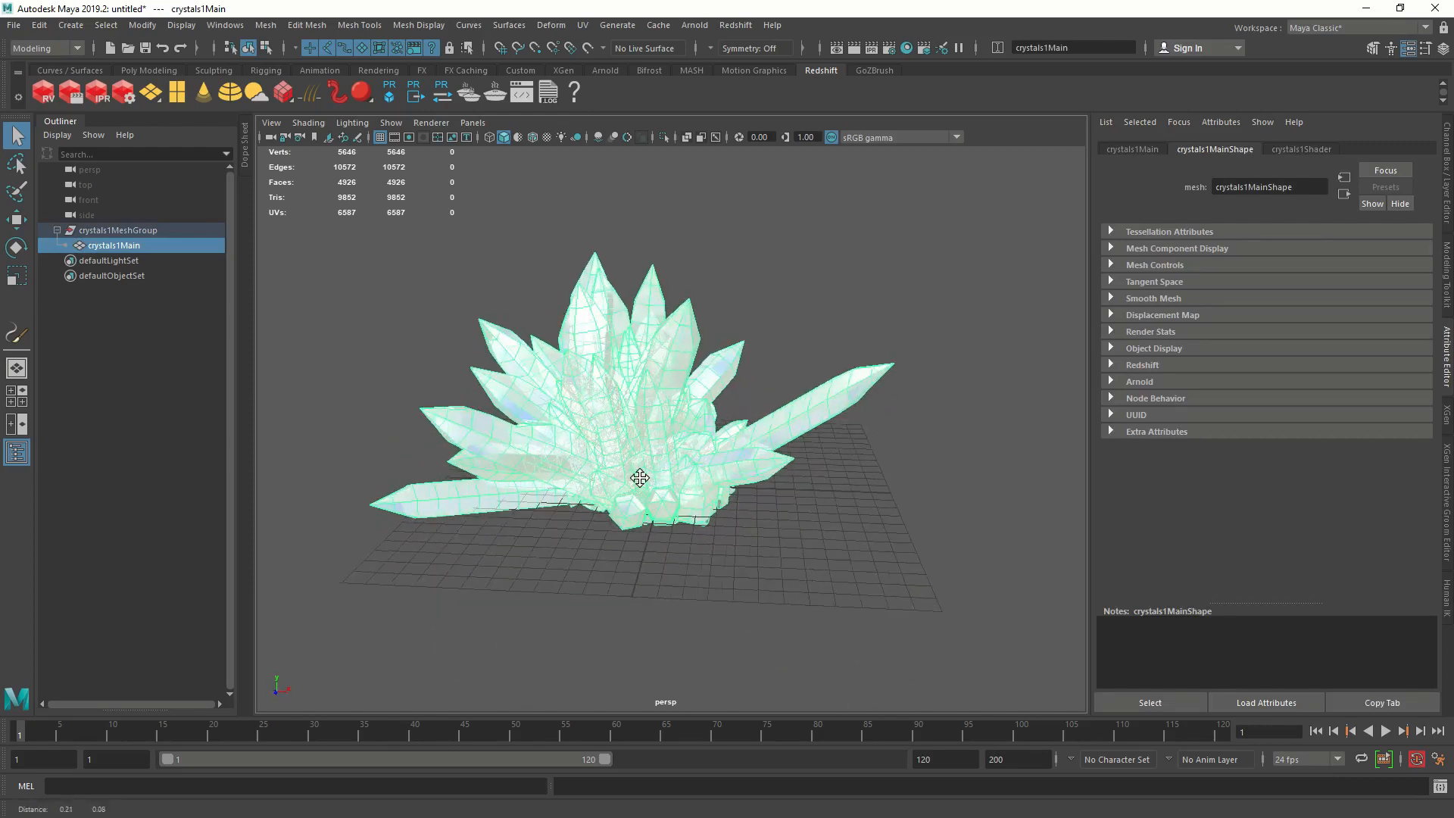
Assign a new Redshift Material, rsMaterial1, to the crystal mesh.
{"action": "right_click", "coordinate": [640, 477]}
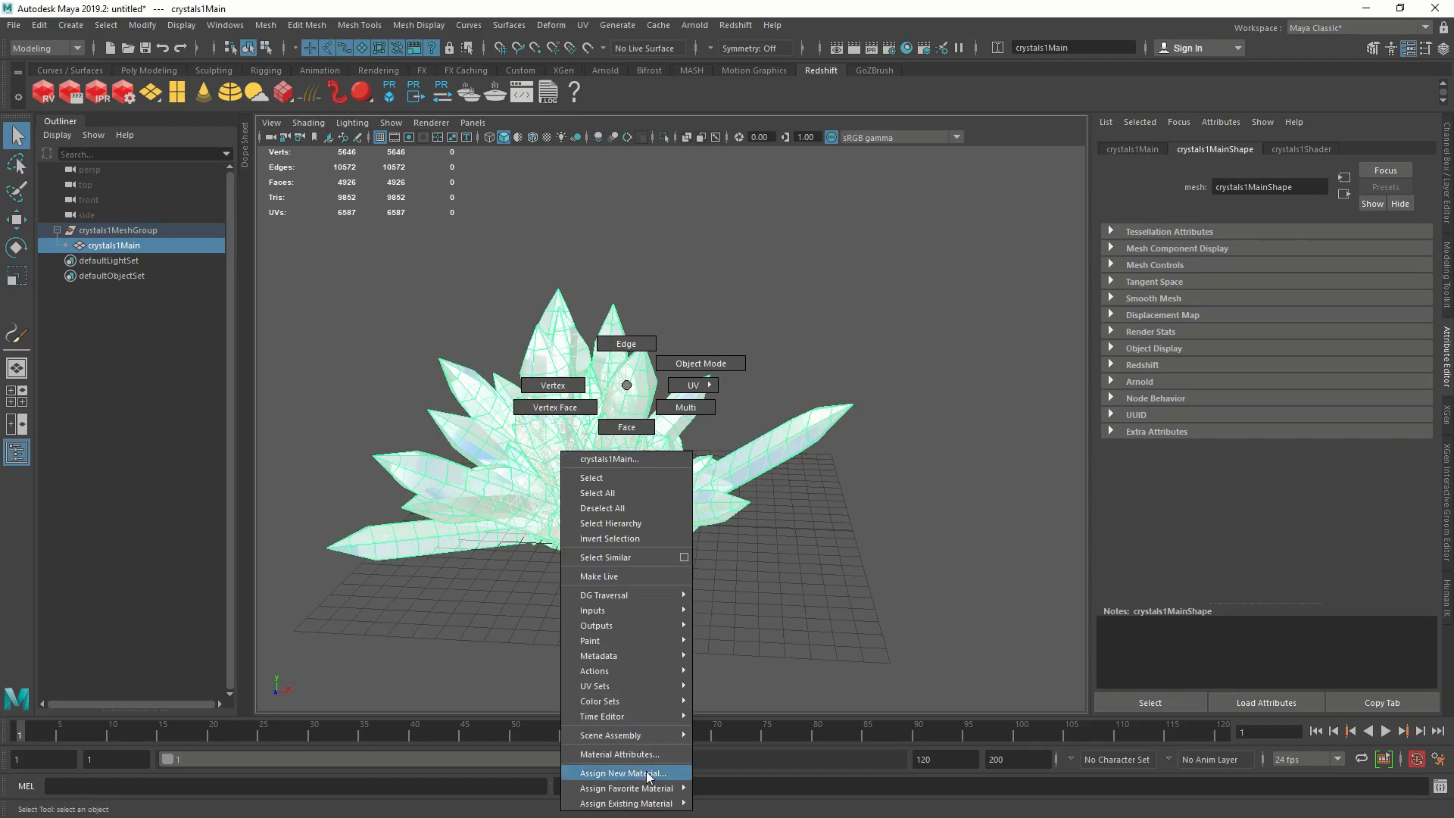
{"action": "left_click", "coordinate": [623, 772]}
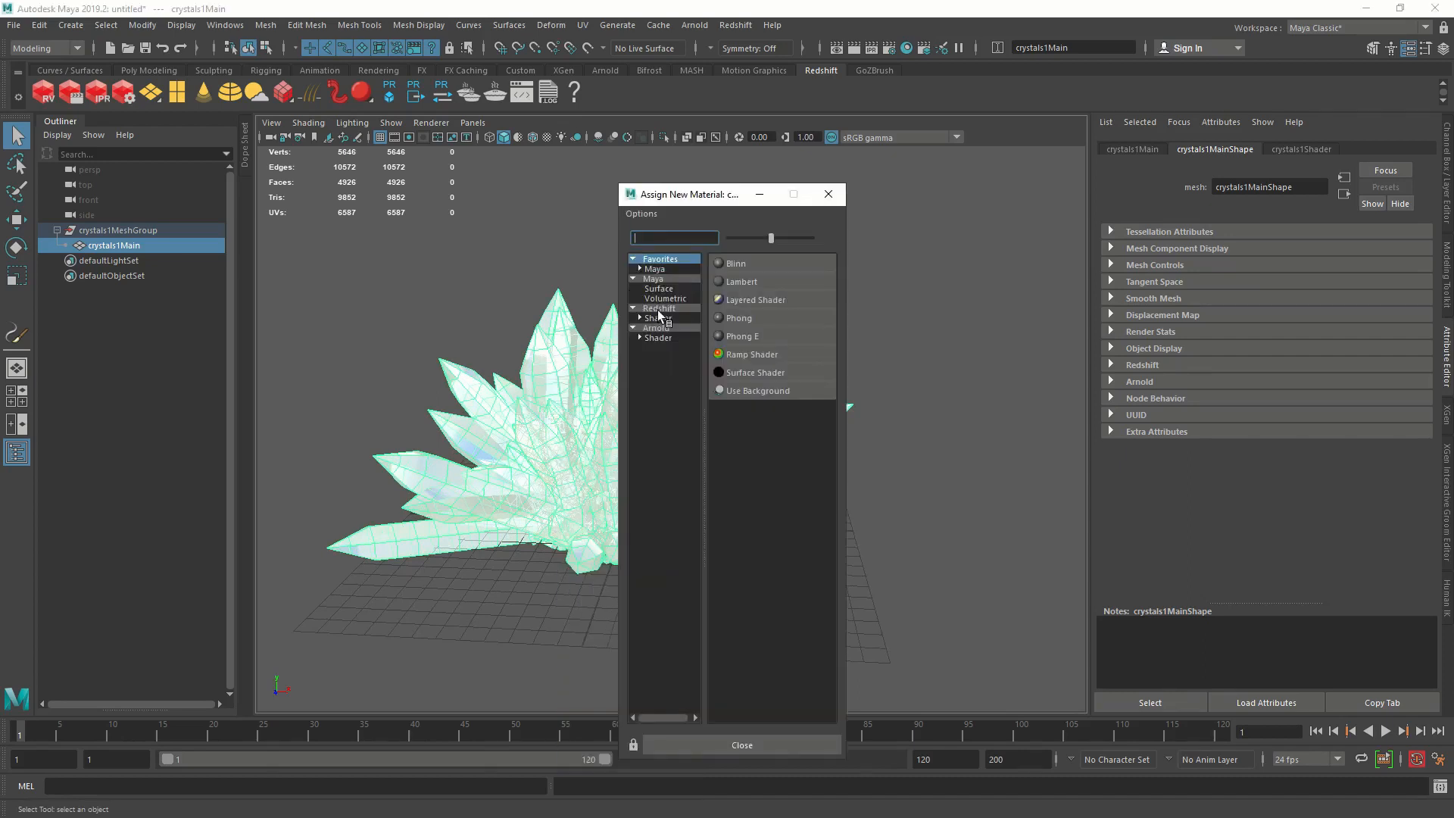
{"action": "left_click", "coordinate": [659, 308]}
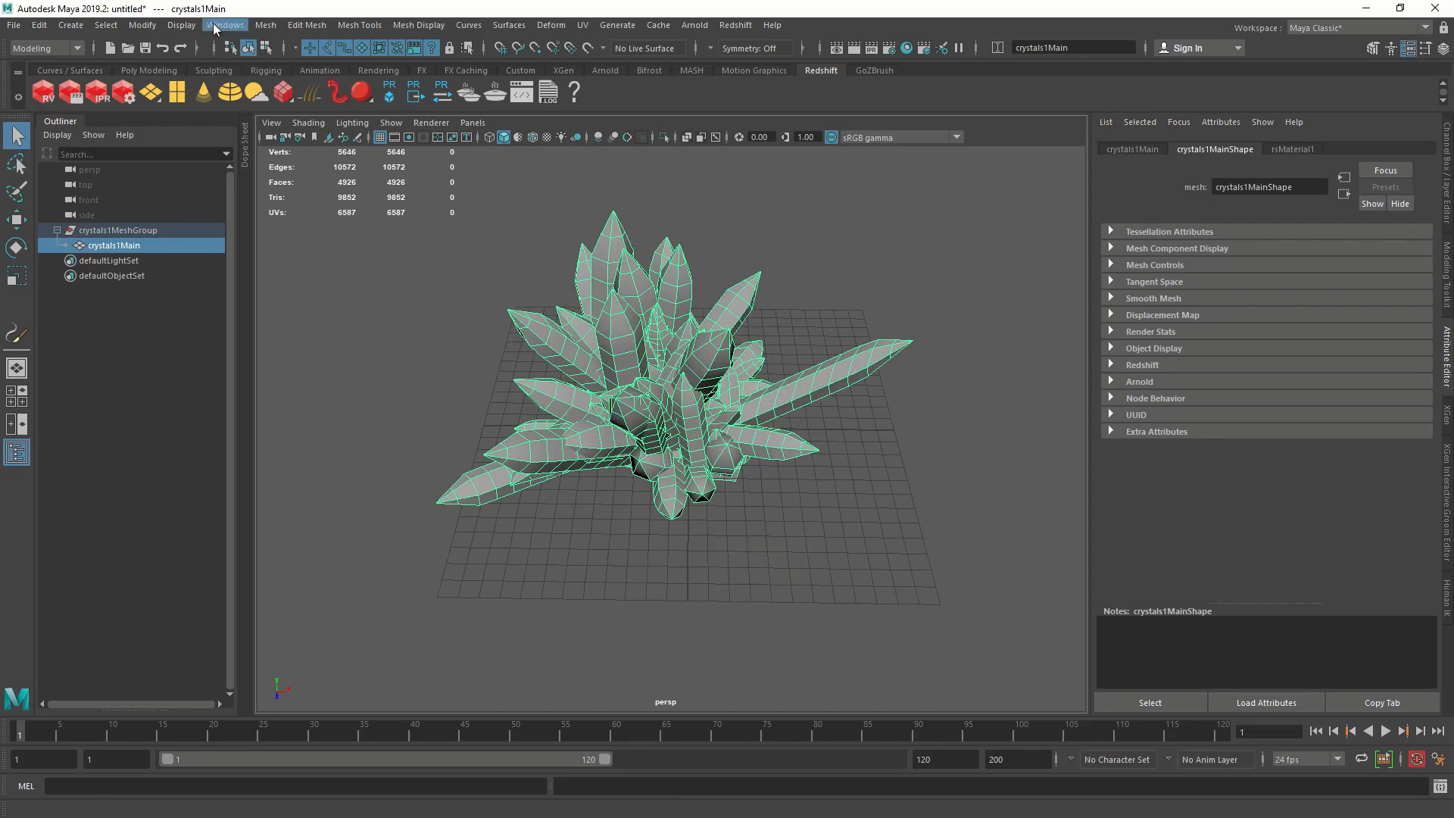
Show the mesh UVs in the UV Editor and stretch them horizontally.
{"action": "left_click", "coordinate": [224, 25]}
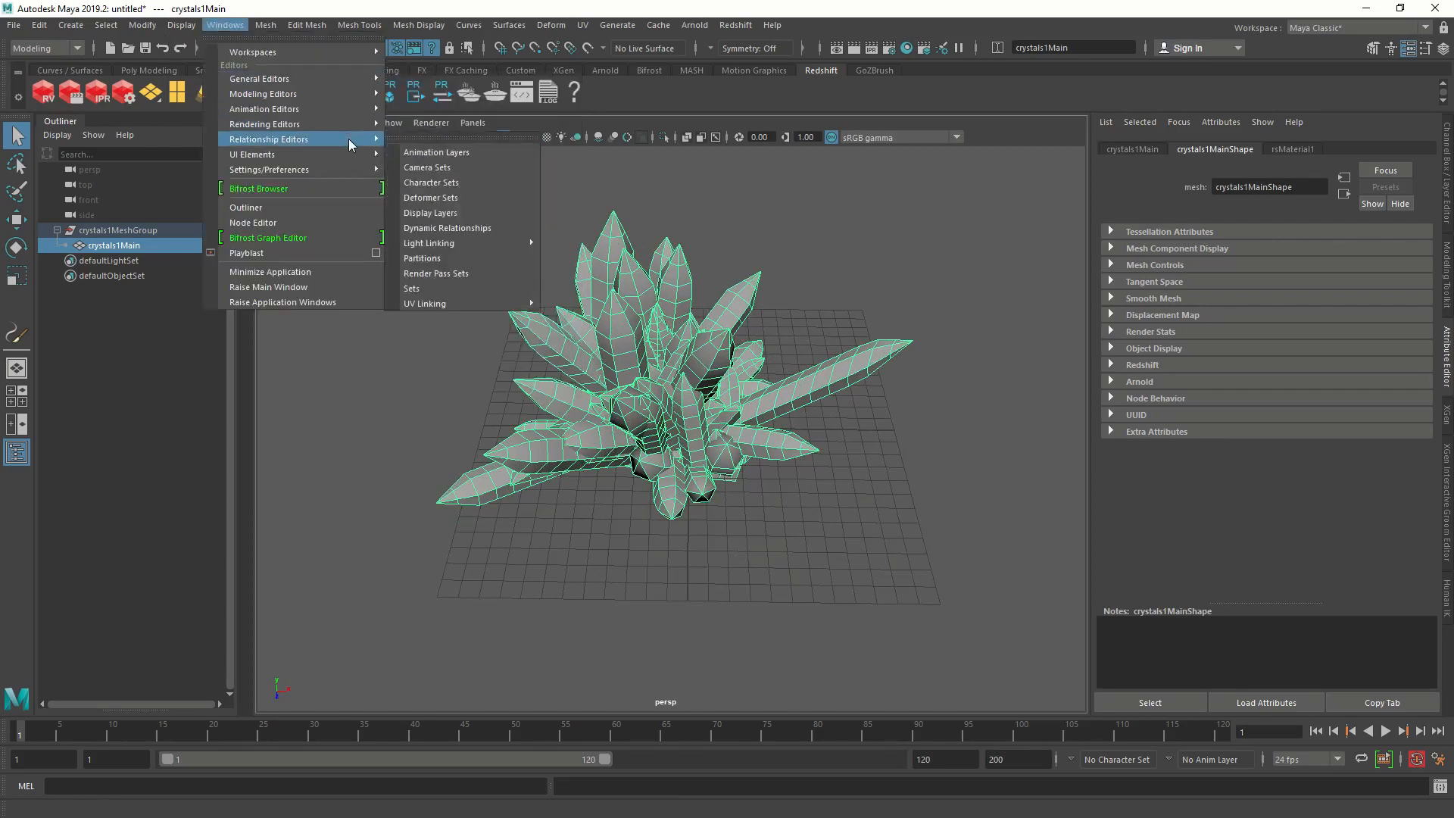
{"action": "mouse_move", "coordinate": [270, 79]}
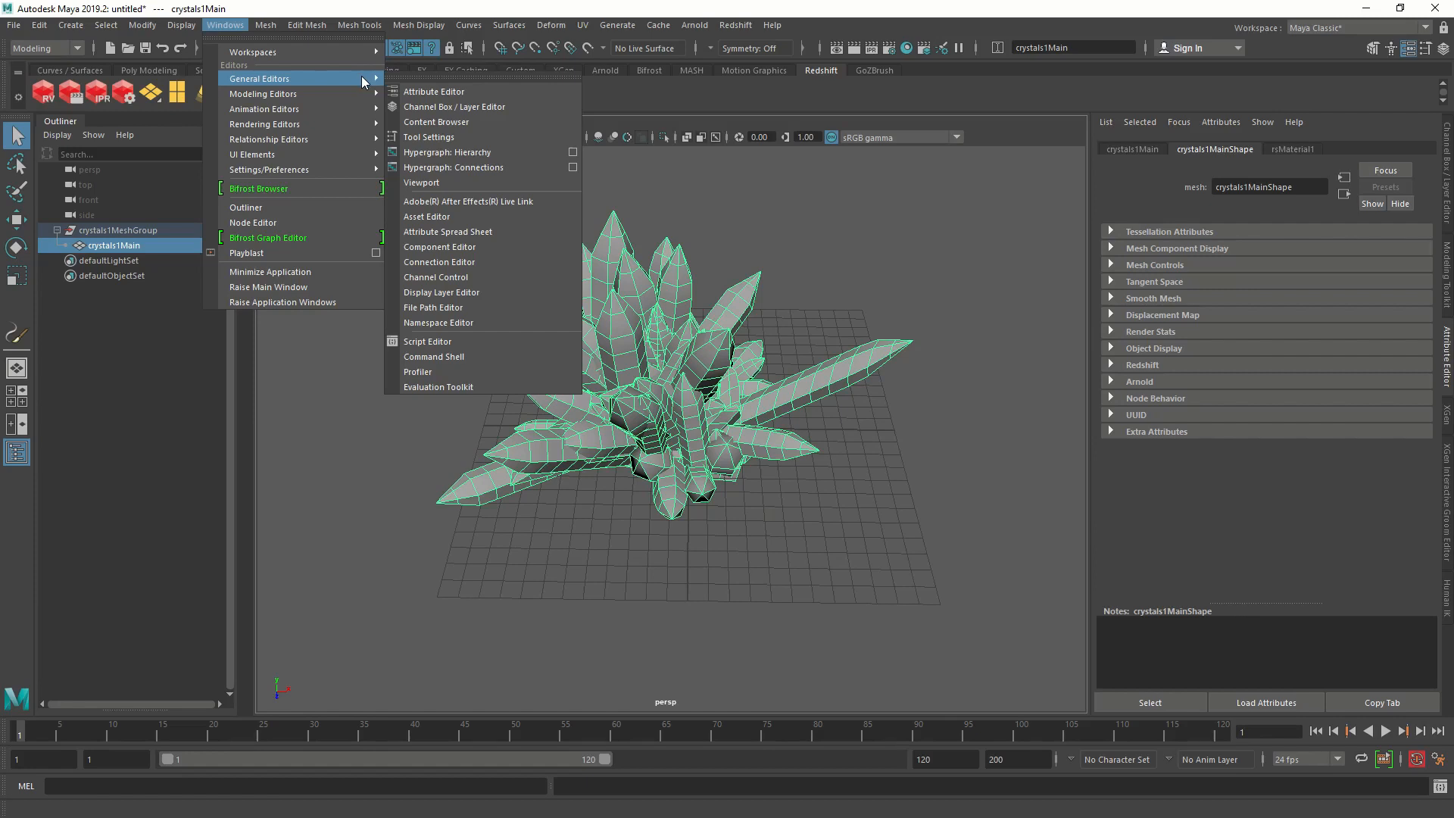
{"action": "mouse_move", "coordinate": [264, 94]}
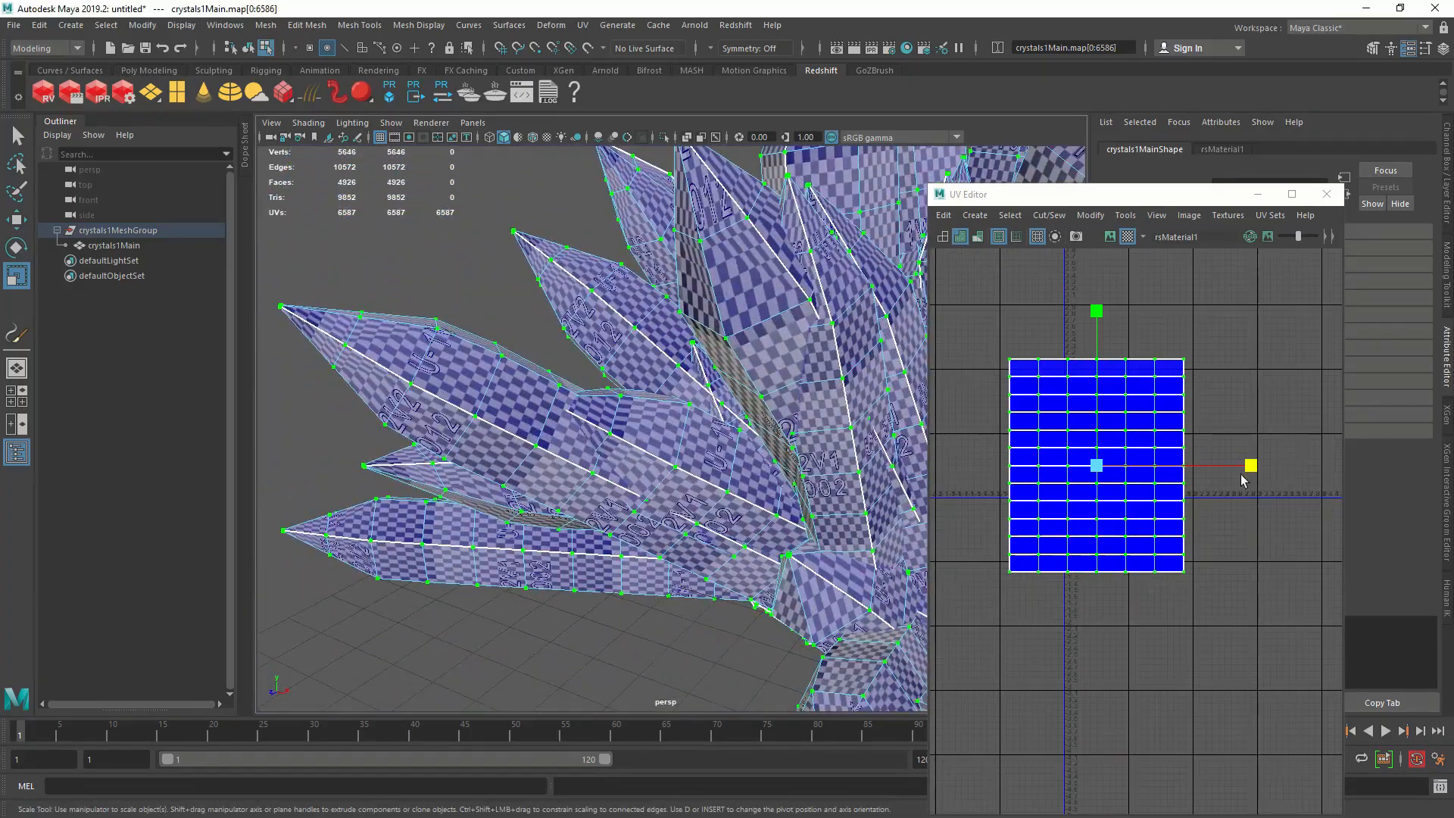
{"action": "left_click_drag", "start_coordinate": [1246, 465], "coordinate": [1201, 465]}
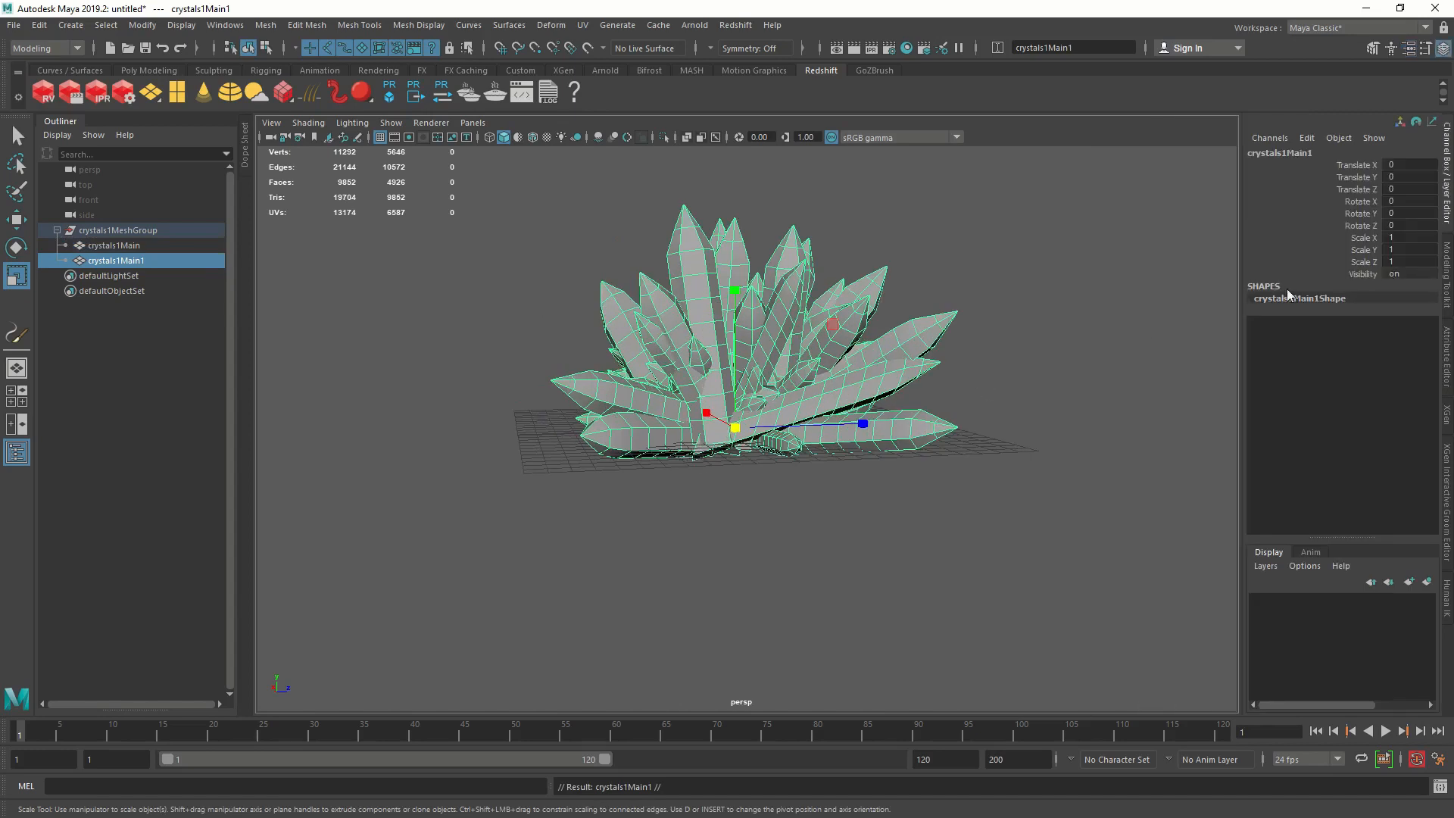
Flip the duplicate with Scale Y -1, then turn, shift and tilt it beneath the original.
{"action": "left_click", "coordinate": [1407, 250]}
{"action": "type", "text": "-1"}
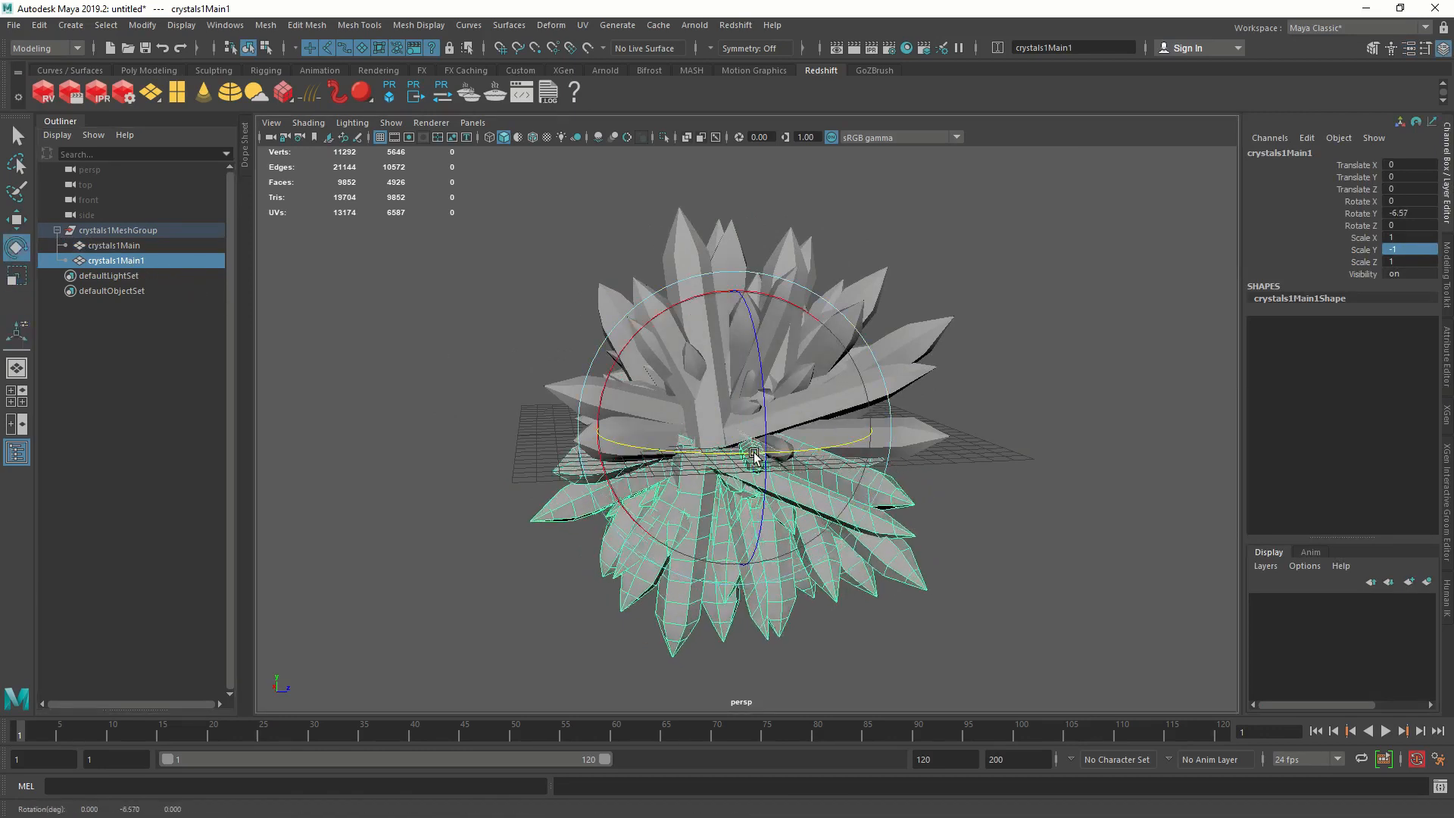
{"action": "left_click_drag", "start_coordinate": [754, 454], "coordinate": [711, 429]}
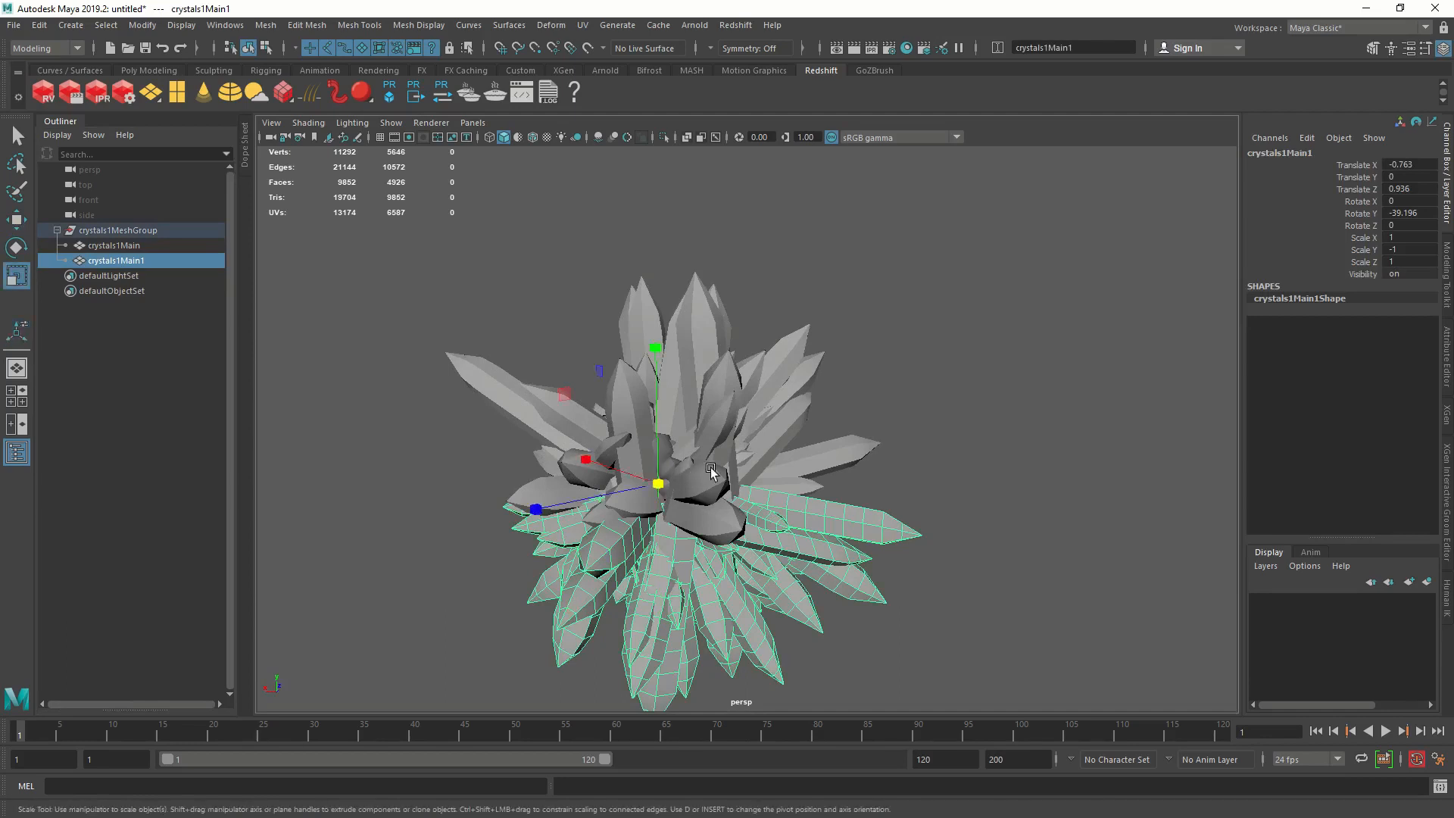
{"action": "left_click_drag", "start_coordinate": [708, 468], "coordinate": [768, 418]}
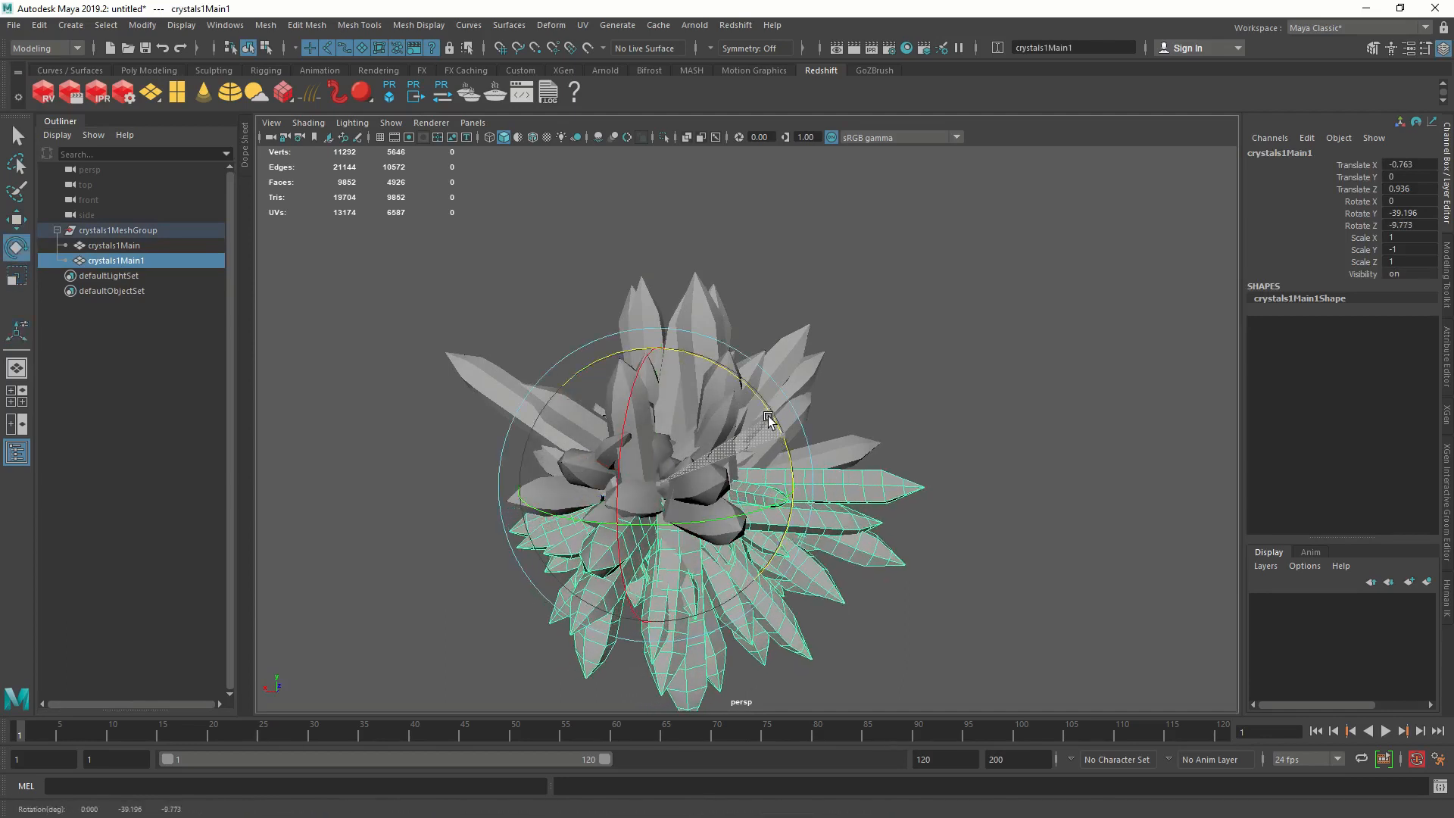
{"action": "left_click_drag", "start_coordinate": [768, 415], "coordinate": [696, 441]}
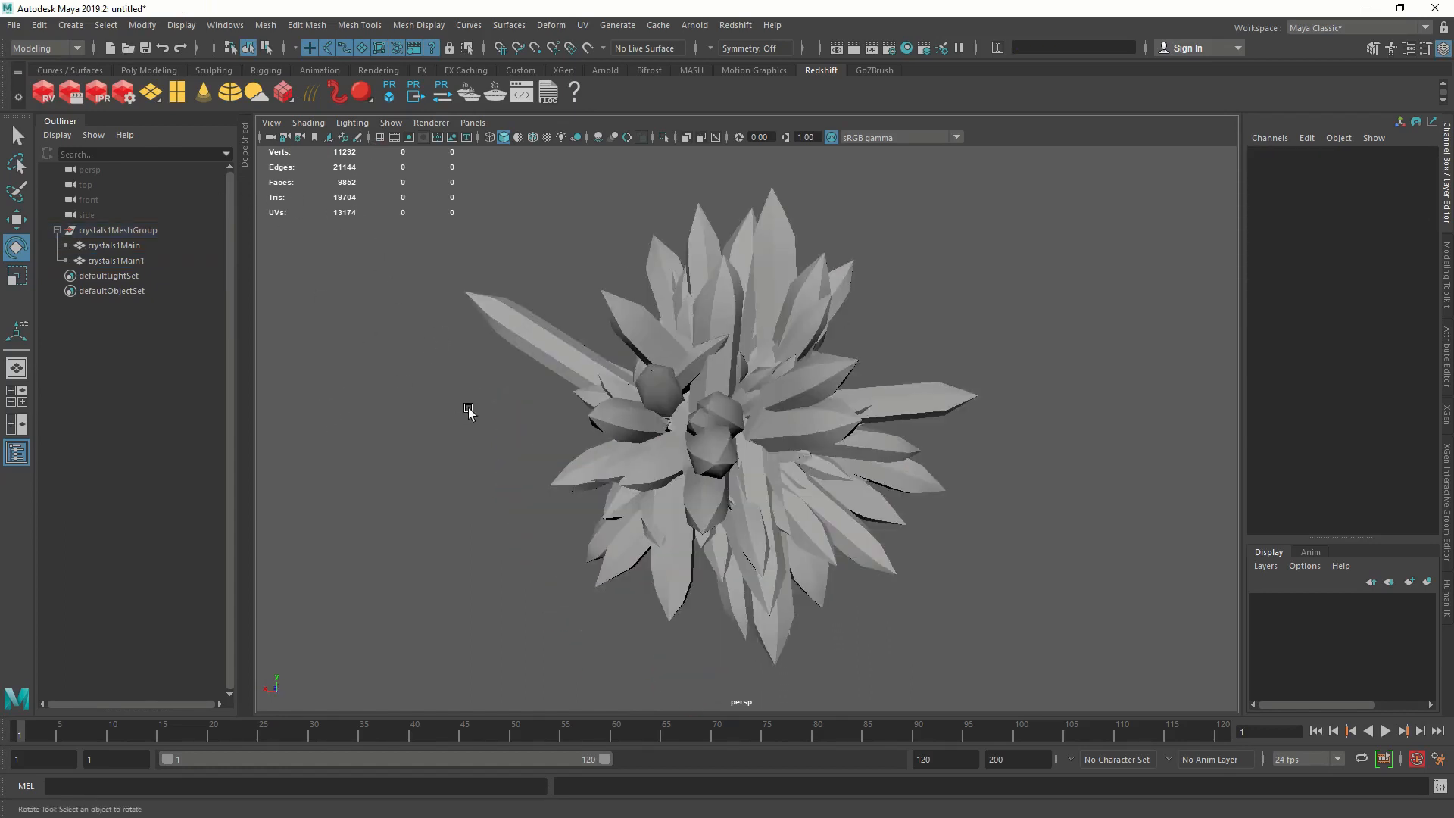
Create camera1 in the four-view layout and look through it in the lower-right viewport.
{"action": "left_click_drag", "start_coordinate": [468, 412], "coordinate": [451, 436]}
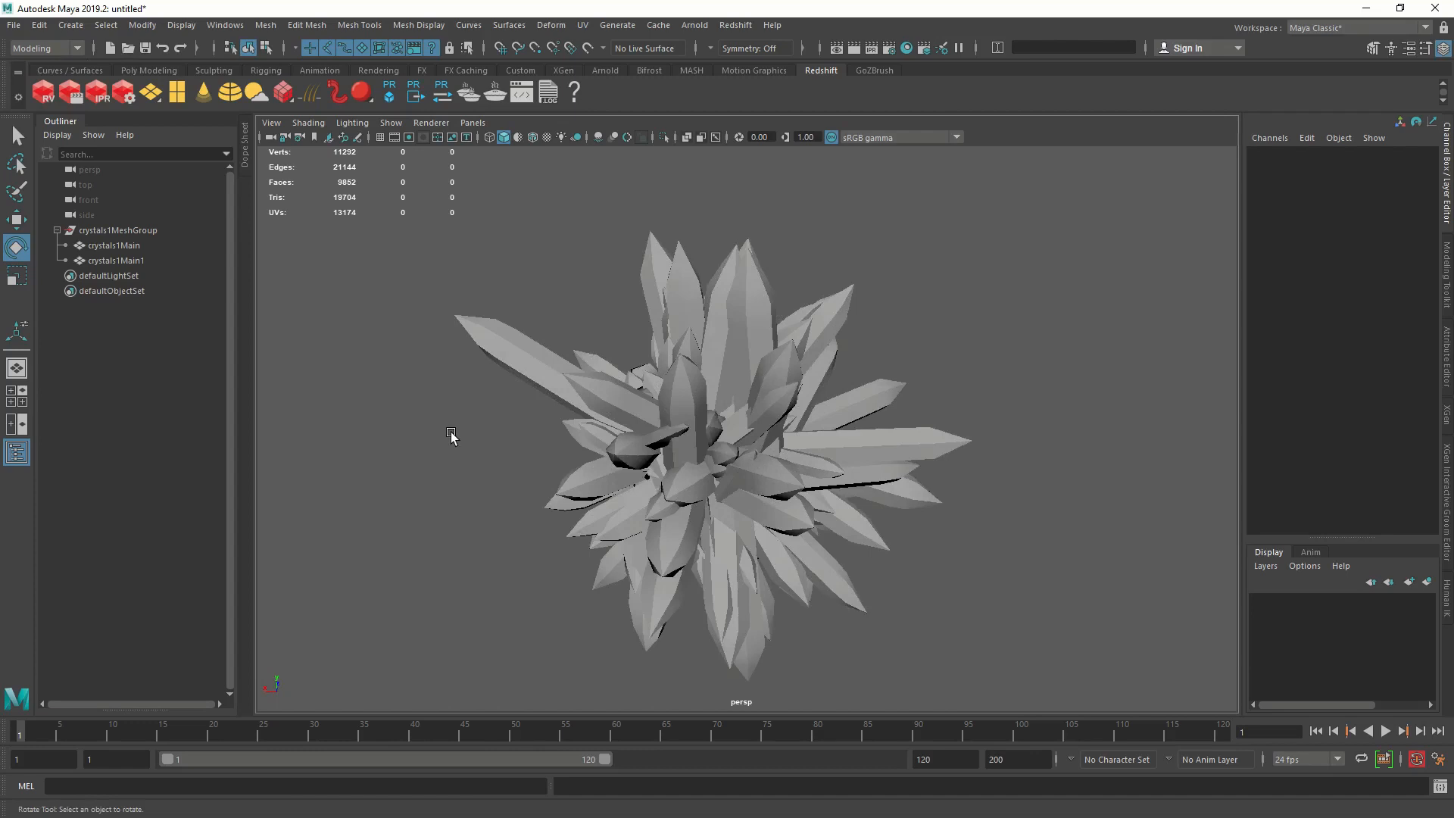
{"action": "mouse_move", "coordinate": [445, 418]}
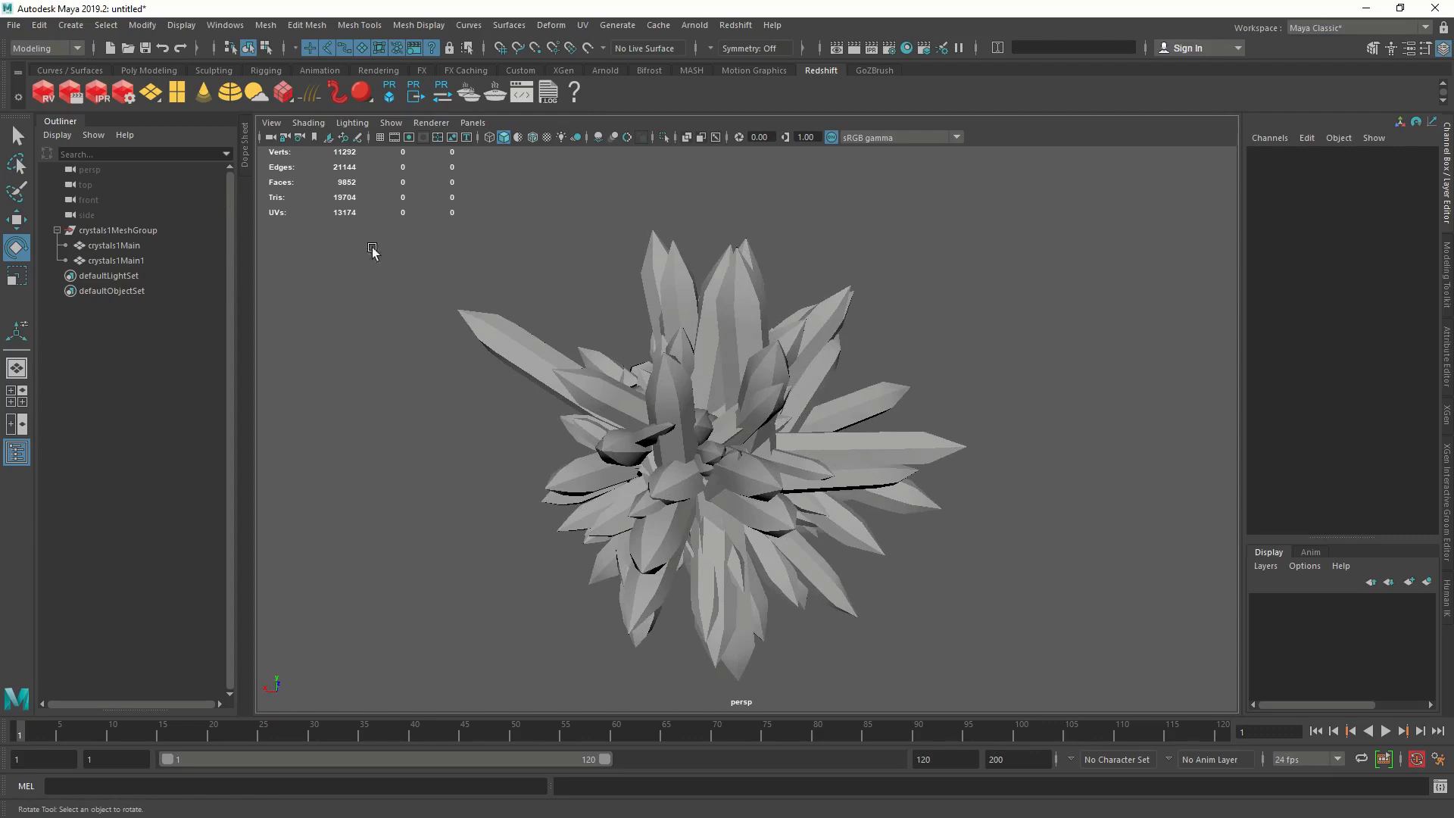
{"action": "left_click", "coordinate": [70, 25]}
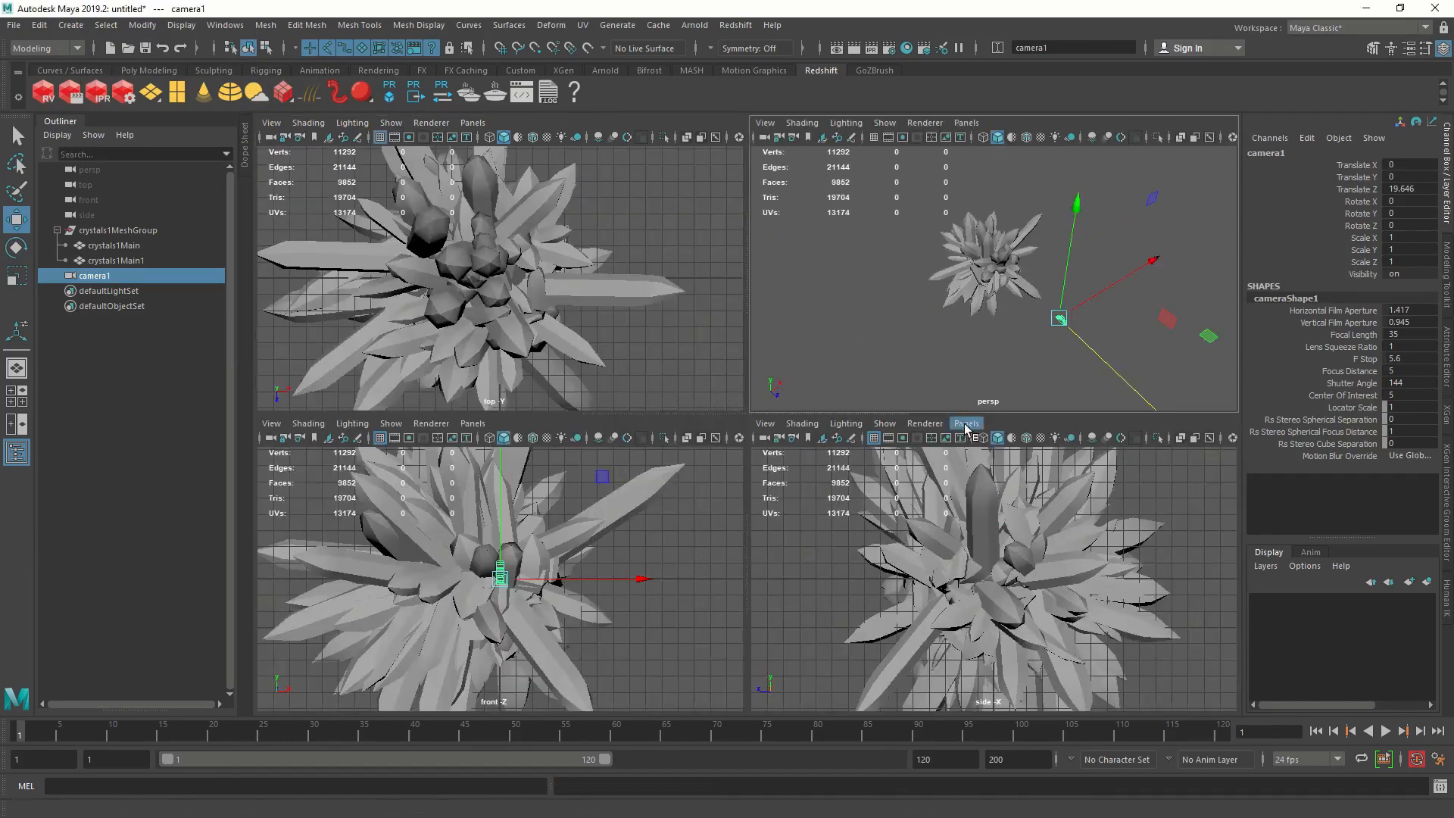
{"action": "left_click", "coordinate": [966, 423]}
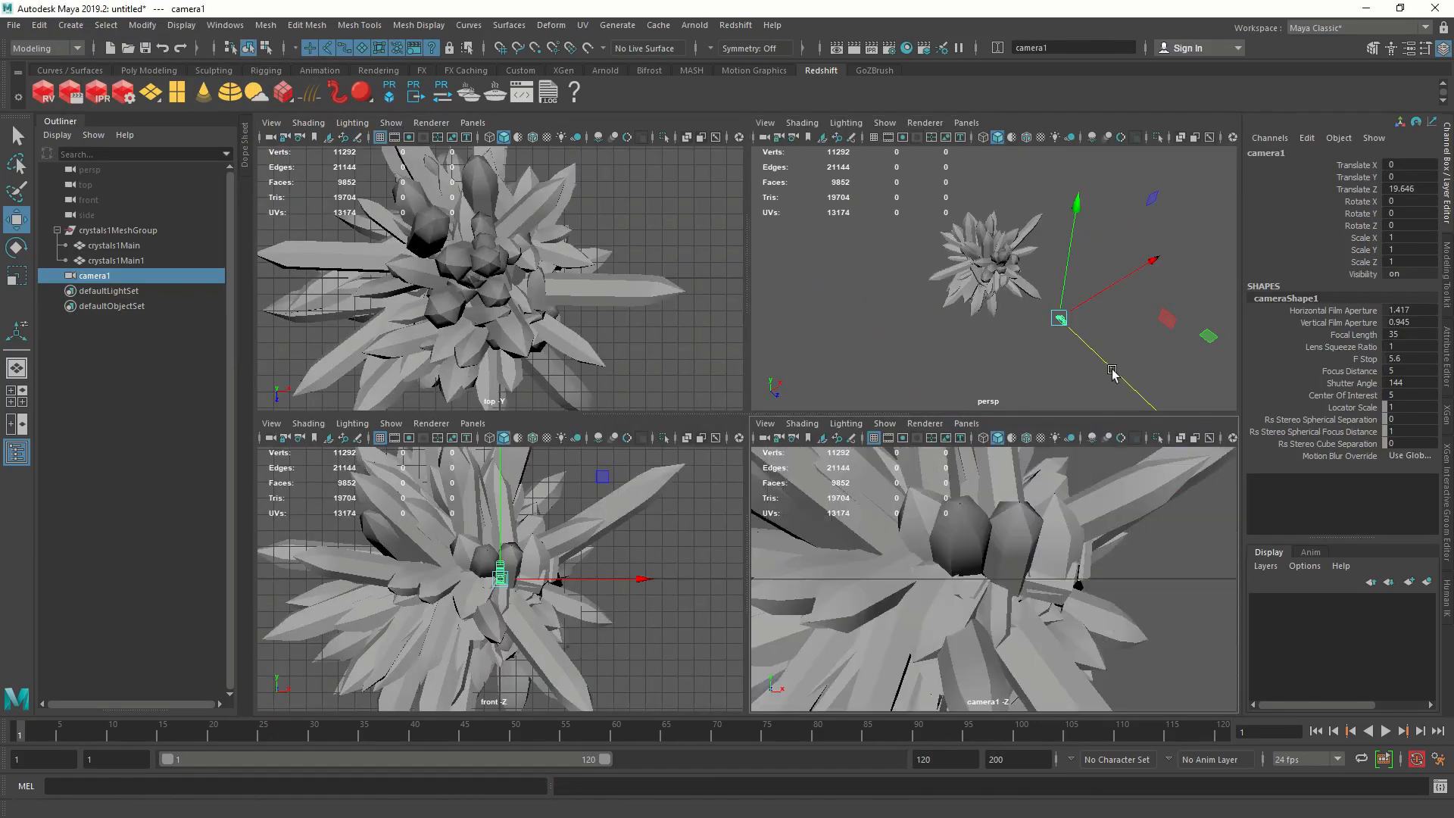
{"action": "left_click", "coordinate": [119, 229]}
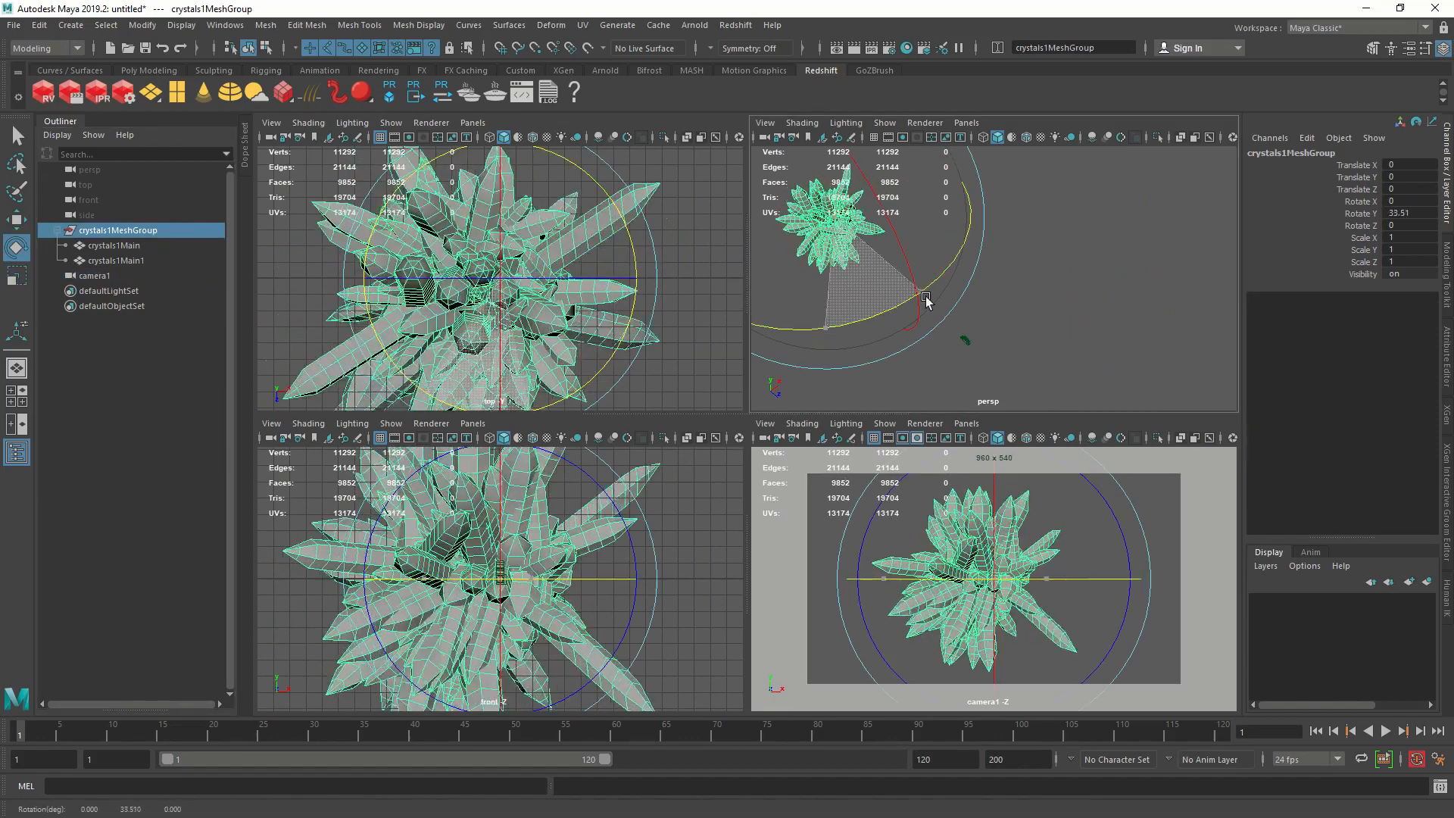
Turn crystals1MeshGroup on Y and pull camera1 back to about 47 units to frame the cluster.
{"action": "left_click_drag", "start_coordinate": [927, 301], "coordinate": [862, 313]}
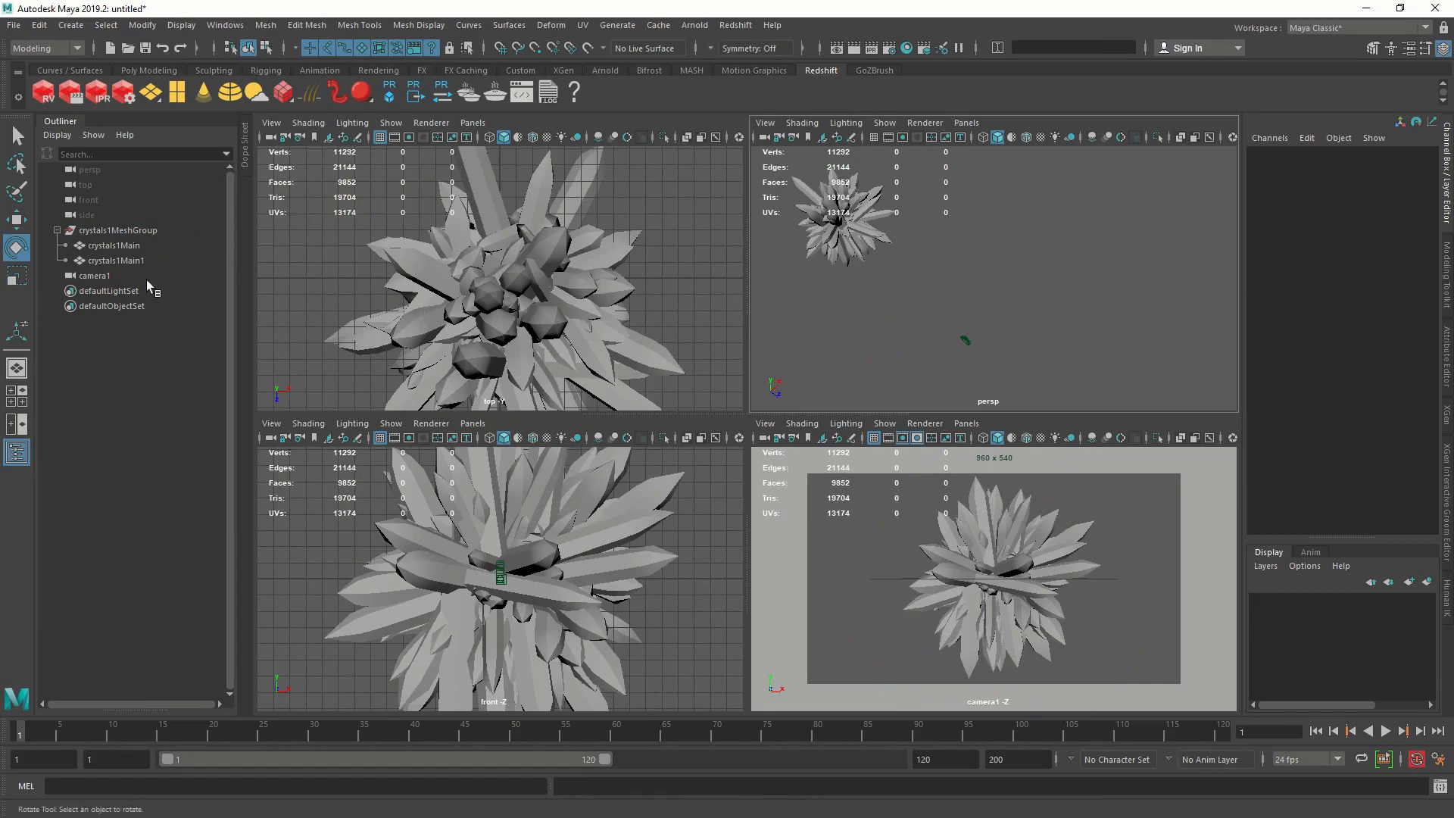
{"action": "left_click", "coordinate": [94, 276]}
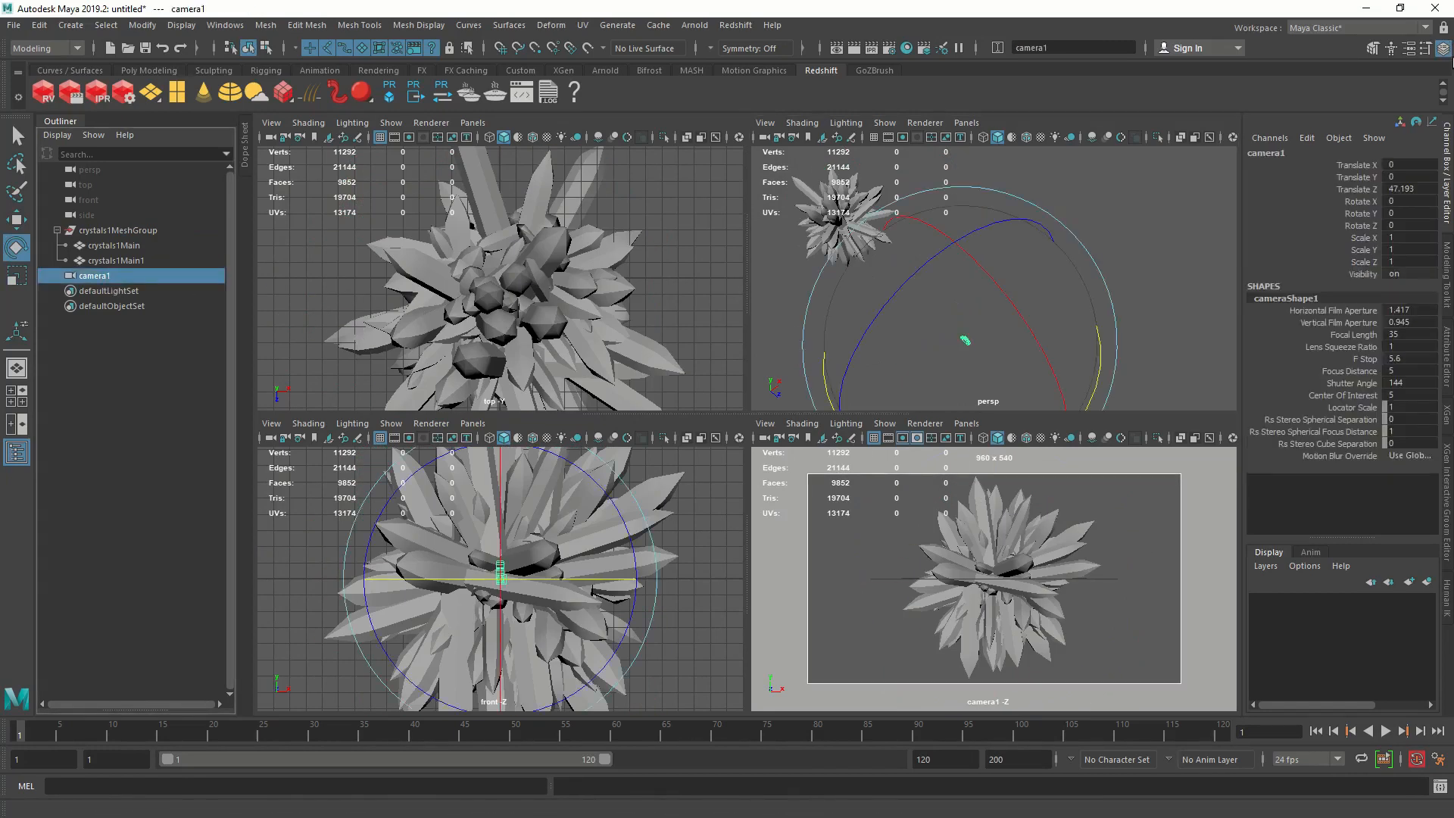
{"action": "left_click", "coordinate": [1363, 165]}
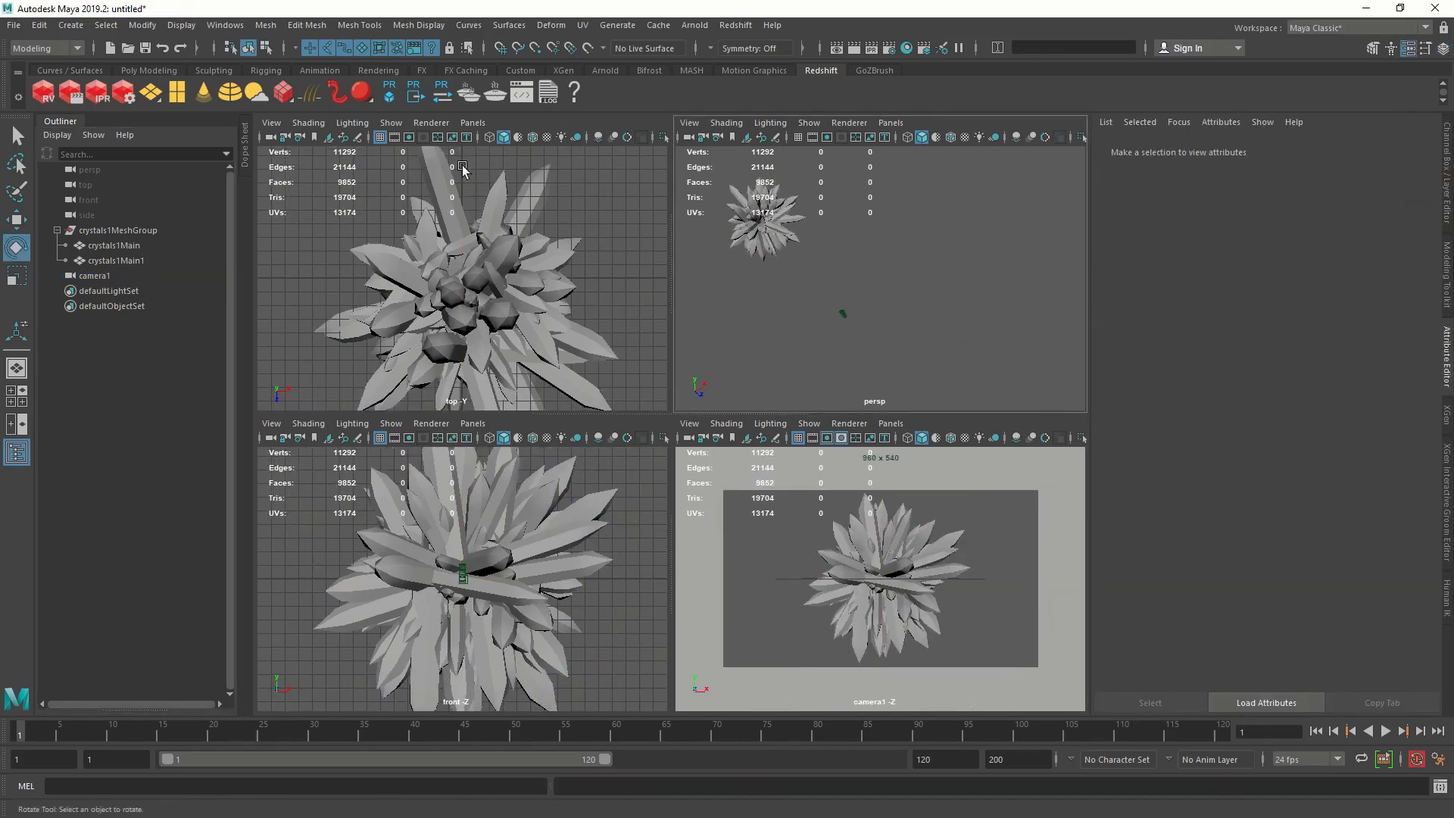
{"action": "left_click", "coordinate": [307, 92]}
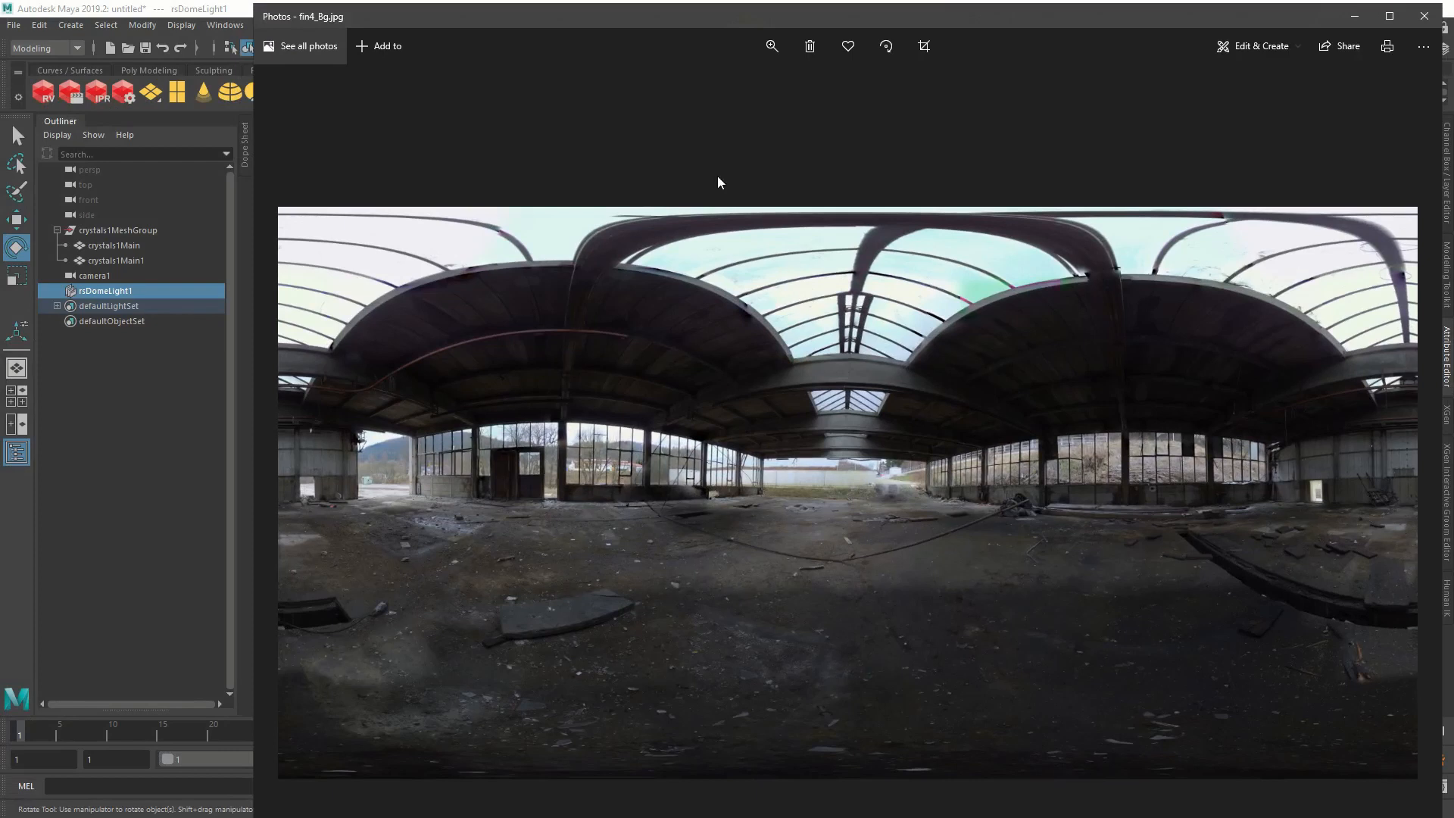
{"action": "mouse_move", "coordinate": [787, 656]}
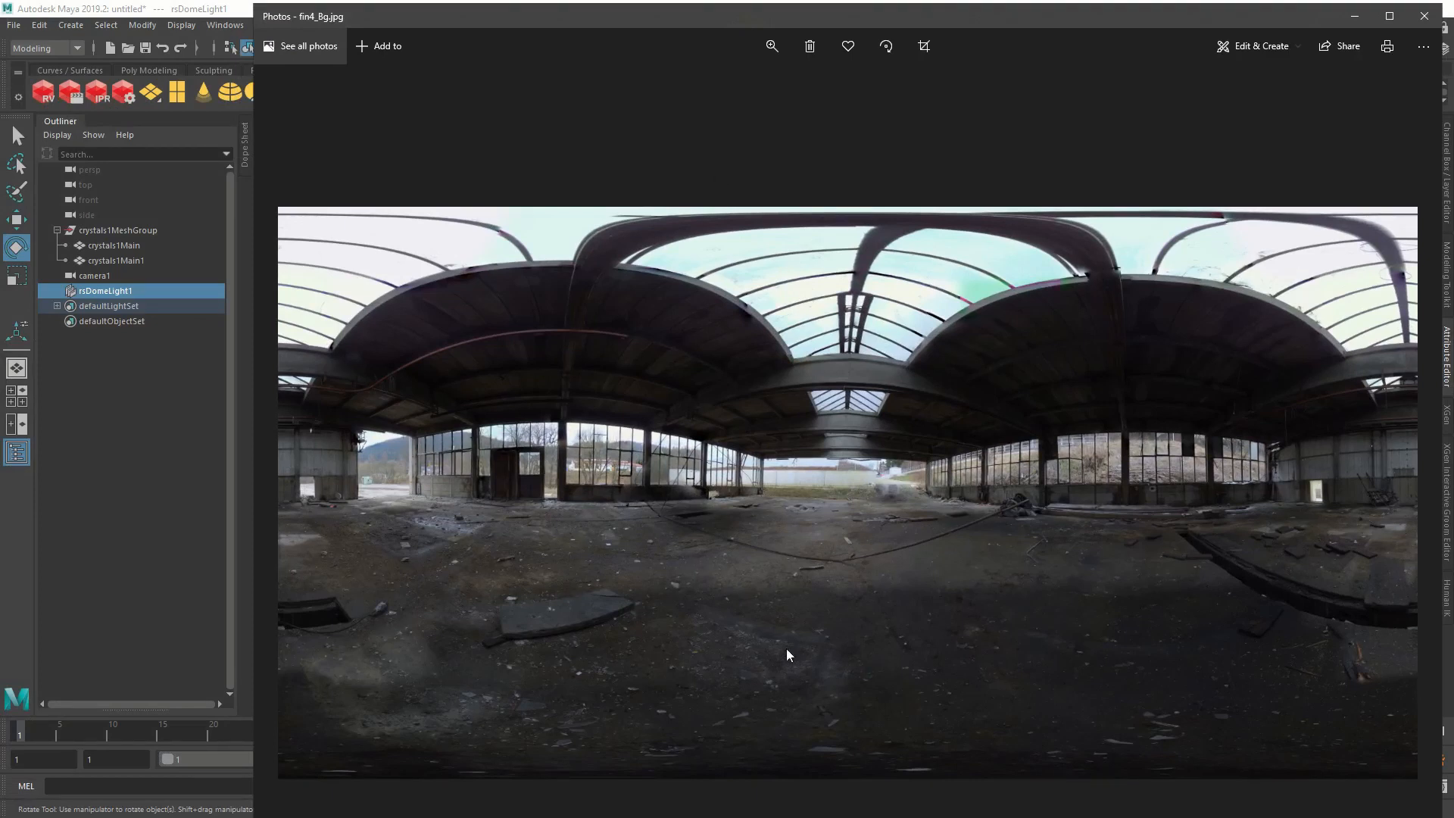
{"action": "mouse_move", "coordinate": [968, 453]}
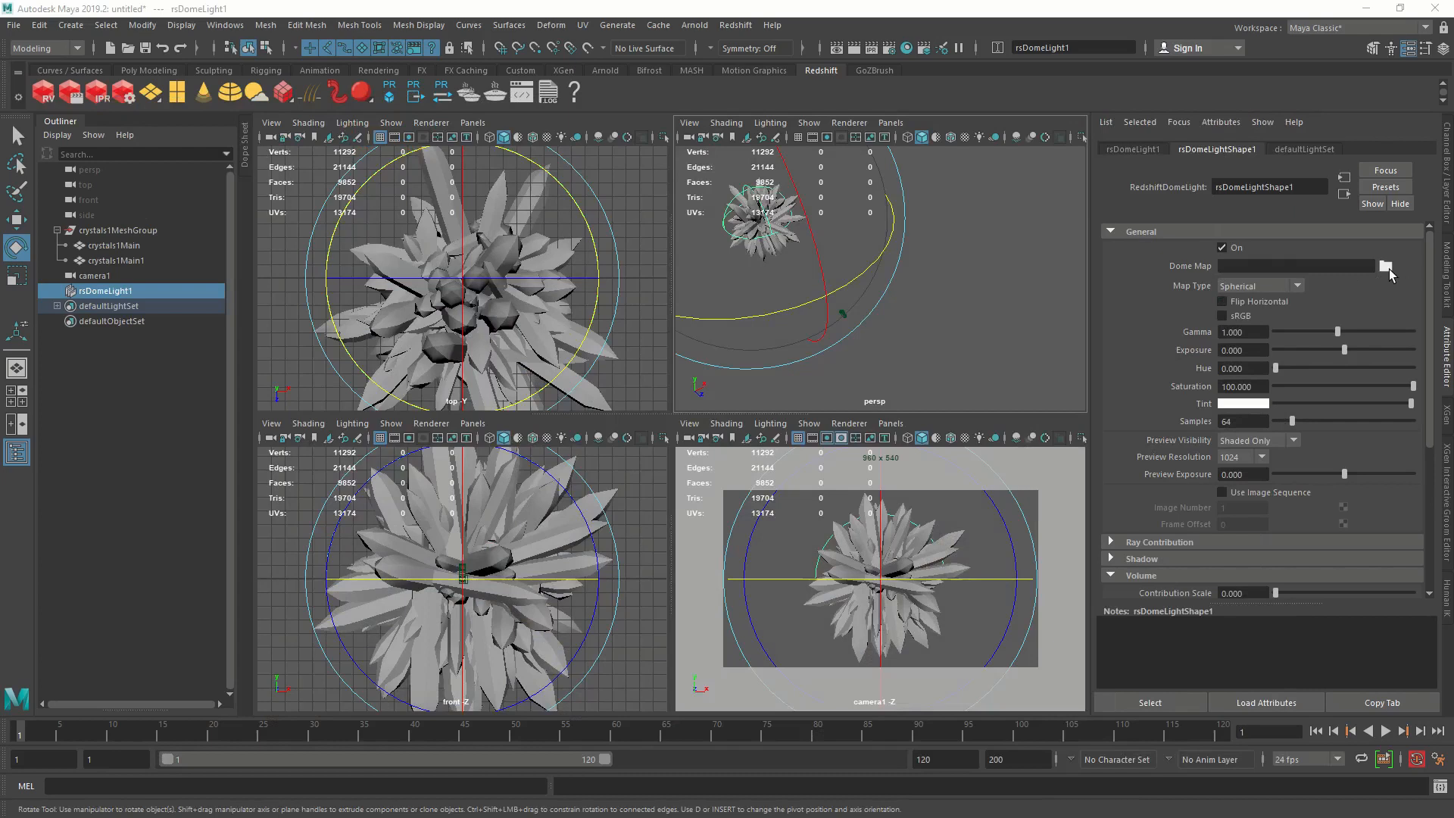
Browse for an image for the rsDomeLight Dome Map, then deselect the light.
{"action": "left_click", "coordinate": [1384, 267]}
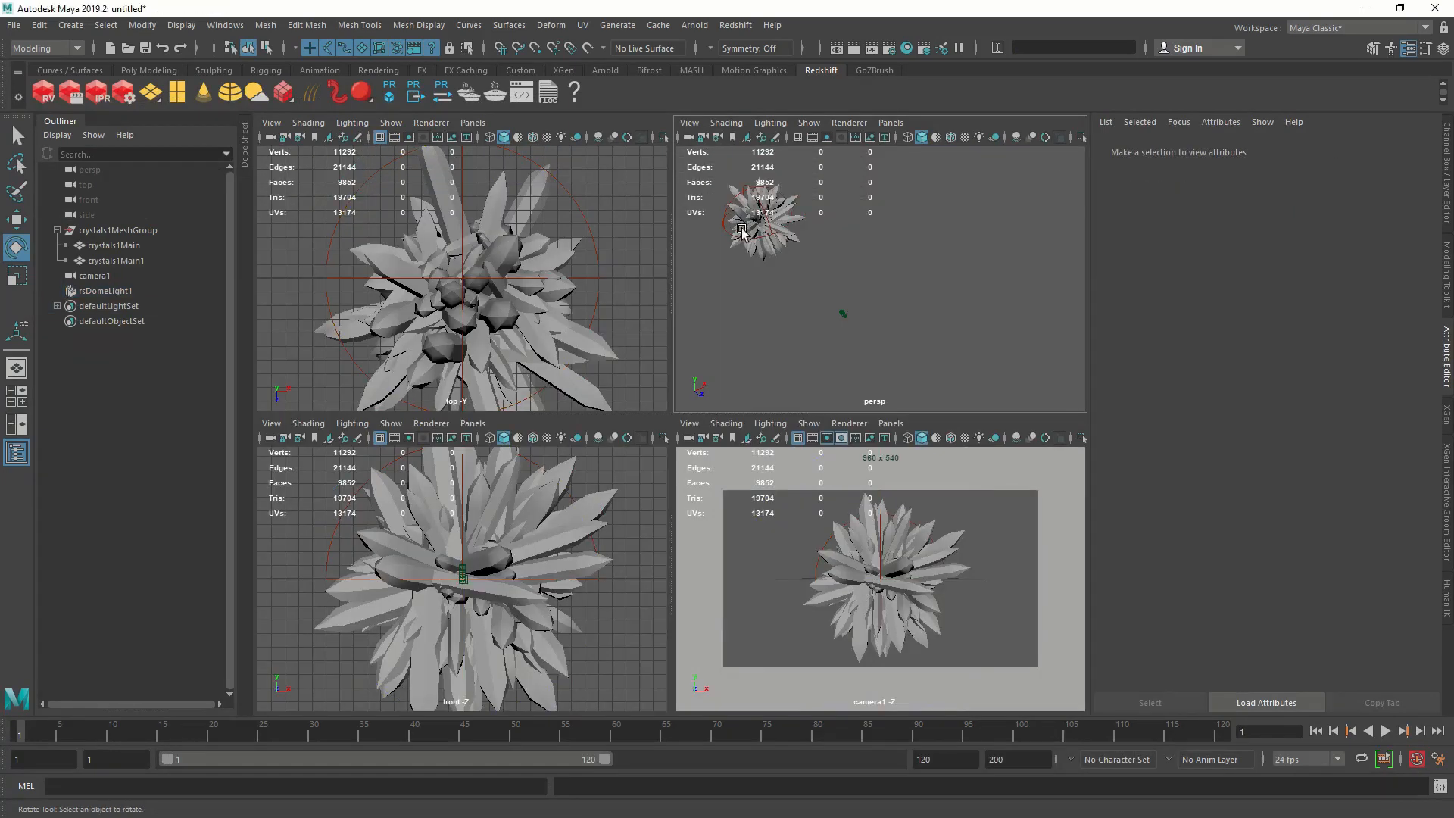
{"action": "left_click", "coordinate": [104, 290]}
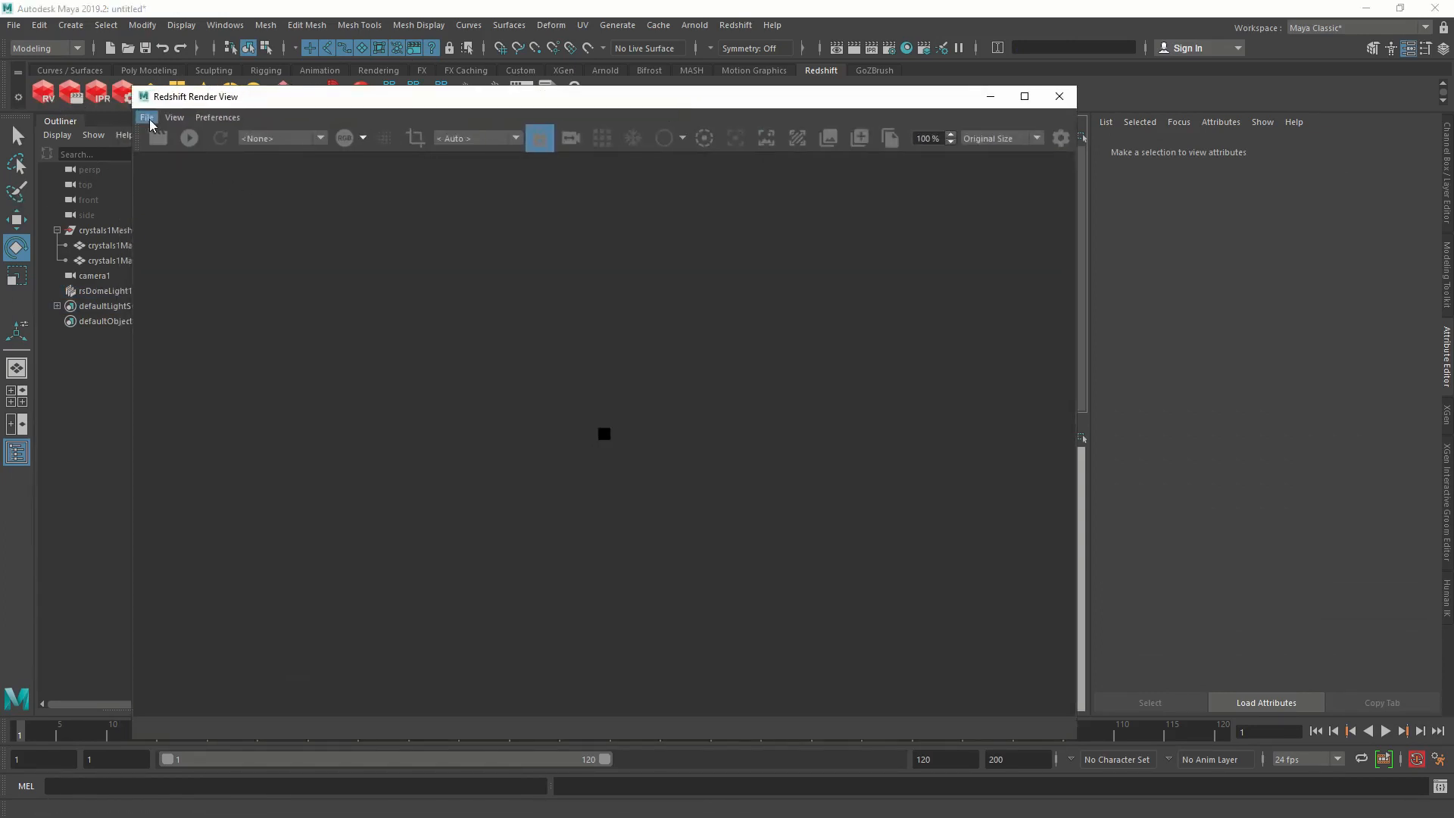
Start a live progressive Redshift render of the crystal cluster through camera1.
{"action": "left_click", "coordinate": [157, 137]}
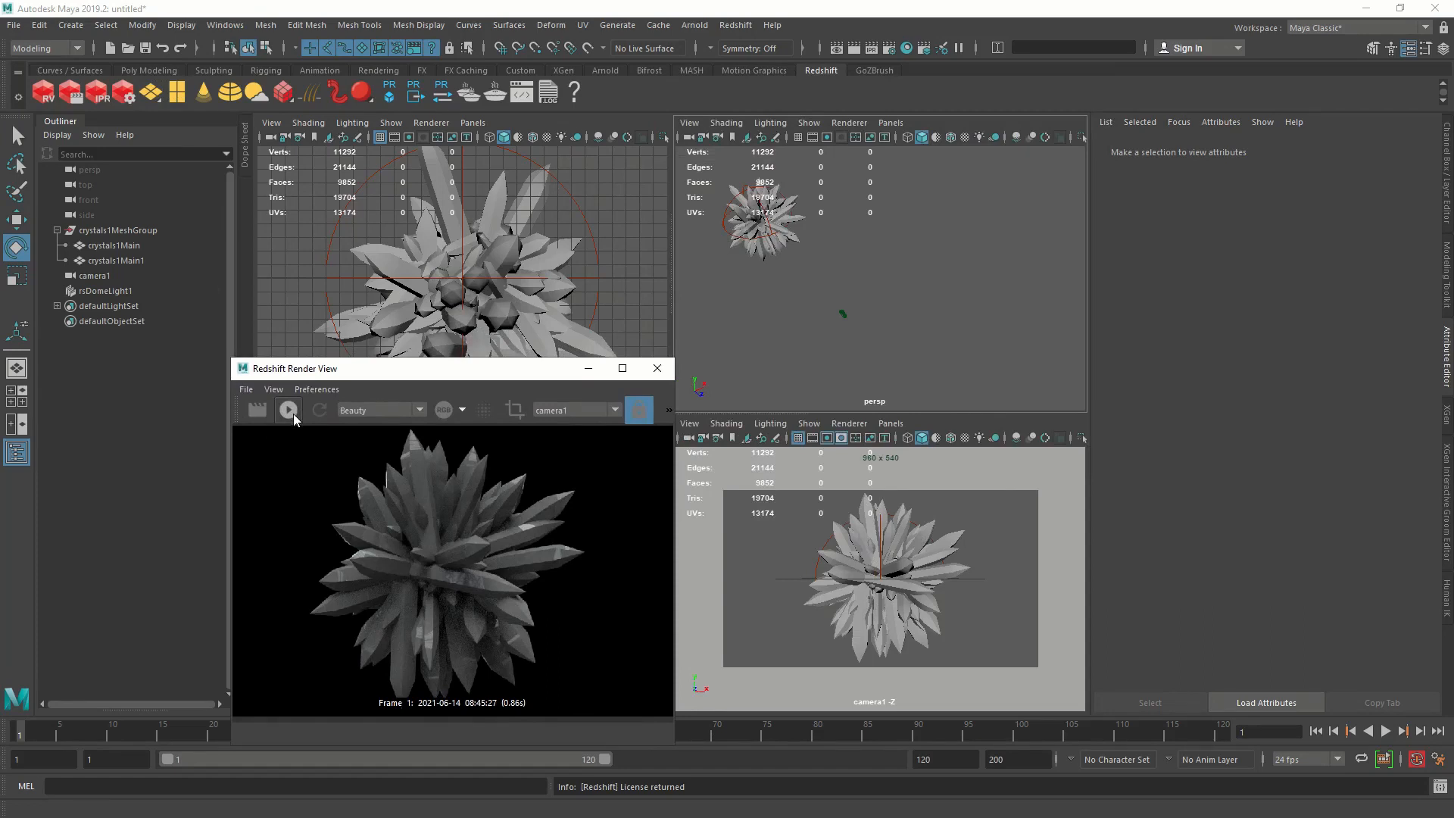
{"action": "left_click", "coordinate": [288, 411]}
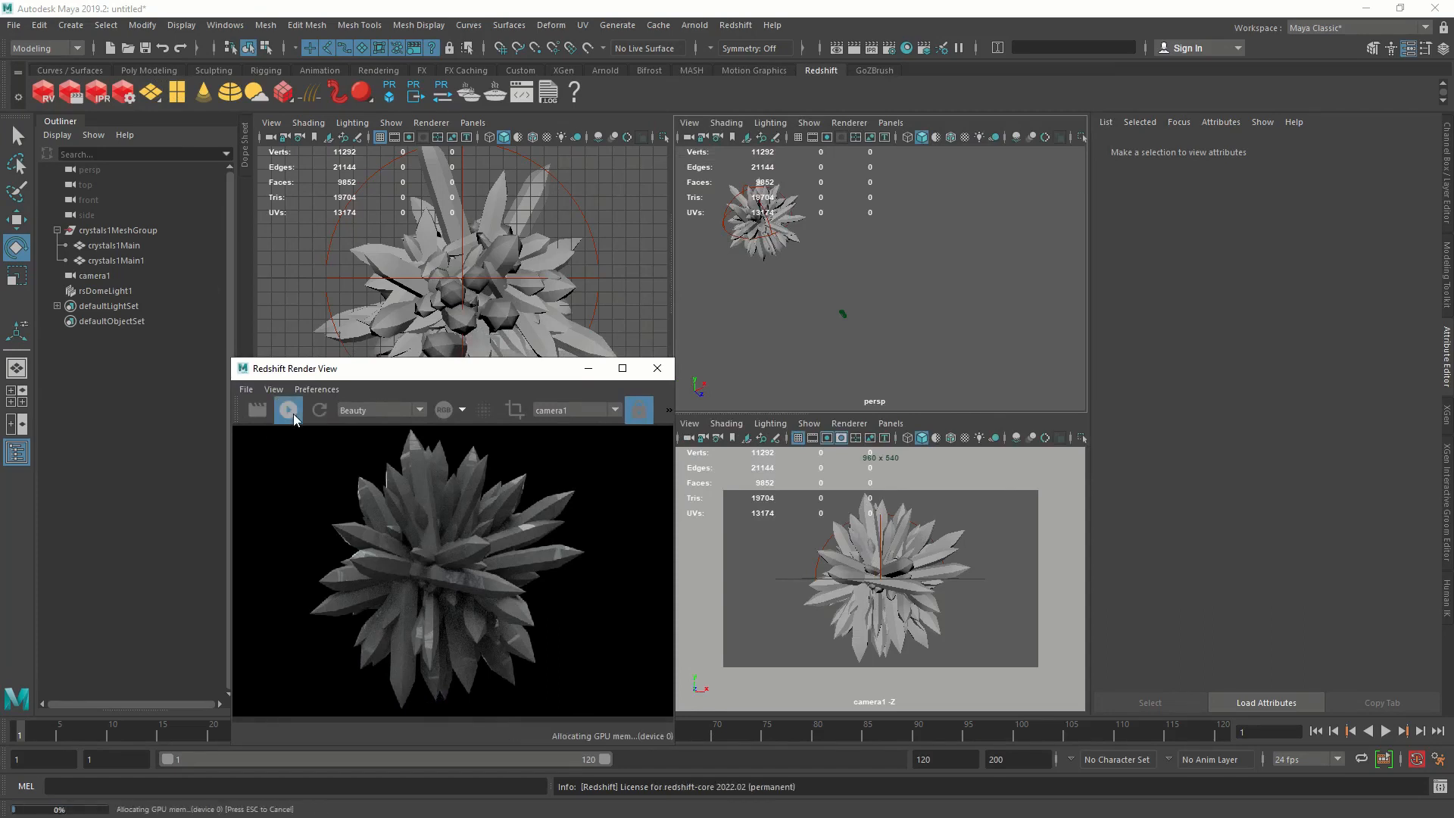
{"action": "left_click", "coordinate": [287, 408]}
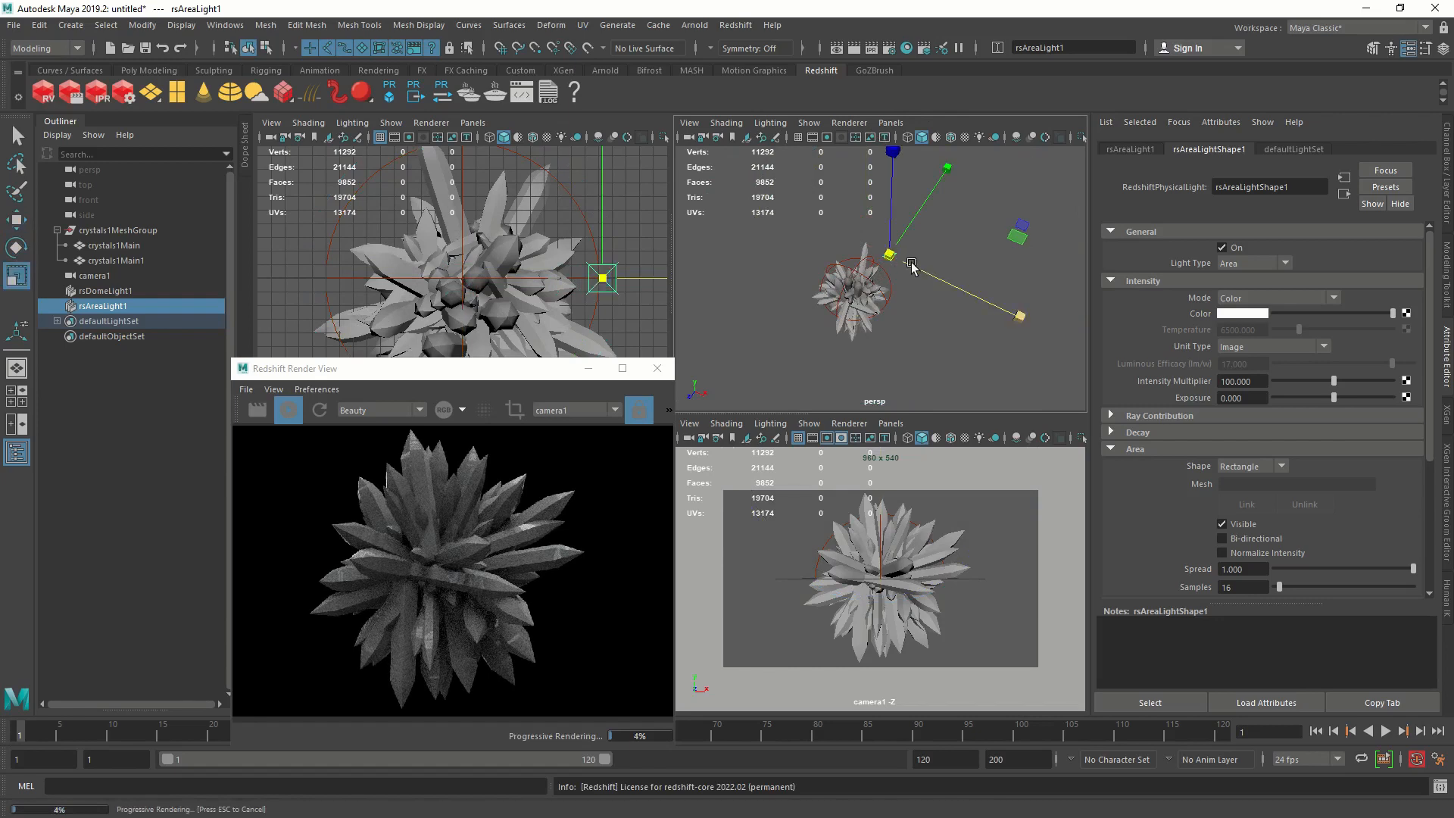
Pull rsAreaLight1 away from the crystals and raise it above the cluster.
{"action": "left_click_drag", "start_coordinate": [891, 258], "coordinate": [925, 258]}
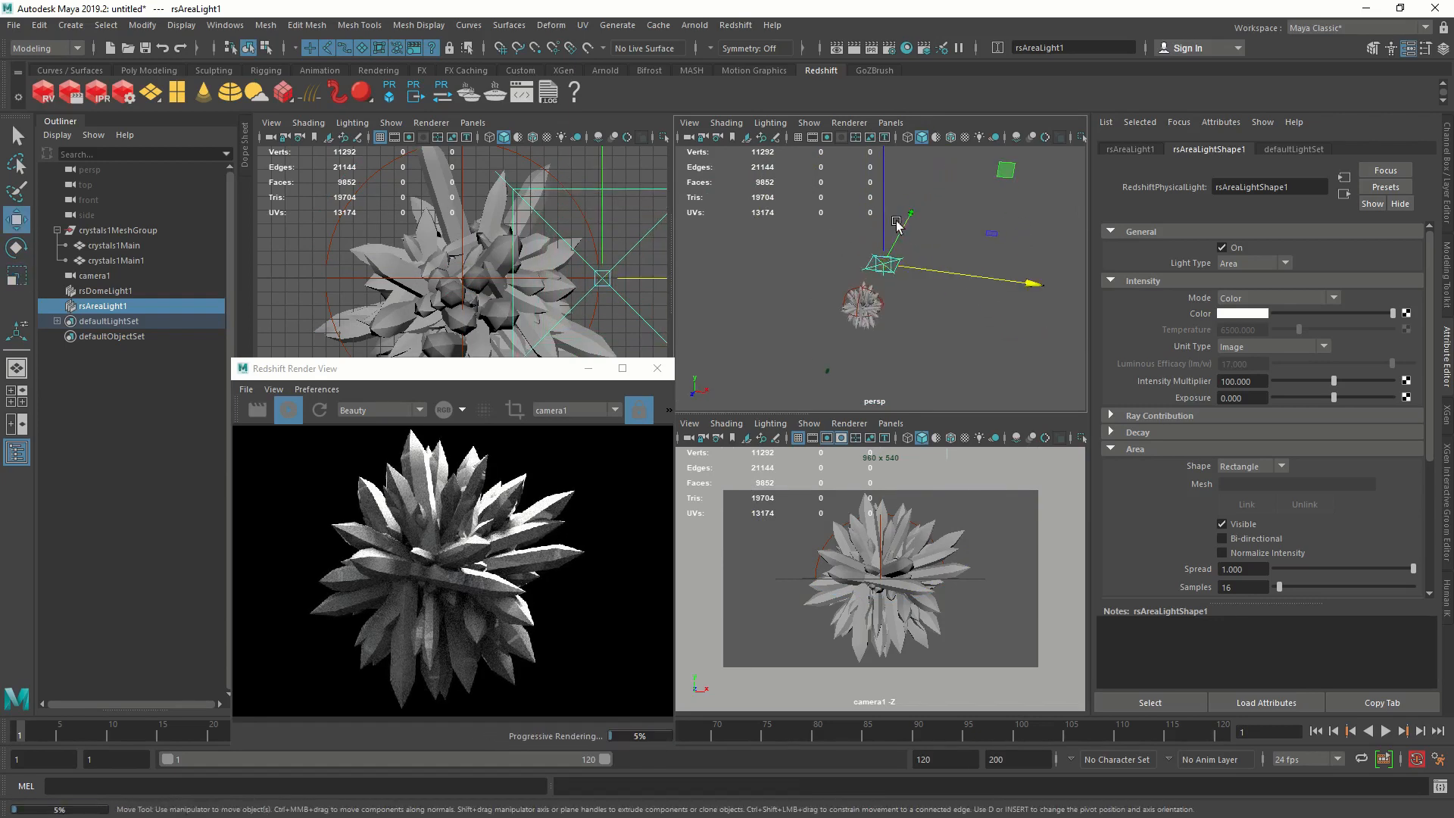
{"action": "left_click_drag", "start_coordinate": [895, 227], "coordinate": [939, 297]}
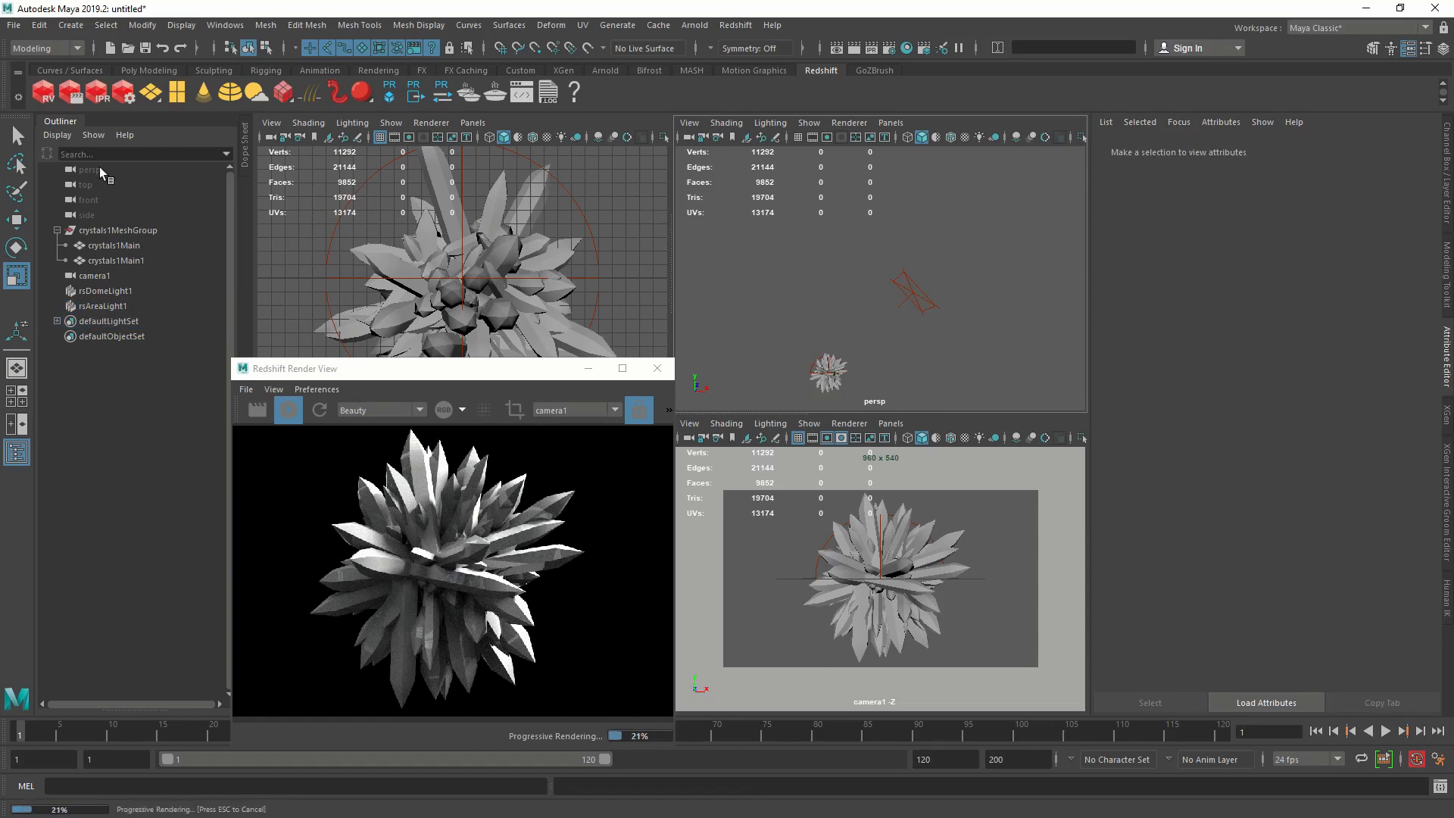
{"action": "left_click", "coordinate": [14, 25]}
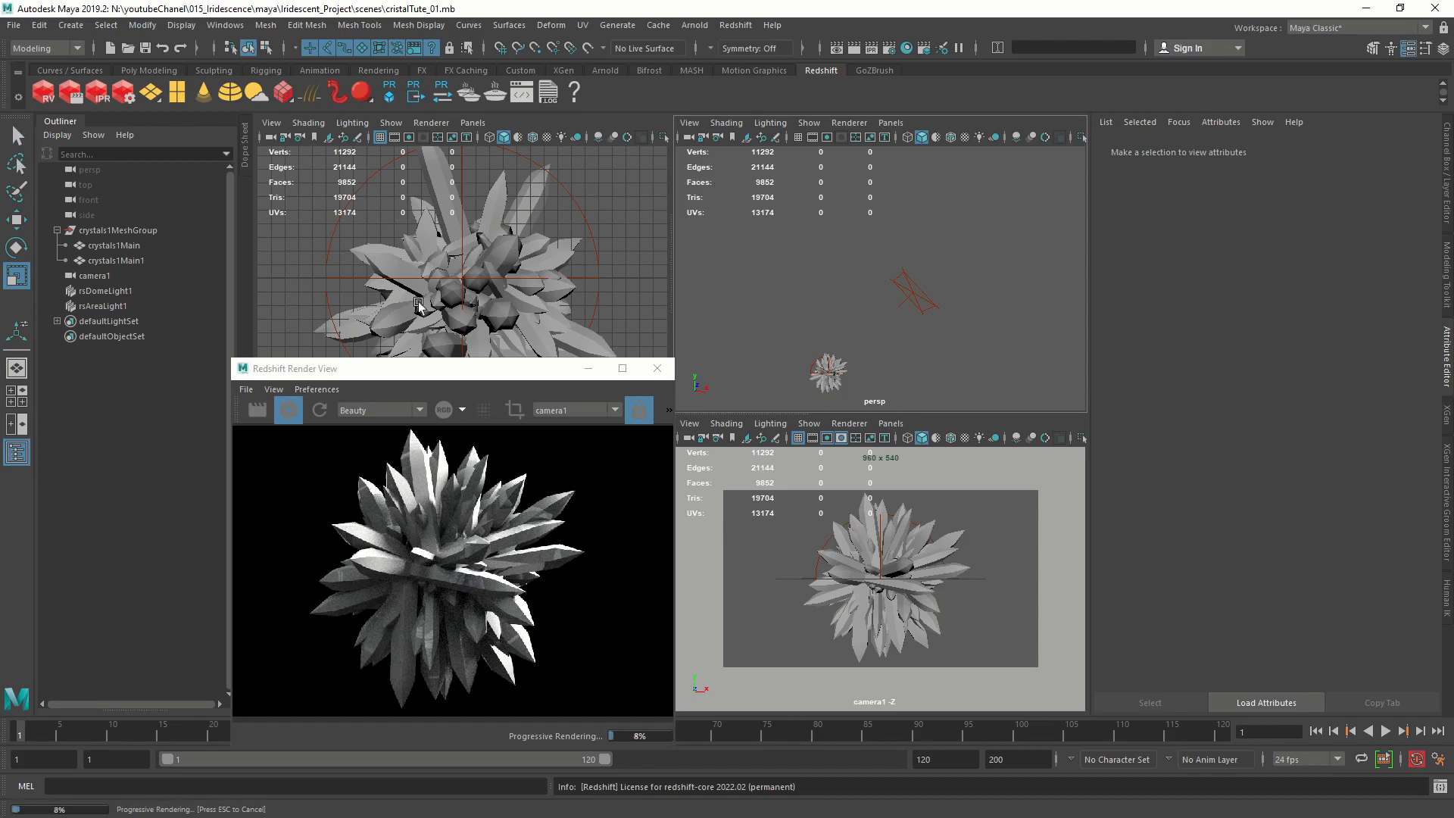
{"action": "mouse_move", "coordinate": [209, 294]}
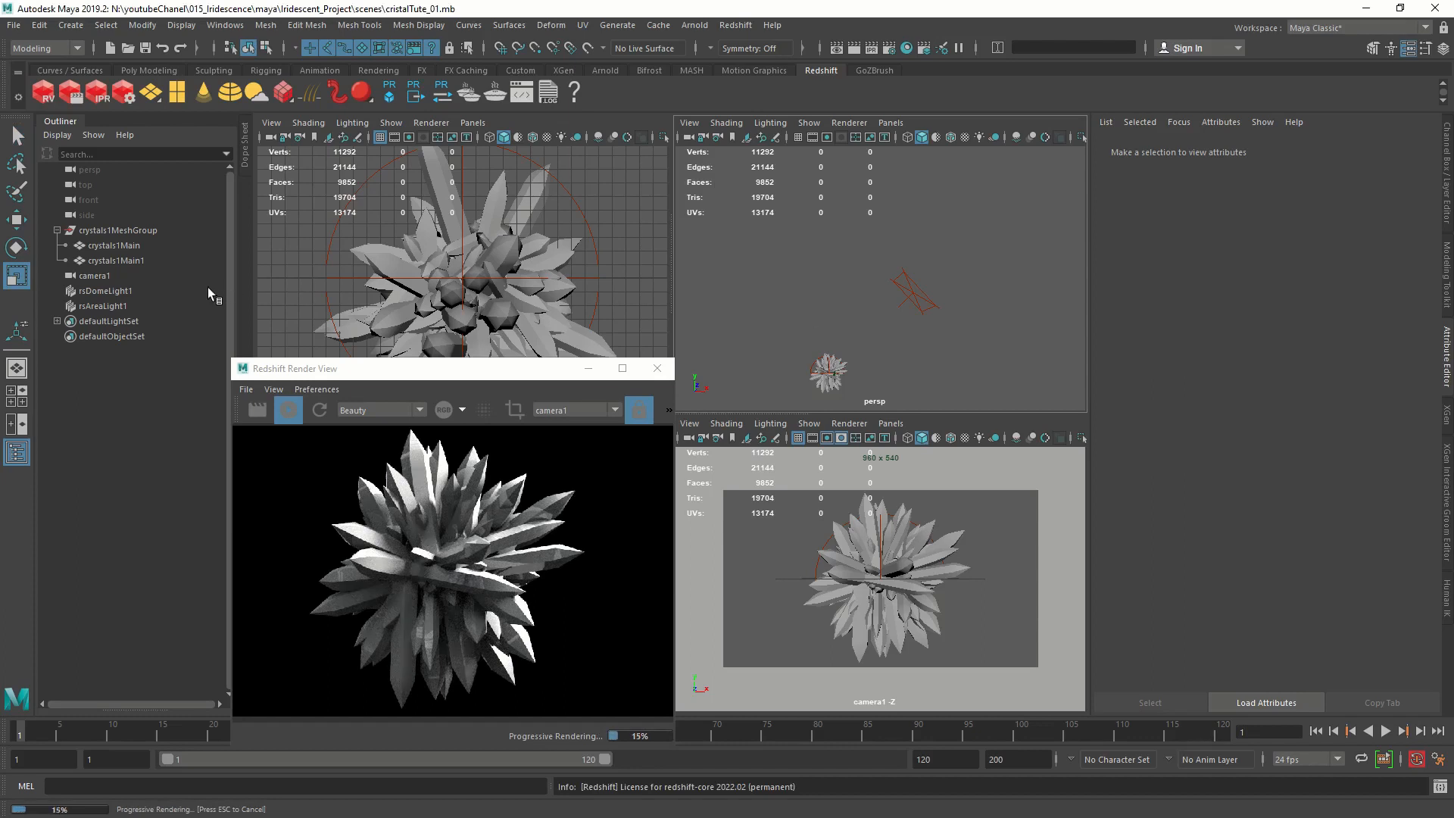
Assign the main crystal mesh a Redshift material renamed Alien_crystal.
{"action": "left_click", "coordinate": [105, 291]}
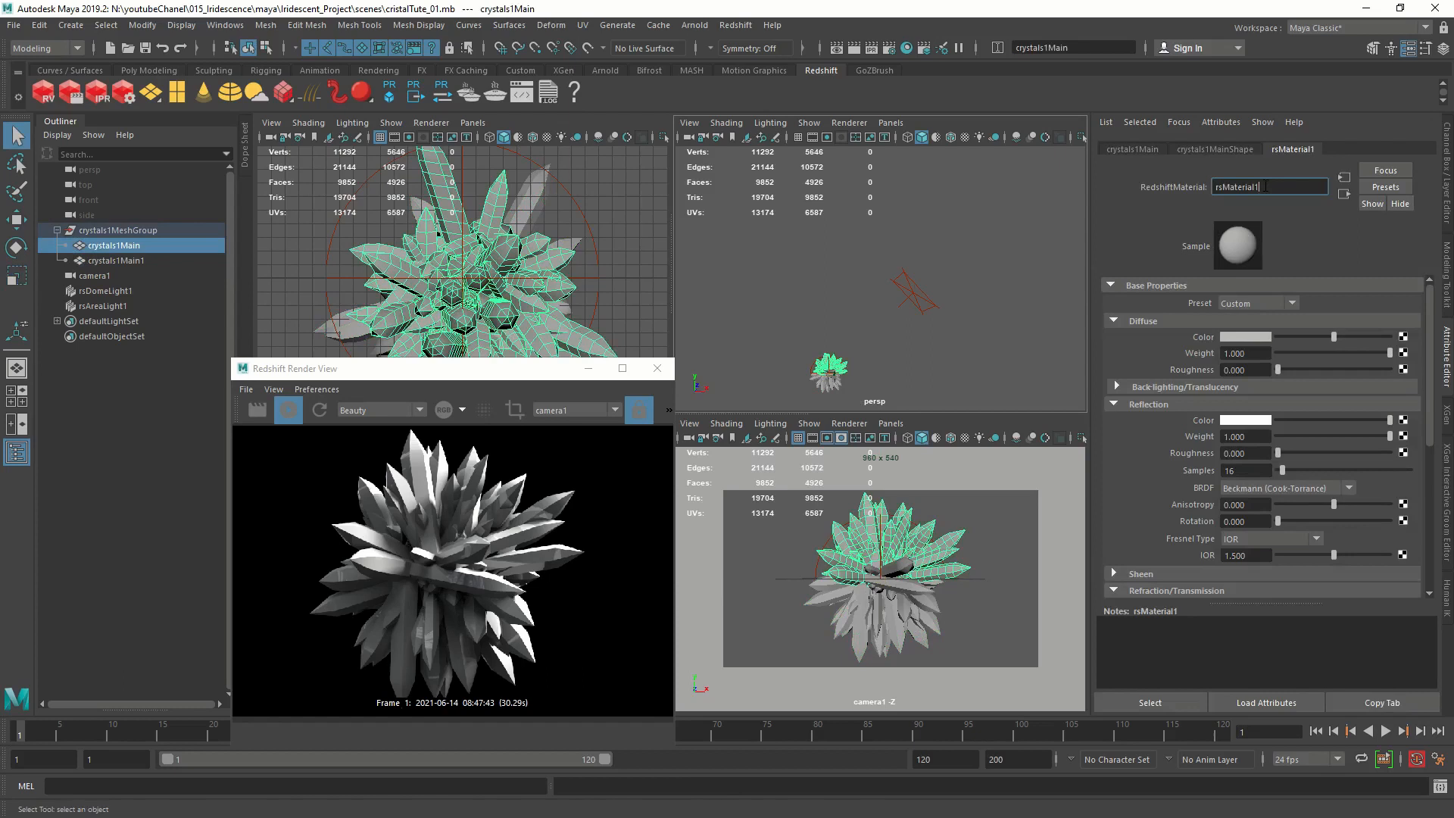
{"action": "type", "text": "Alien_crystal"}
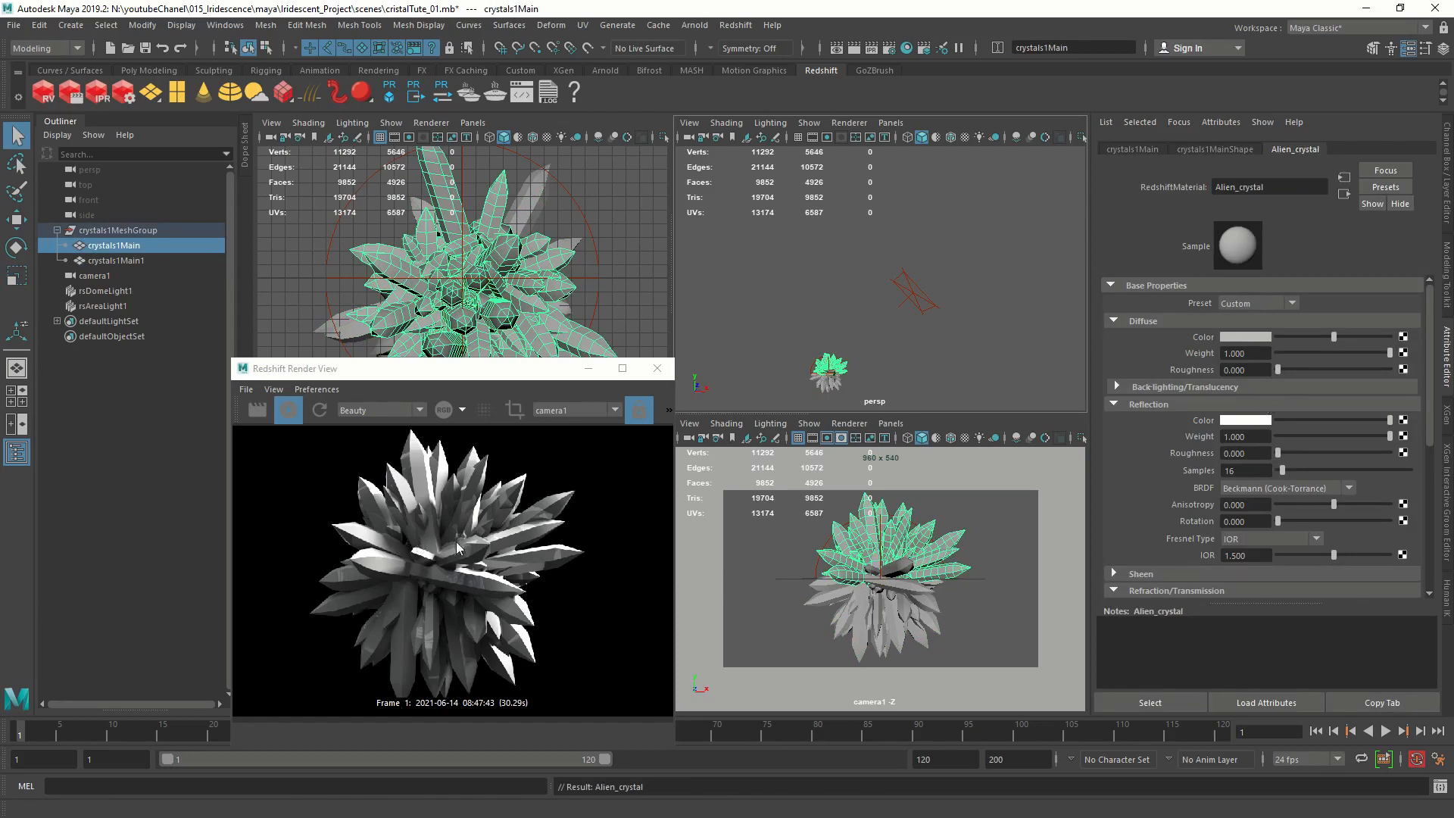
{"action": "mouse_move", "coordinate": [559, 515]}
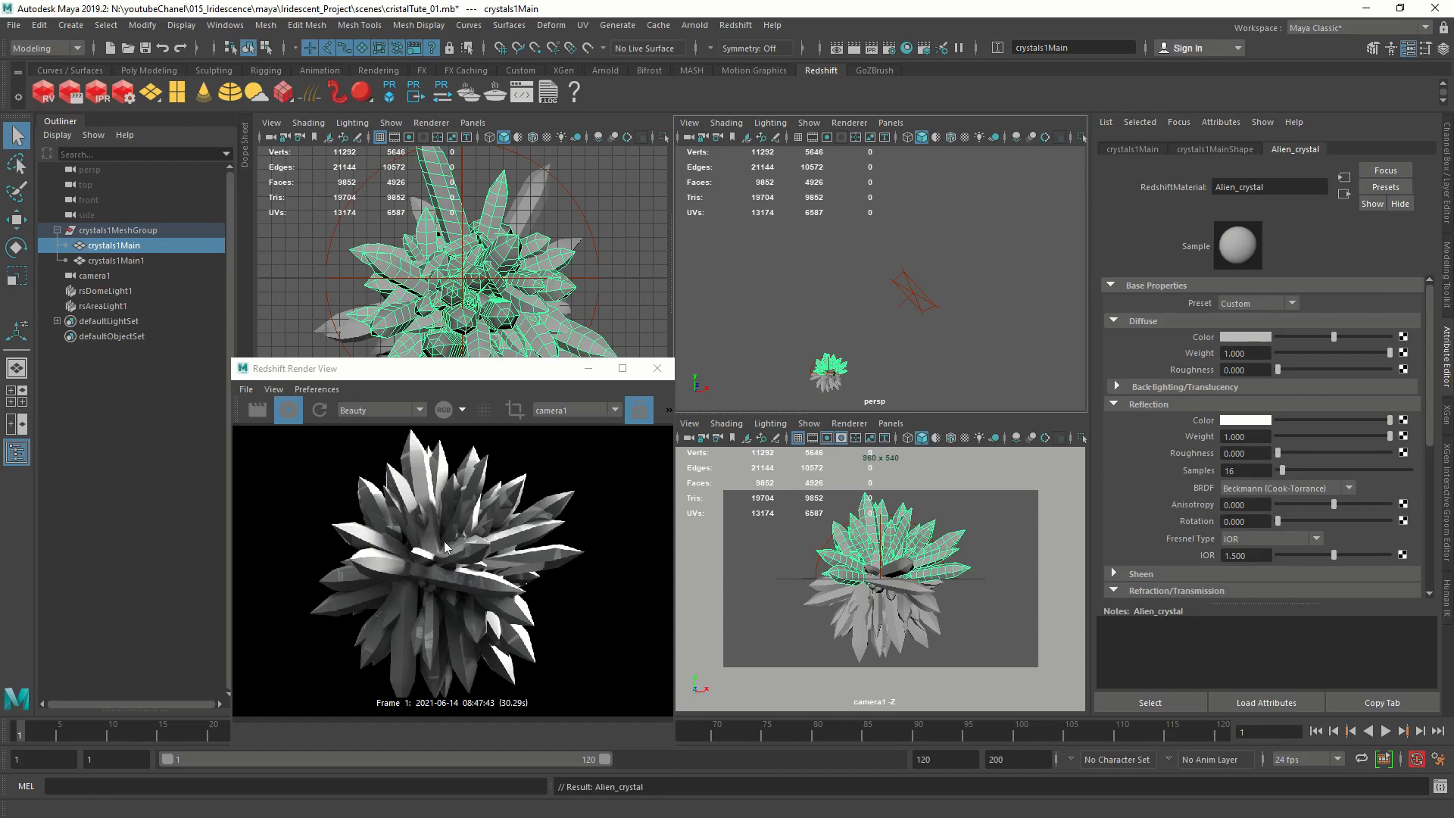
{"action": "mouse_move", "coordinate": [819, 464]}
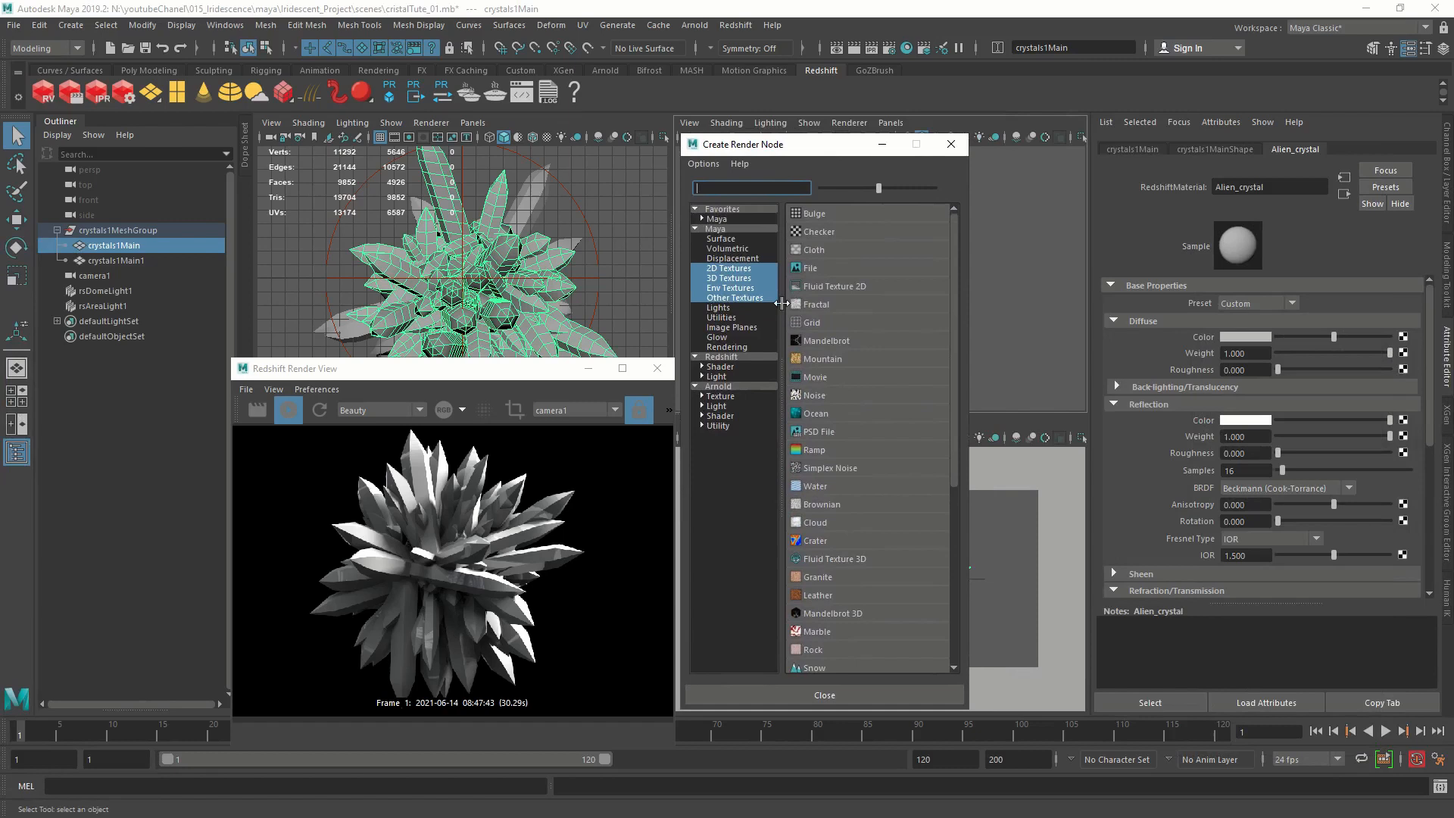
{"action": "mouse_move", "coordinate": [821, 453]}
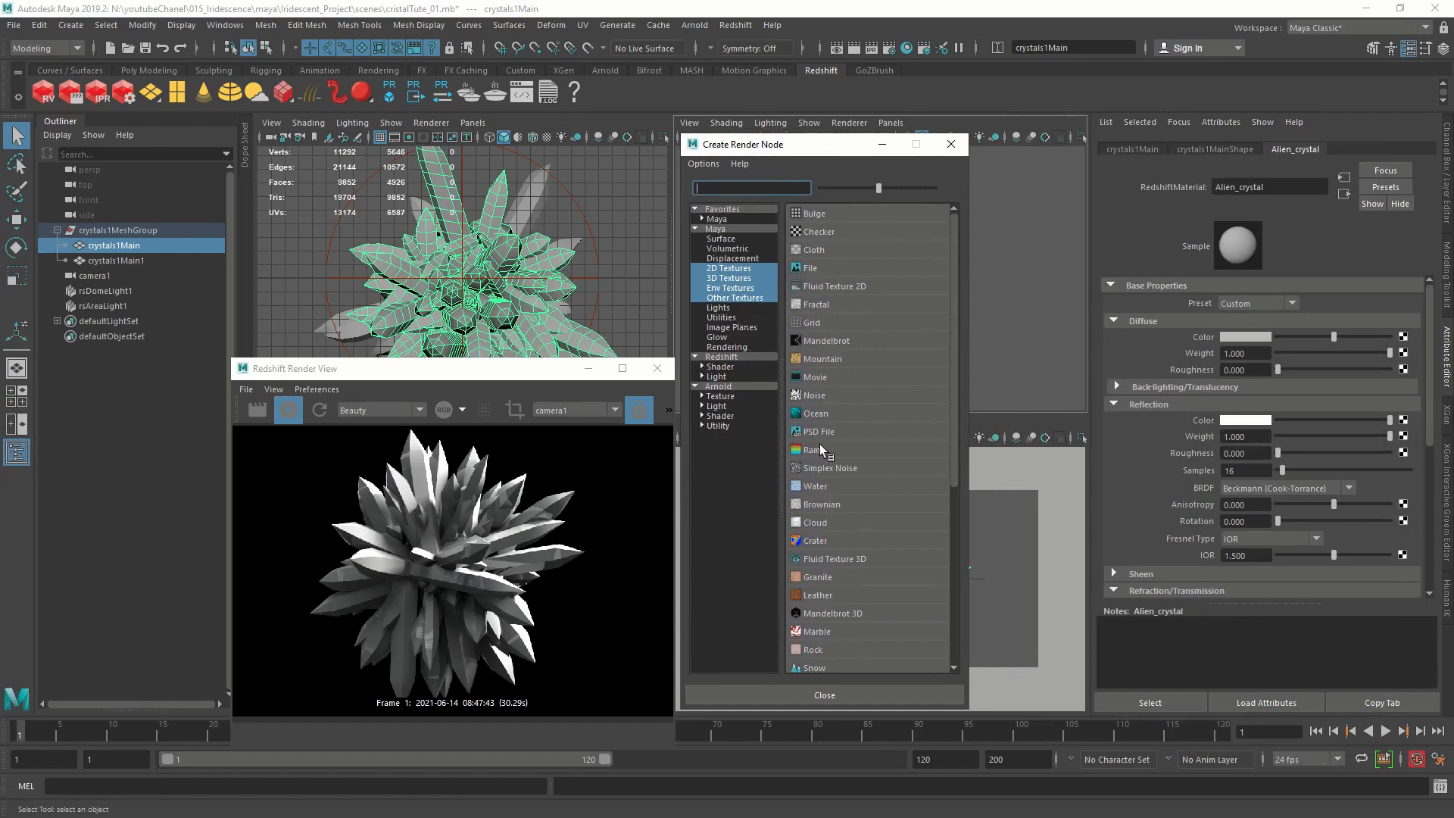
Create a 2D Ramp texture node (ramp2) for the Alien_crystal material.
{"action": "left_click", "coordinate": [814, 450]}
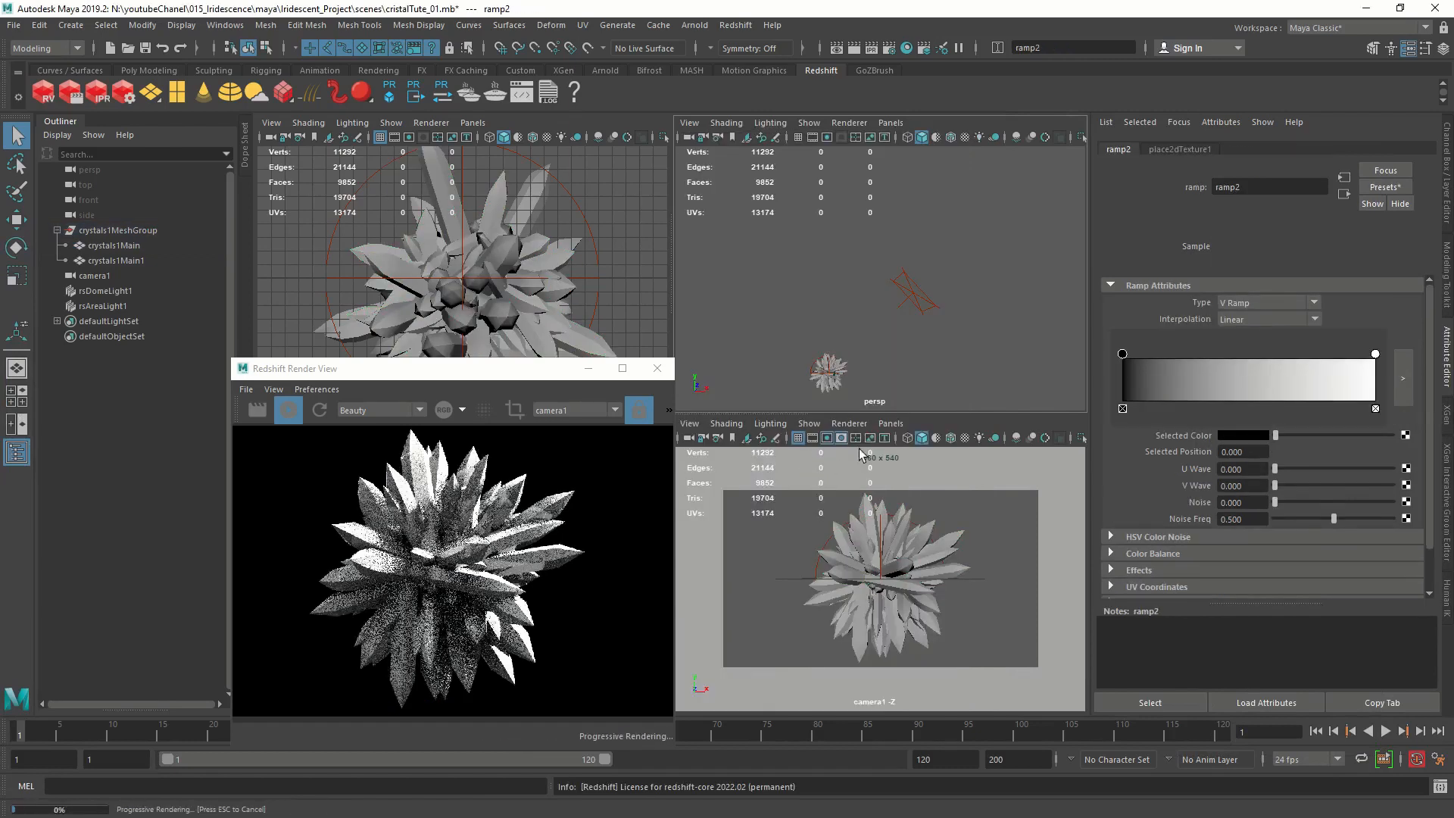
Slide the black stop toward the middle and set a middle stop to dark blue.
{"action": "left_click_drag", "start_coordinate": [1120, 354], "coordinate": [1133, 354]}
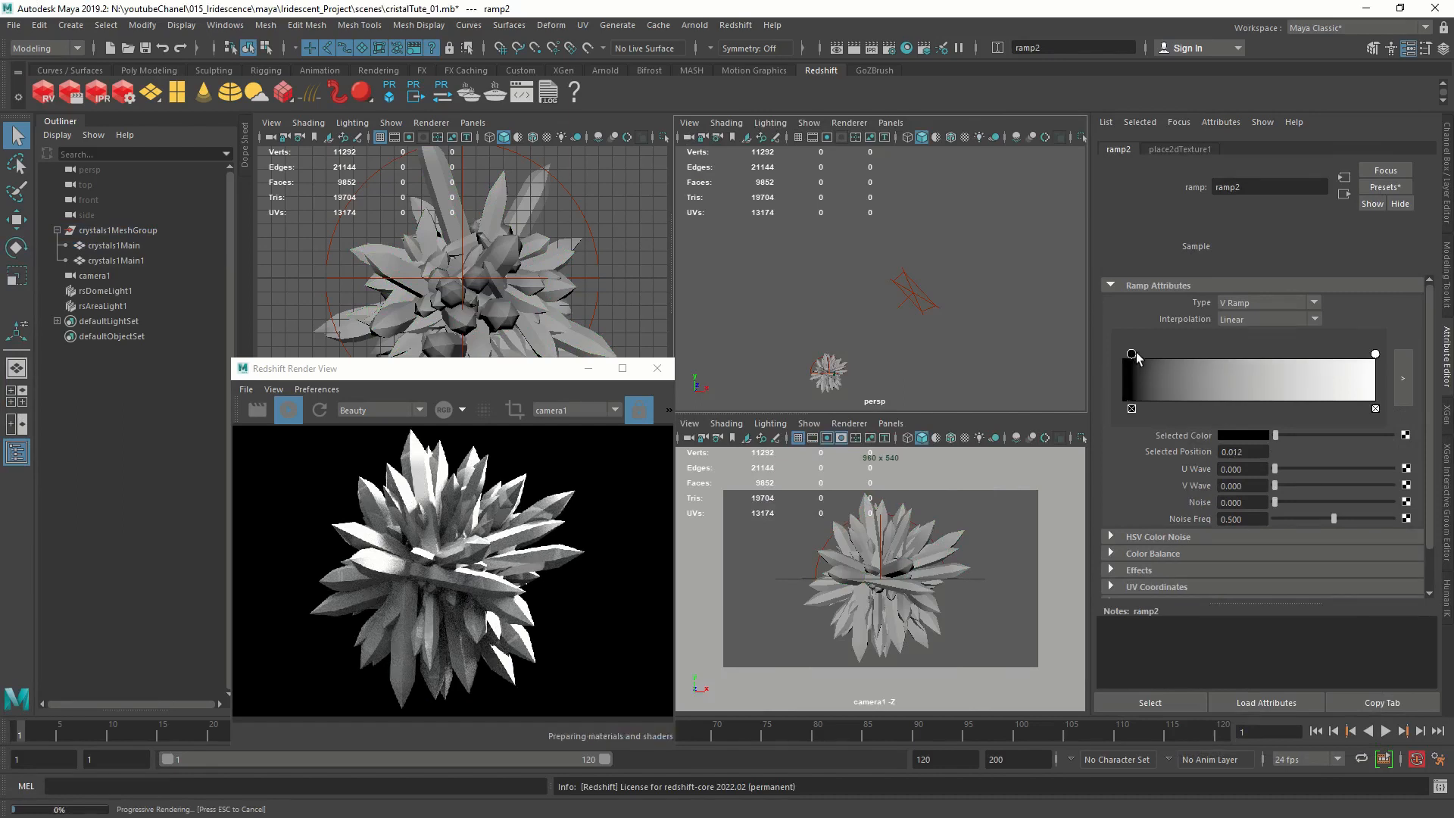
{"action": "left_click_drag", "start_coordinate": [1132, 355], "coordinate": [1263, 354]}
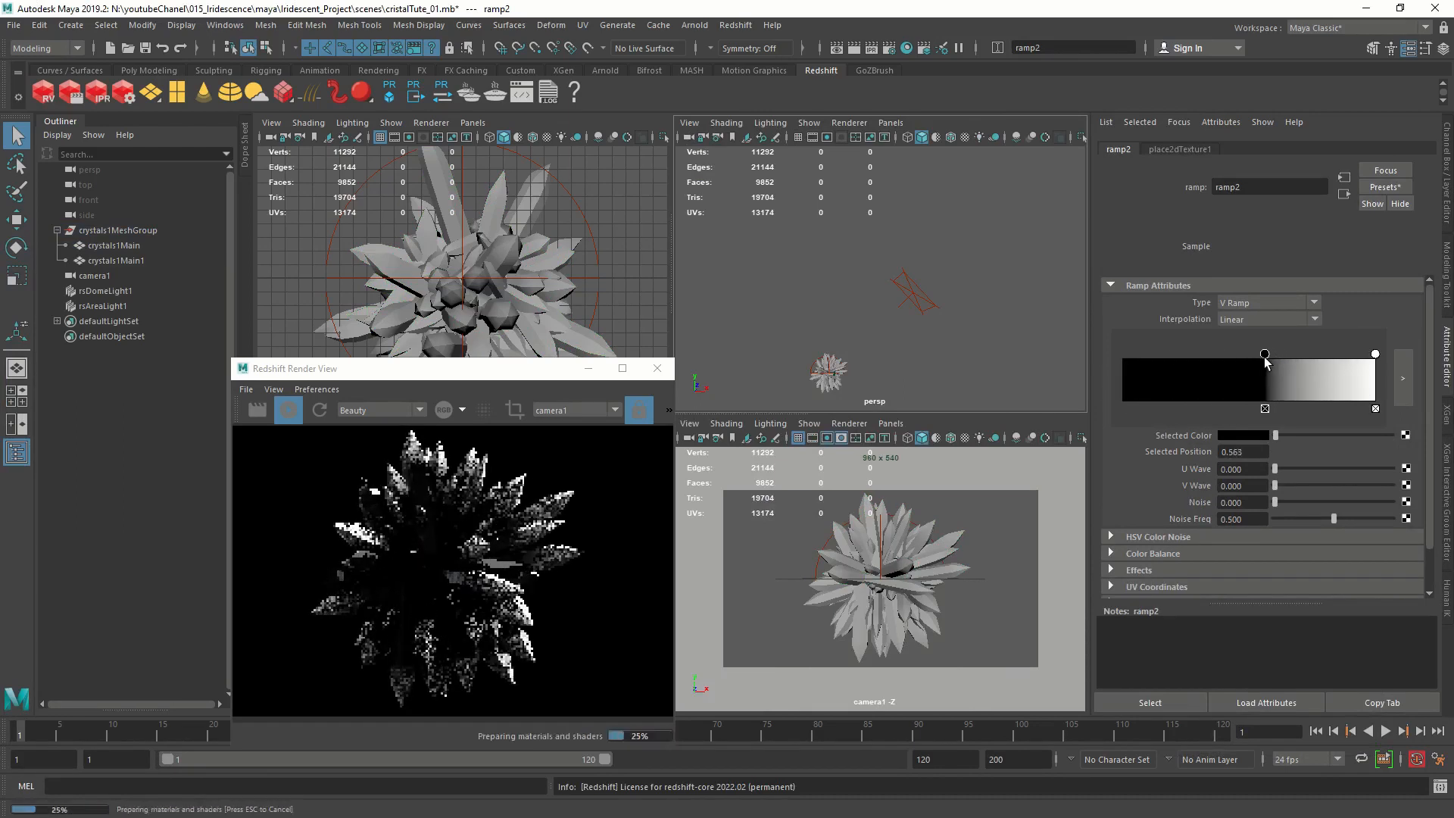
{"action": "left_click_drag", "start_coordinate": [1263, 353], "coordinate": [1257, 352]}
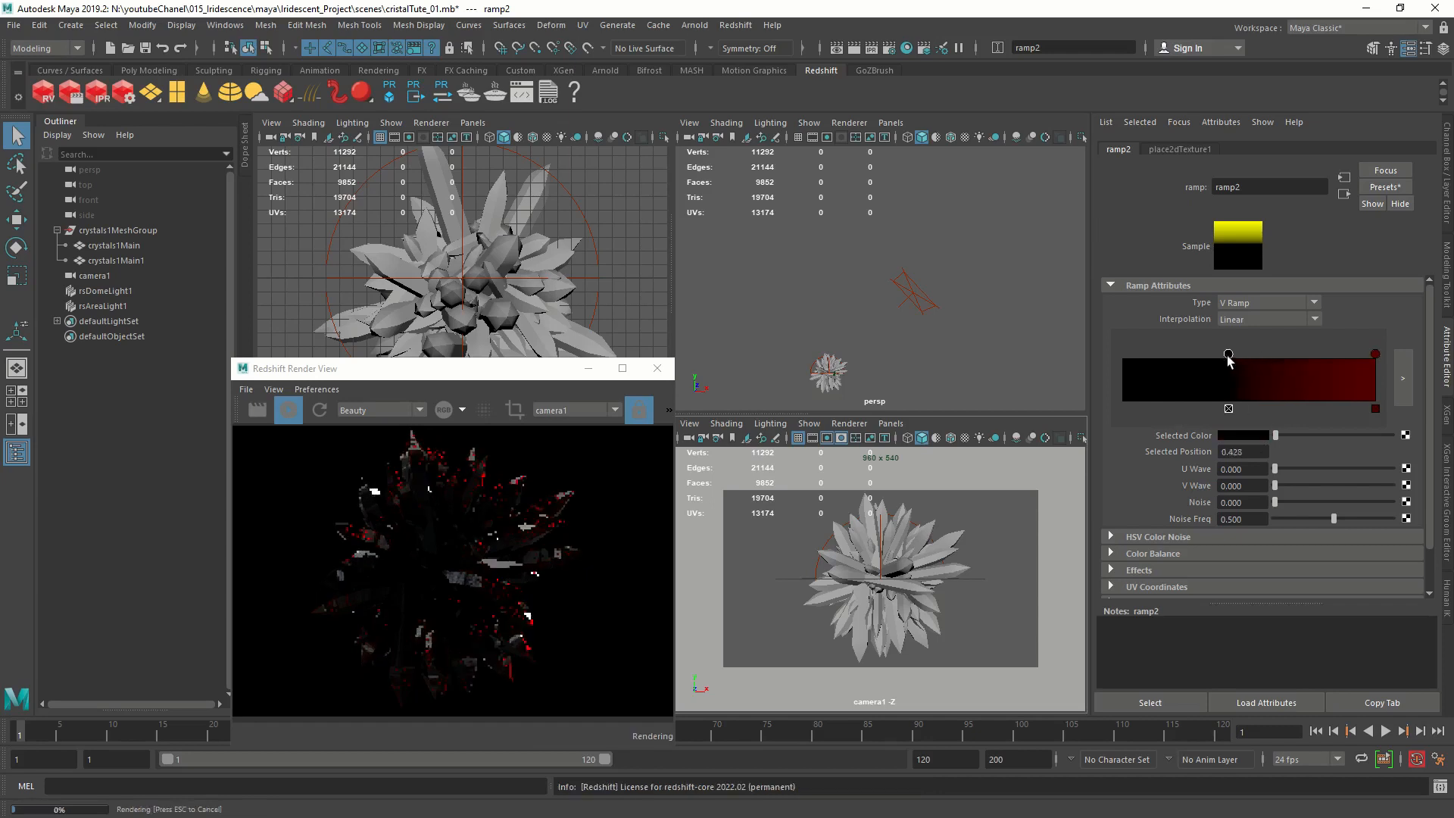
{"action": "left_click_drag", "start_coordinate": [1228, 353], "coordinate": [1199, 353]}
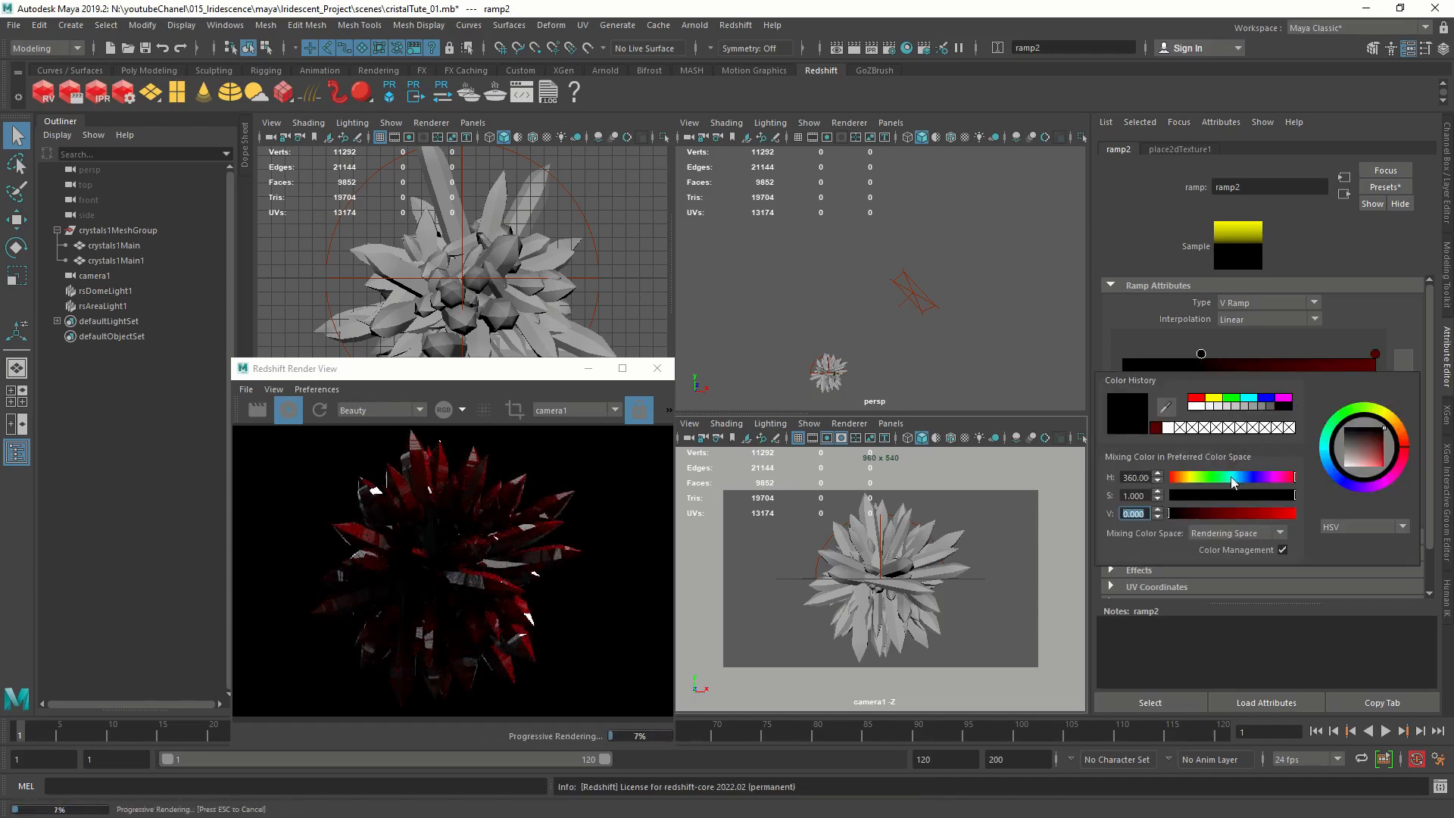
{"action": "left_click_drag", "start_coordinate": [1293, 477], "coordinate": [1242, 477]}
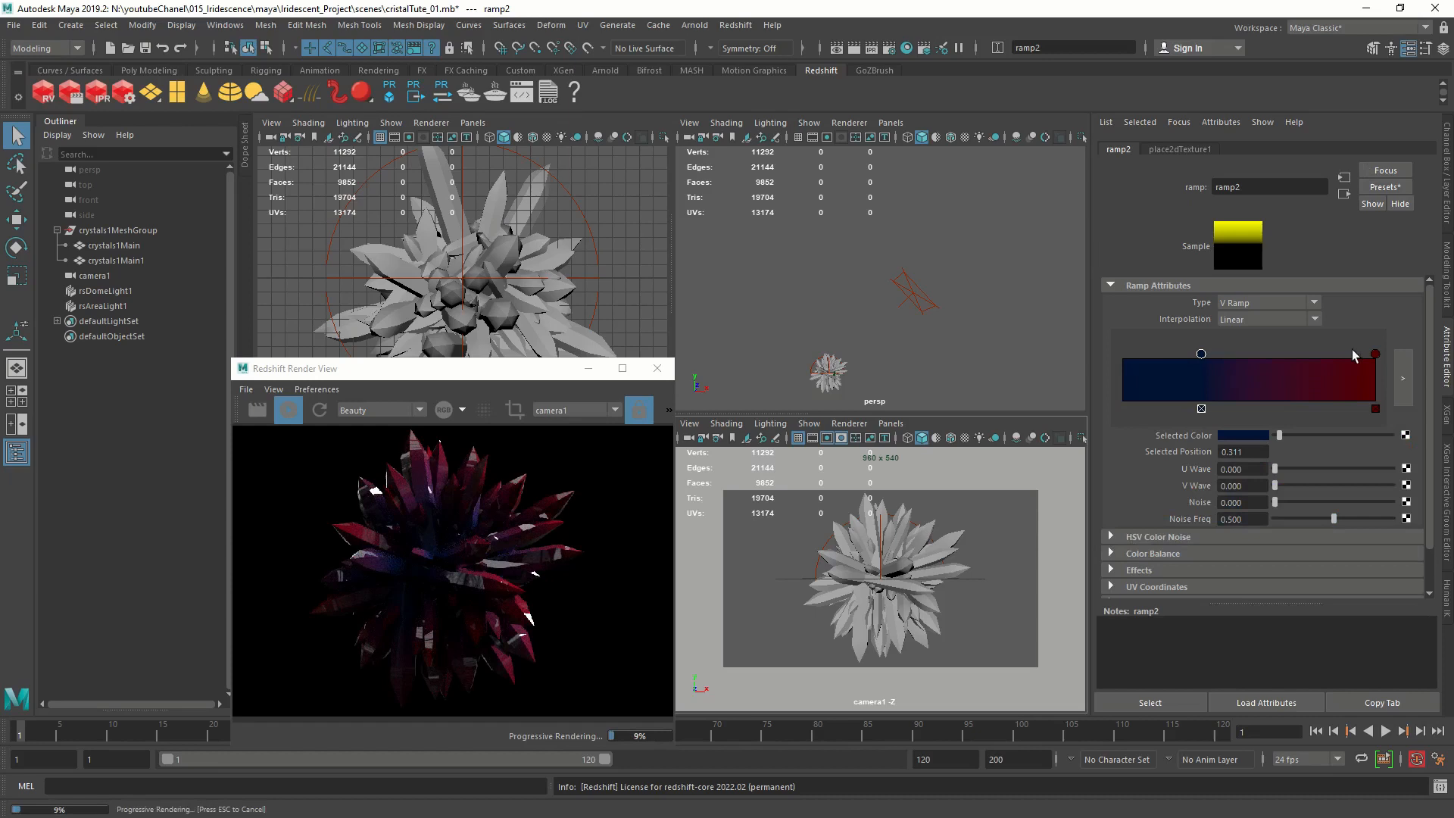
Reposition the dark blue and black stops so ramp2 blends navy to deep red.
{"action": "left_click_drag", "start_coordinate": [1200, 353], "coordinate": [1216, 353]}
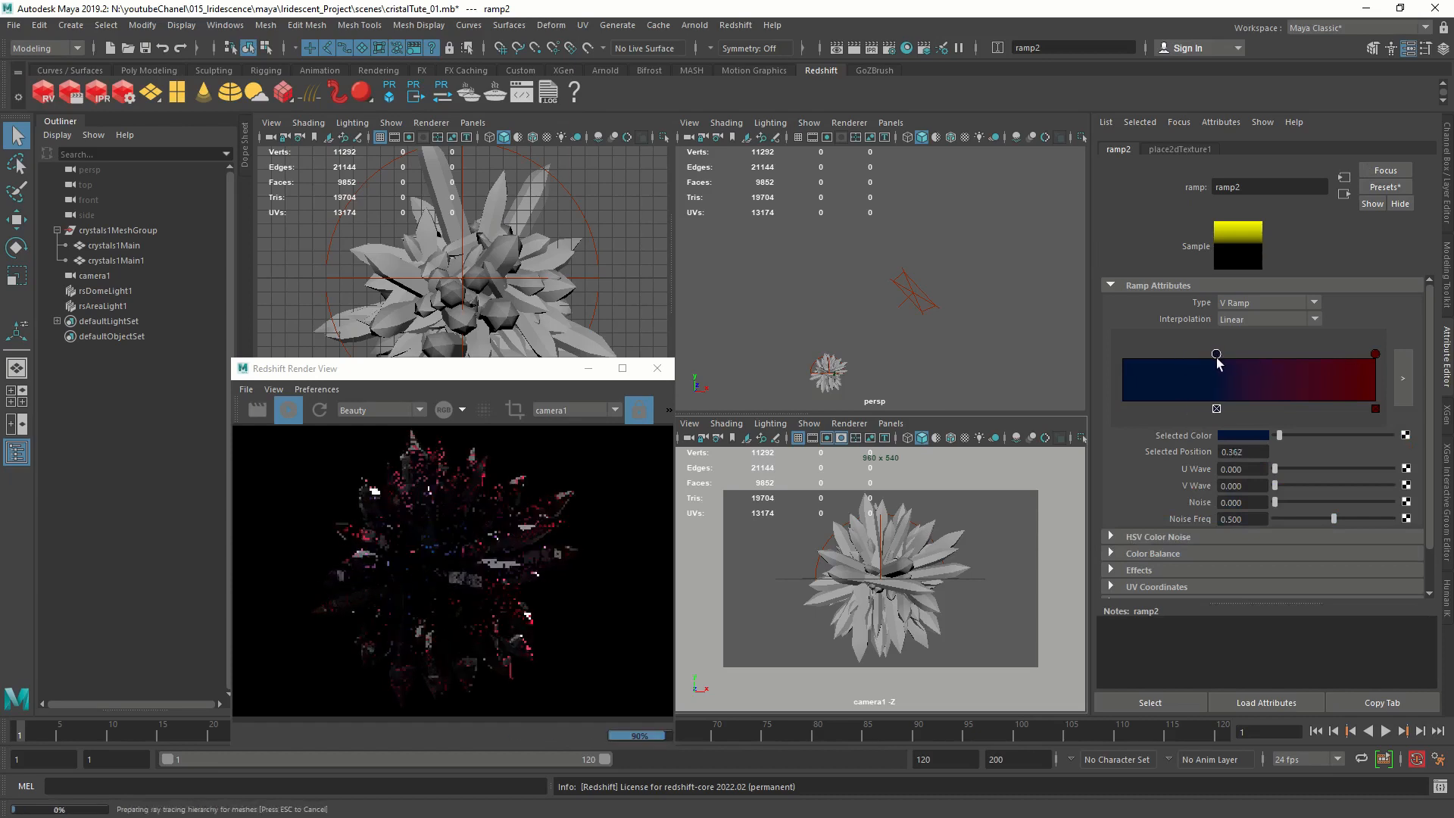
{"action": "left_click_drag", "start_coordinate": [1216, 353], "coordinate": [1232, 353]}
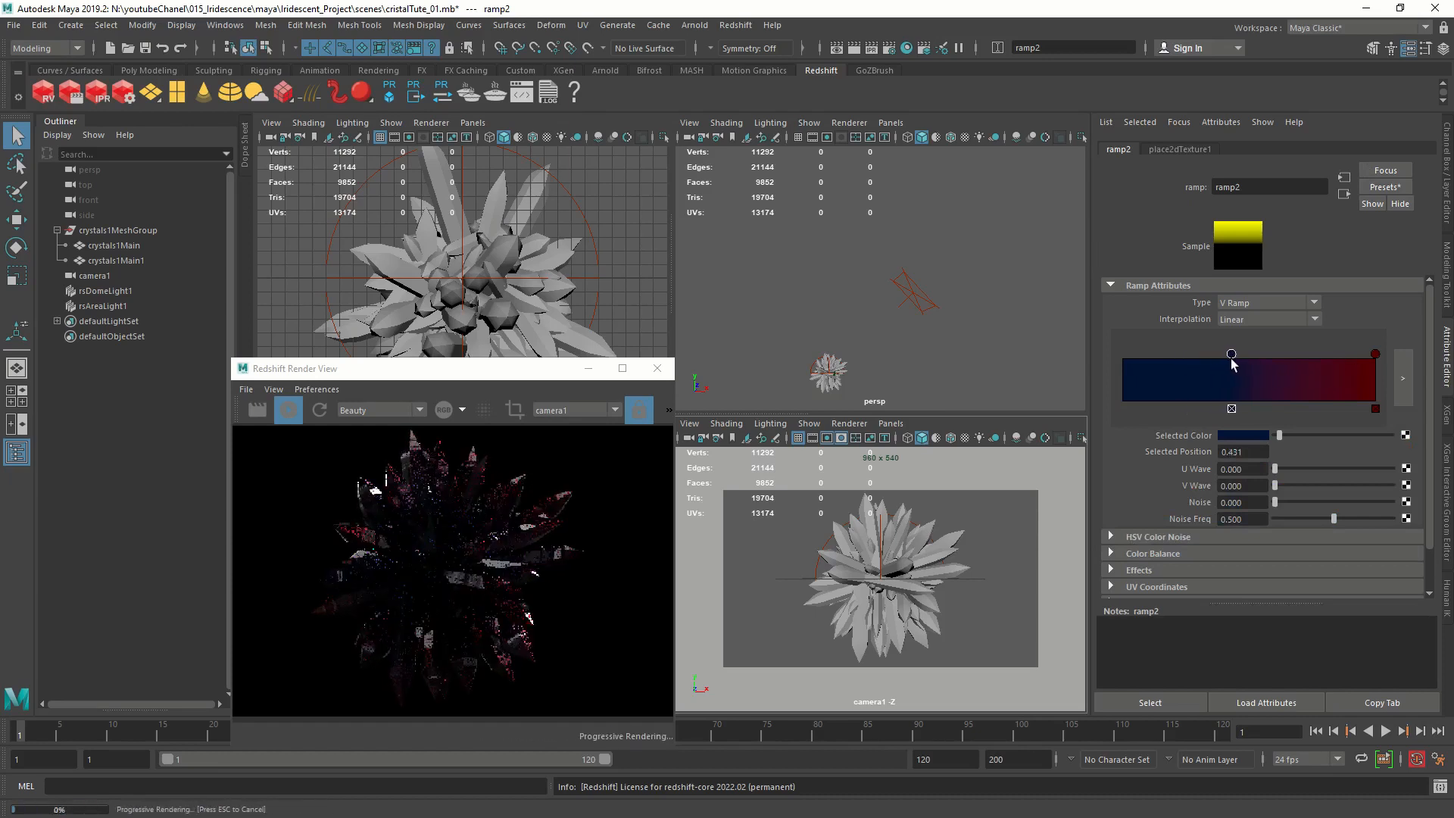
{"action": "left_click_drag", "start_coordinate": [1231, 354], "coordinate": [1226, 355]}
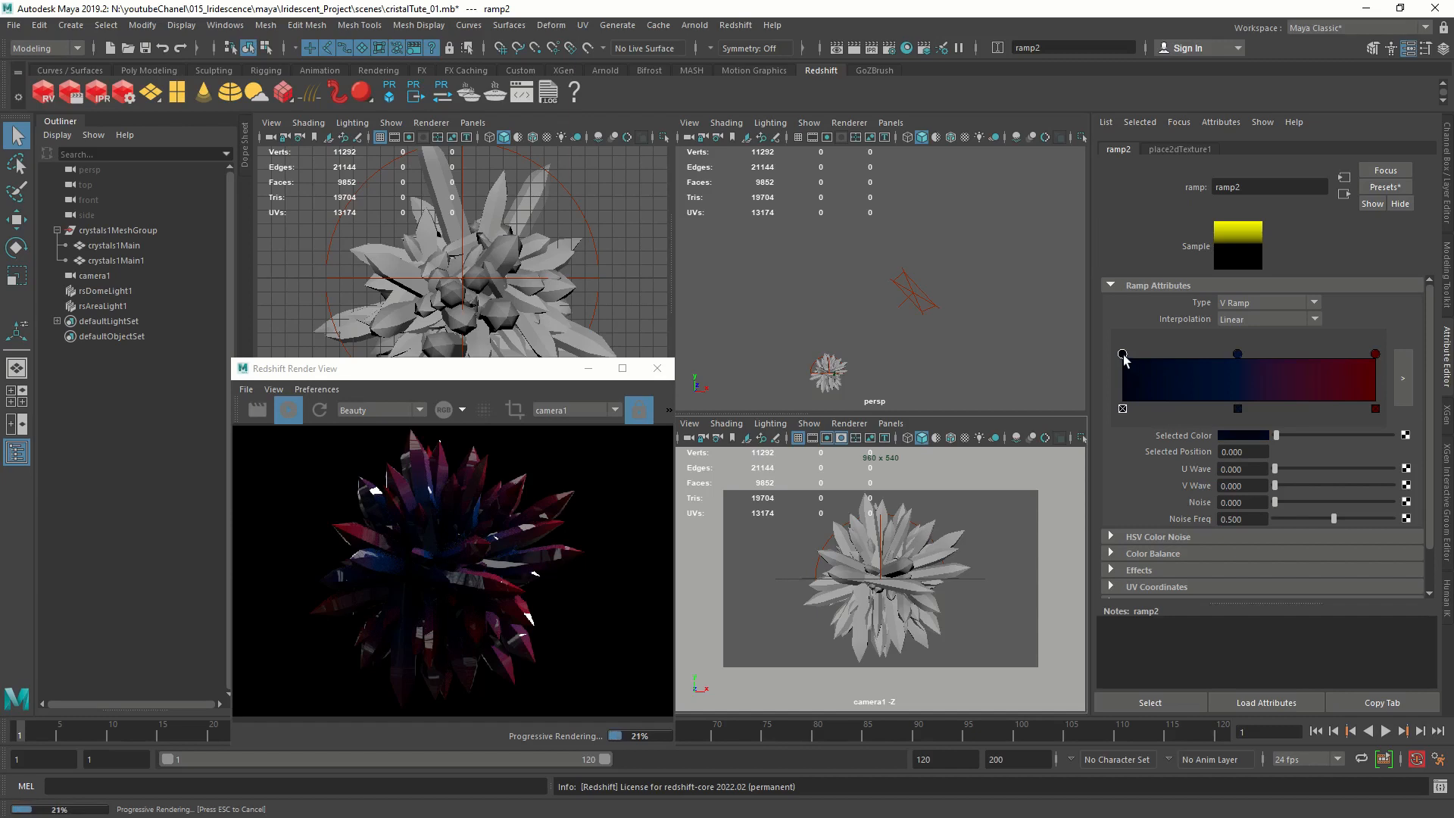
{"action": "left_click_drag", "start_coordinate": [1122, 354], "coordinate": [1156, 355]}
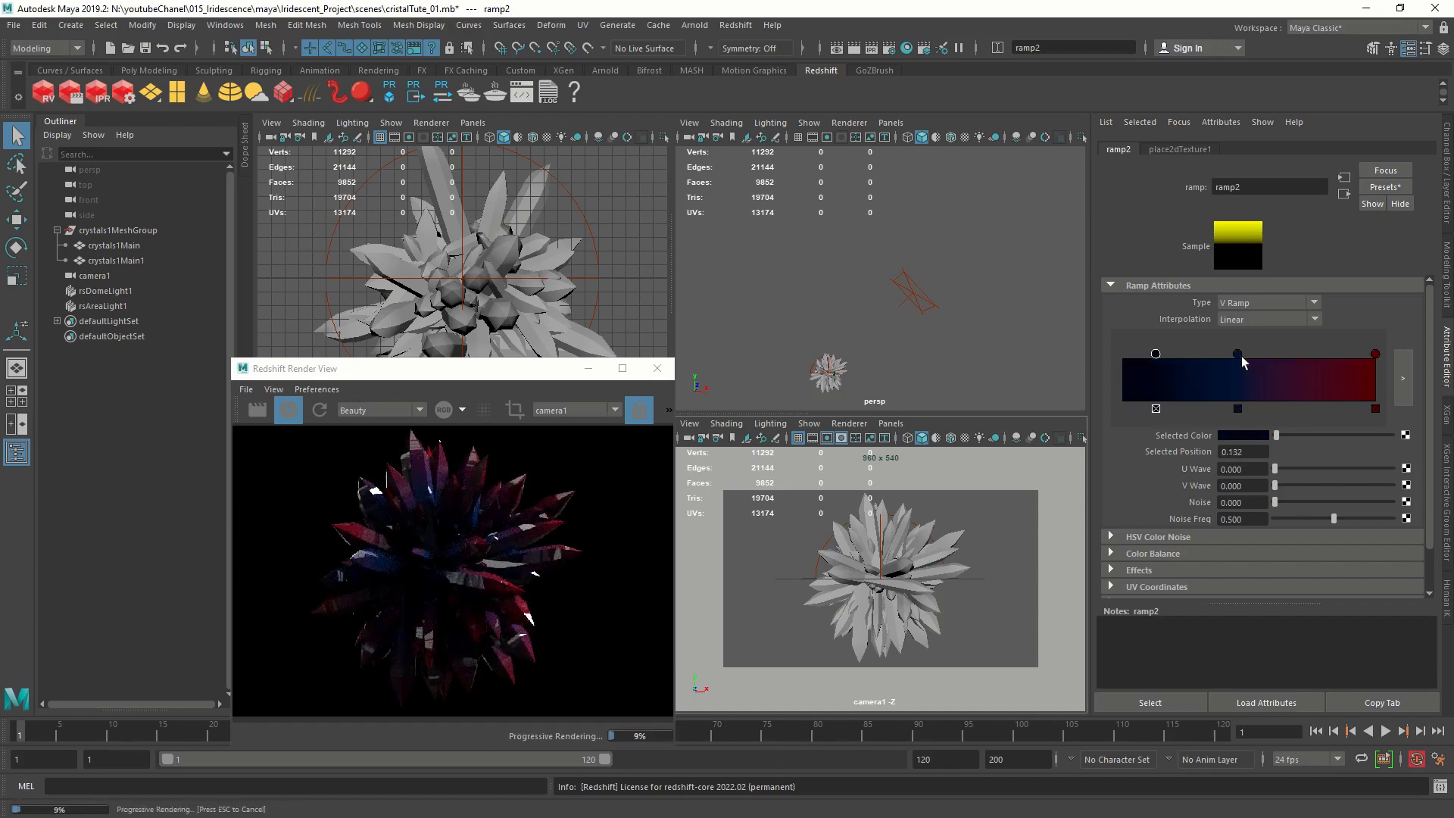
{"action": "left_click_drag", "start_coordinate": [1236, 353], "coordinate": [1251, 306]}
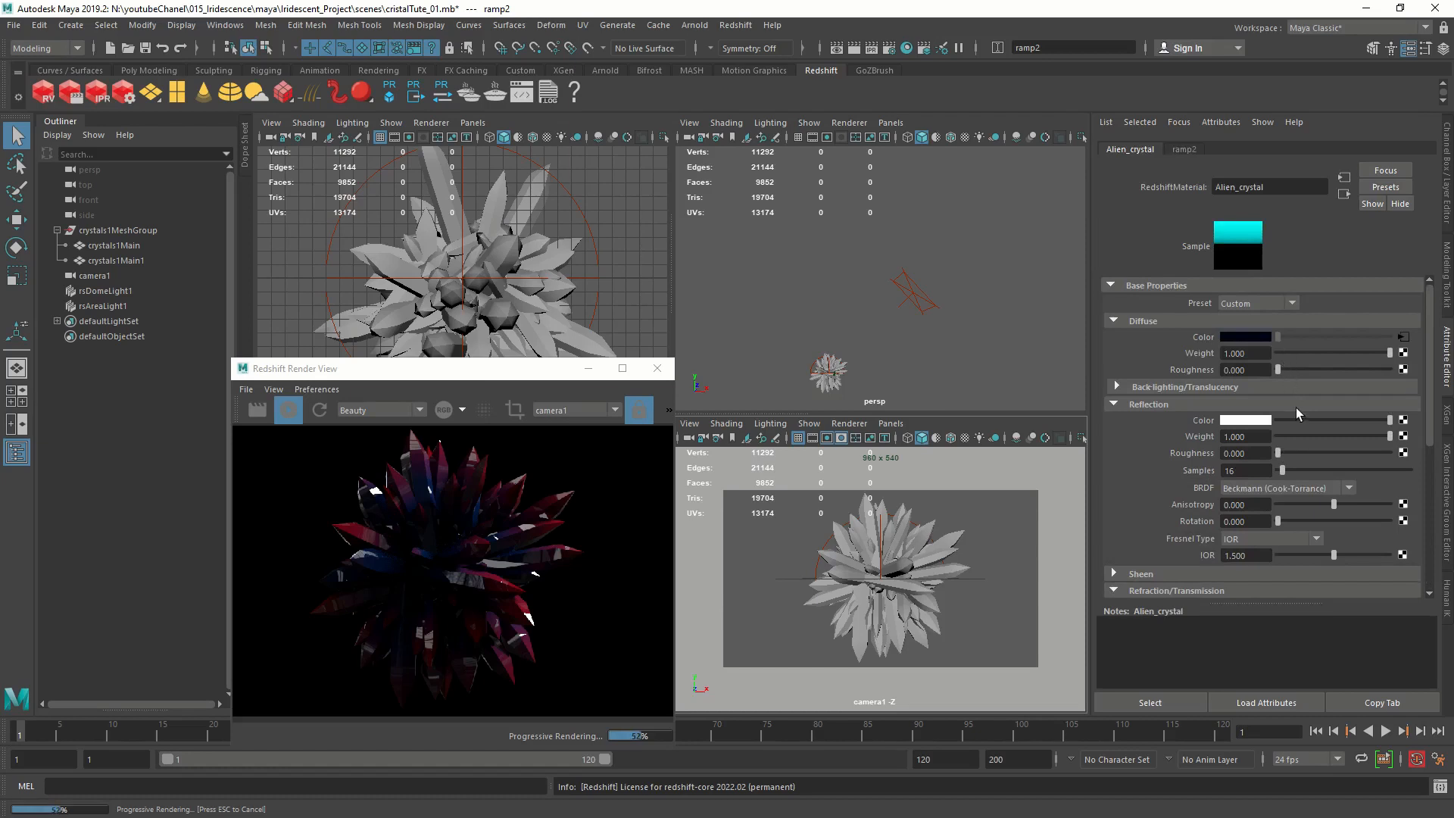
Set Alien_crystal reflection roughness 0.4, GGX, anisotropy -0.750, rotation 0.300, metalness Fresnel.
{"action": "left_click", "coordinate": [1242, 453]}
{"action": "type", "text": "0.400"}
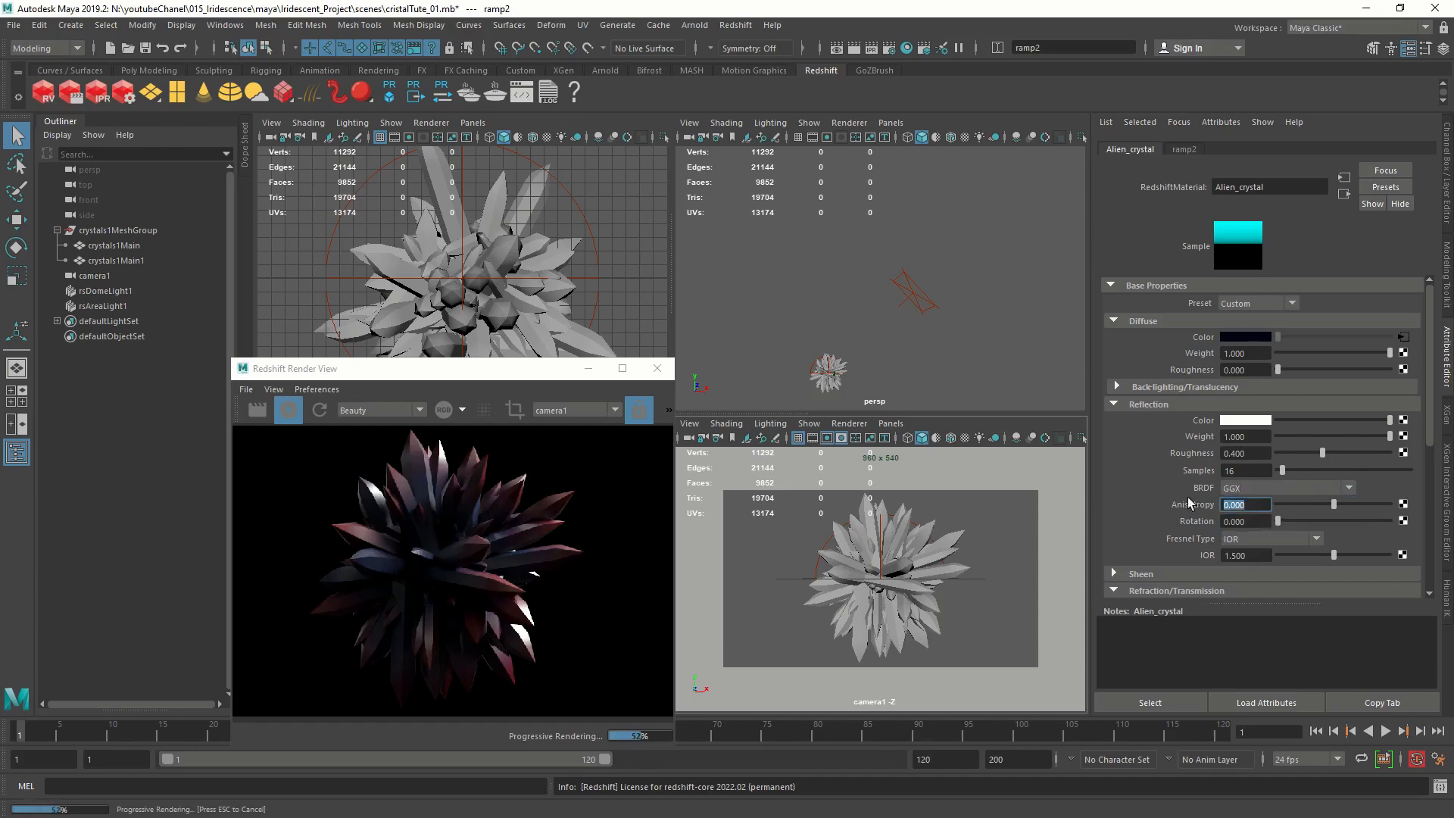
{"action": "type", "text": "-0.750"}
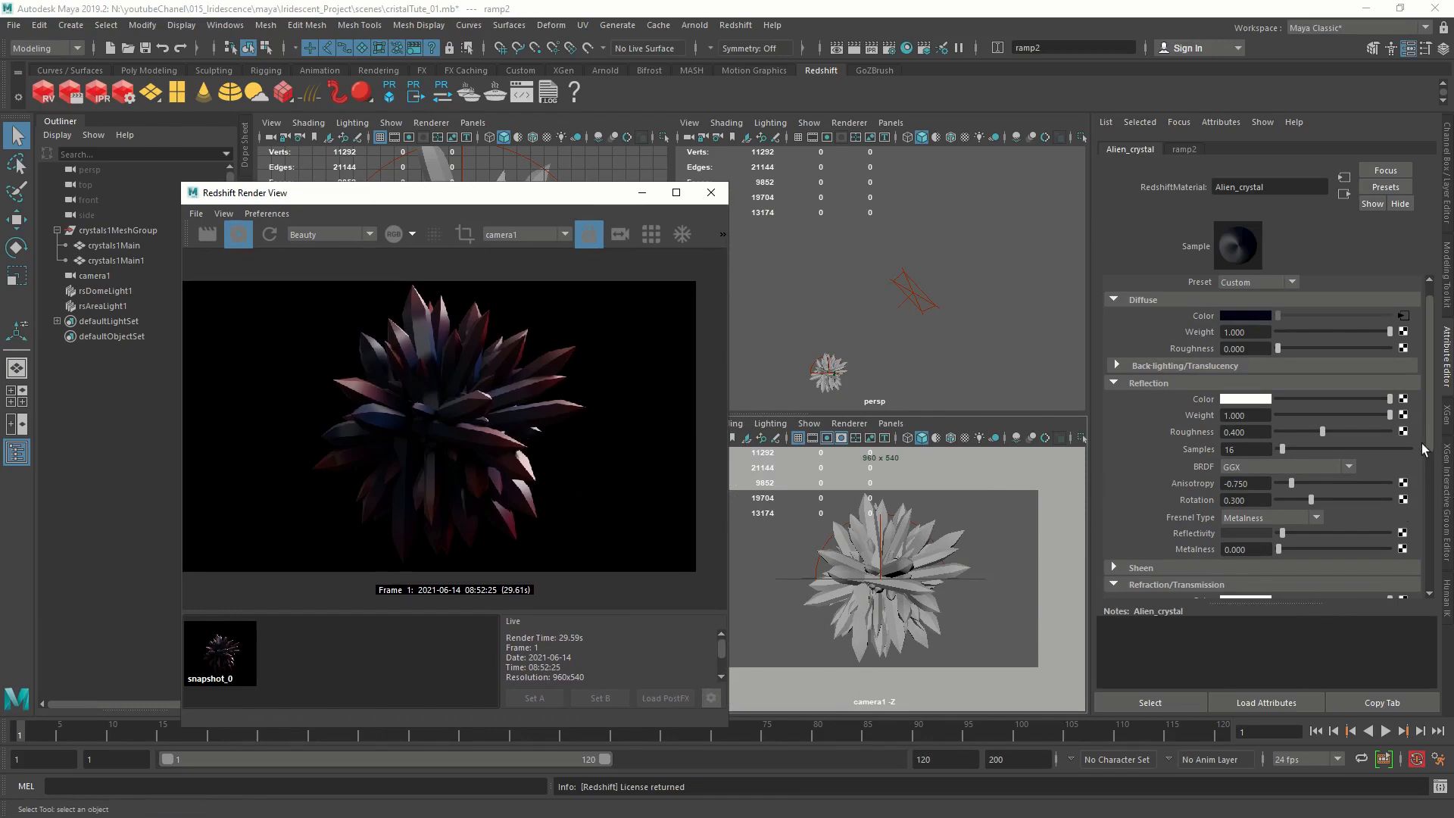
{"action": "mouse_move", "coordinate": [1249, 541]}
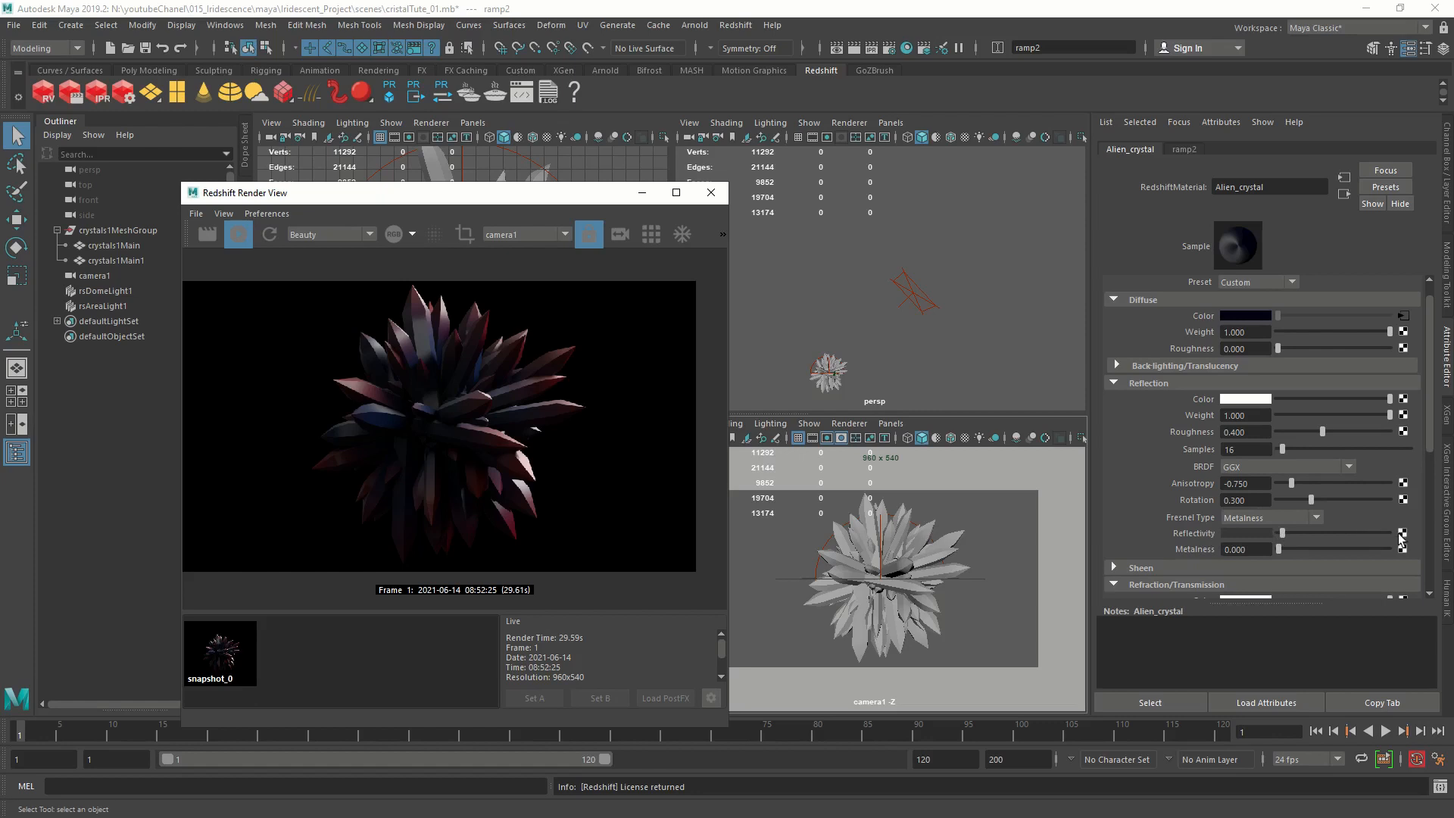
{"action": "mouse_move", "coordinate": [1388, 603]}
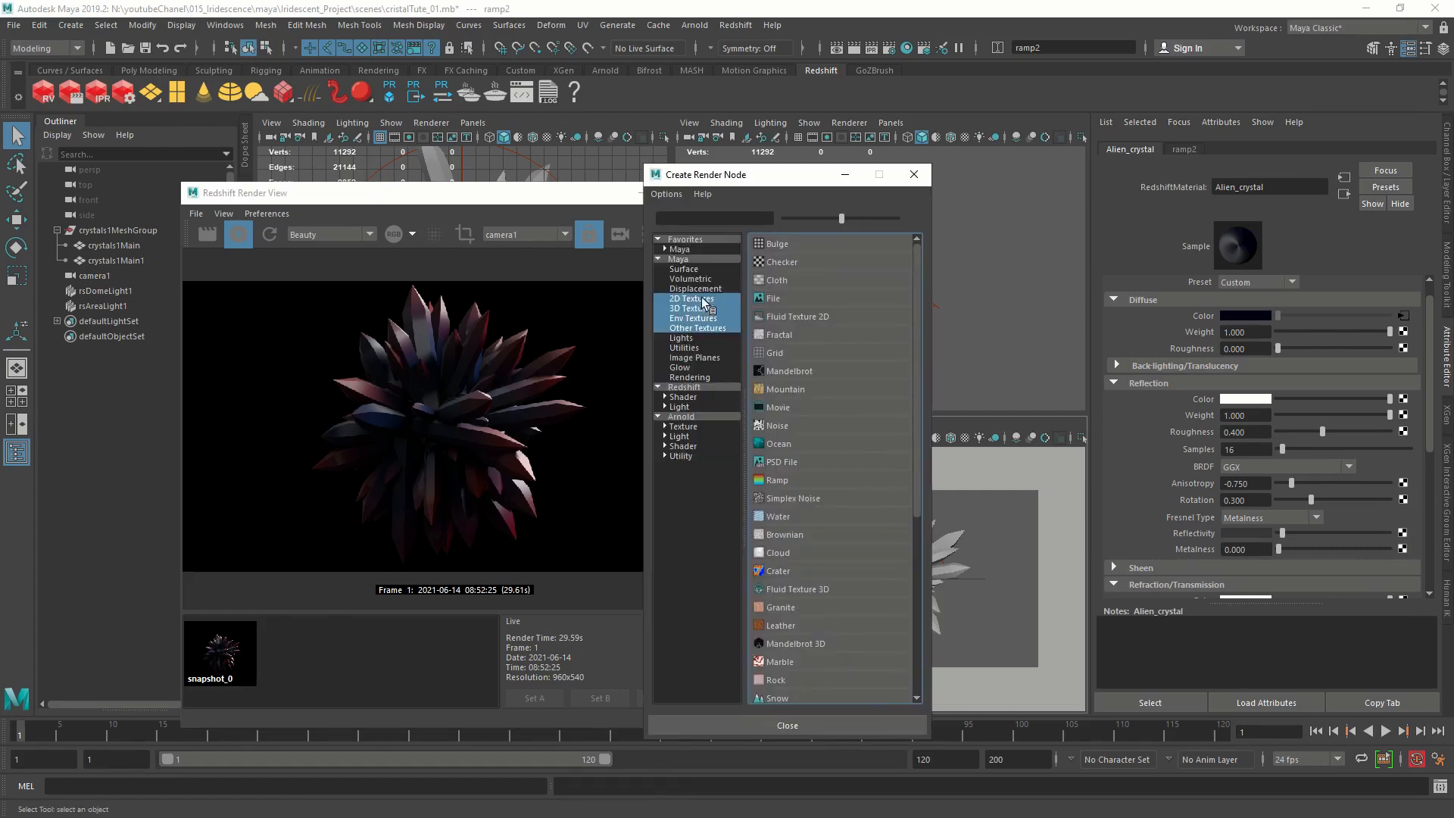
Create ramp3 for Alien_crystal and replace its gradient with the Rainbow preset.
{"action": "left_click", "coordinate": [688, 298]}
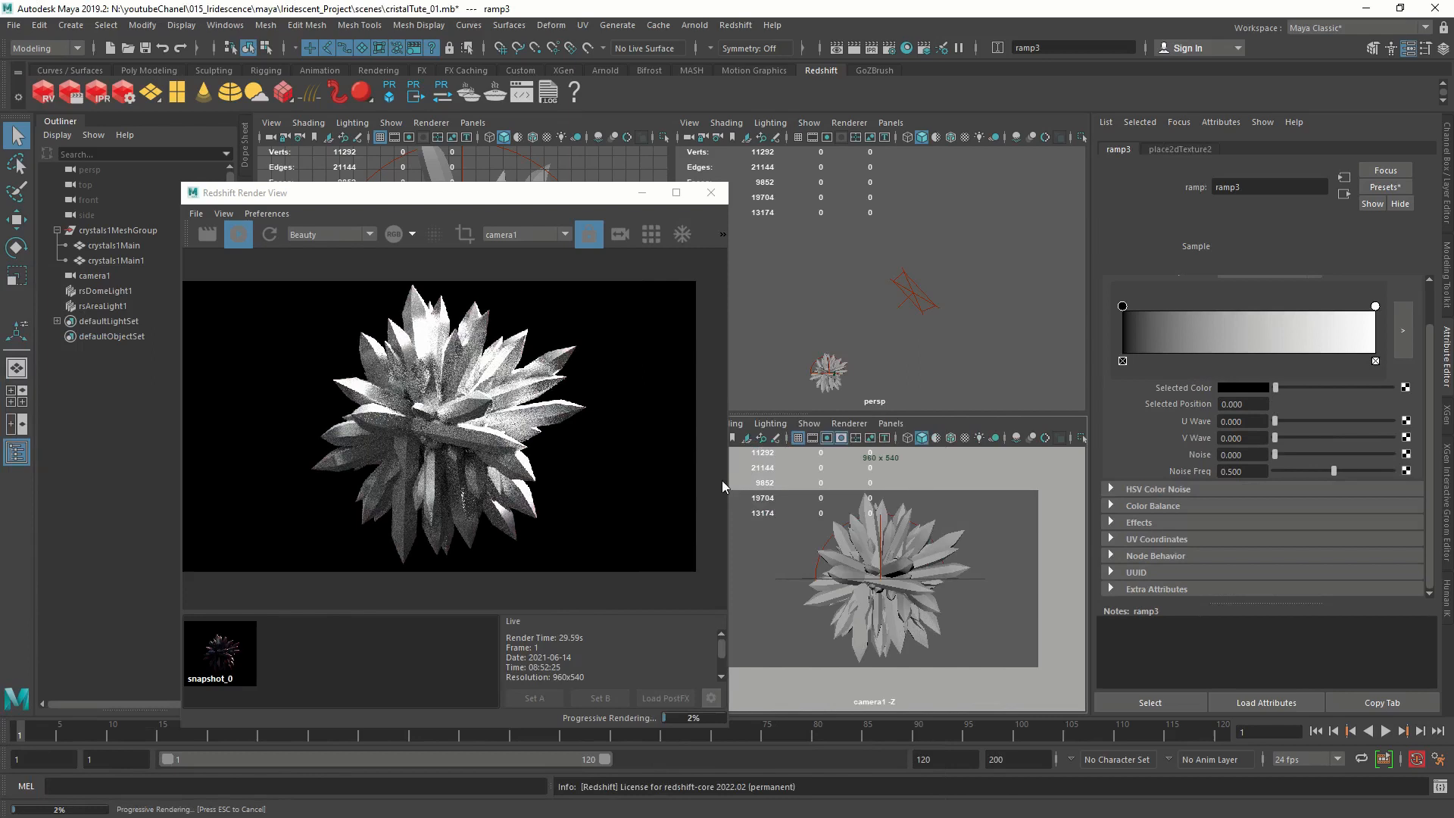
{"action": "mouse_move", "coordinate": [1304, 295]}
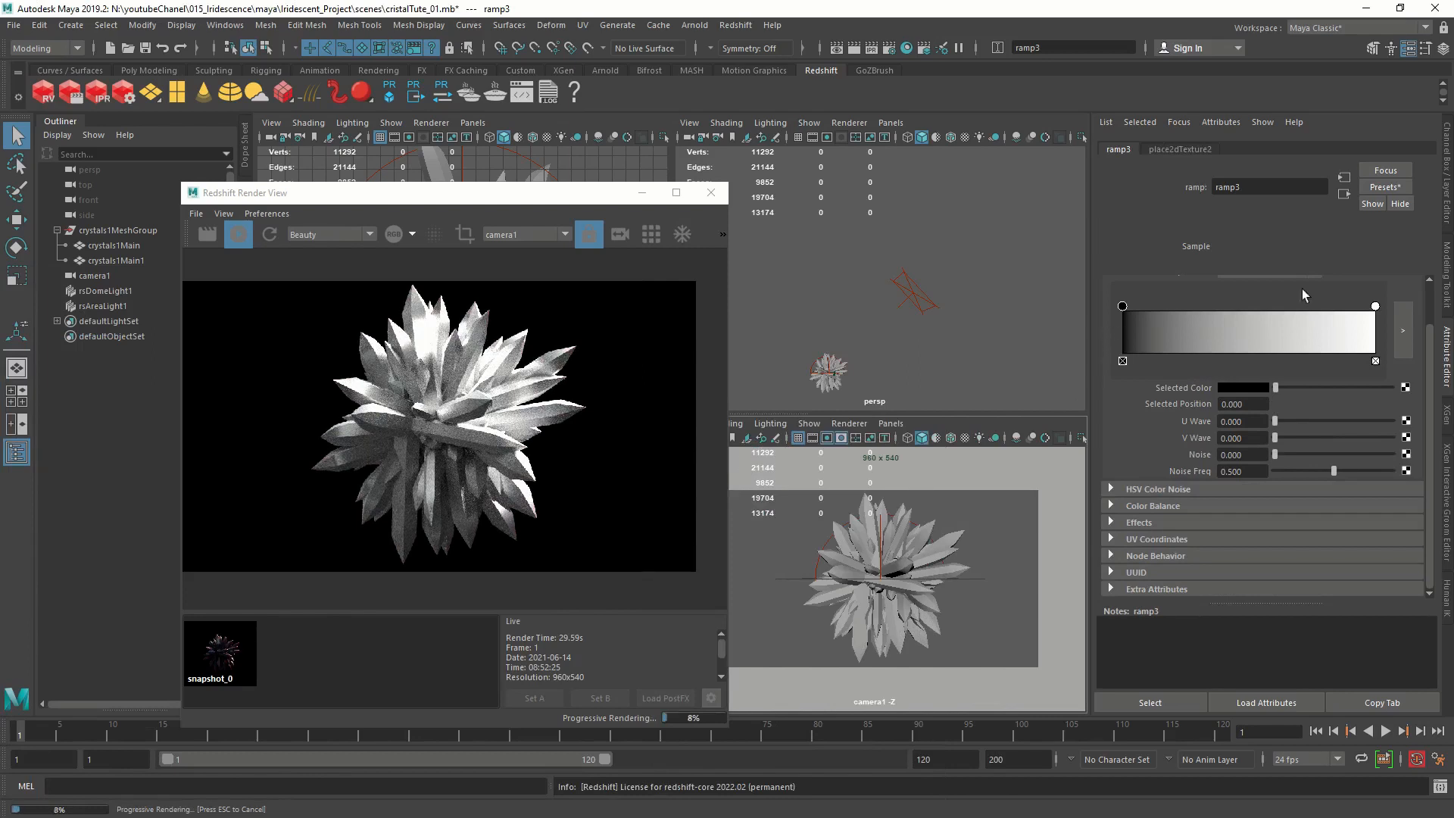
{"action": "left_click", "coordinate": [1382, 187]}
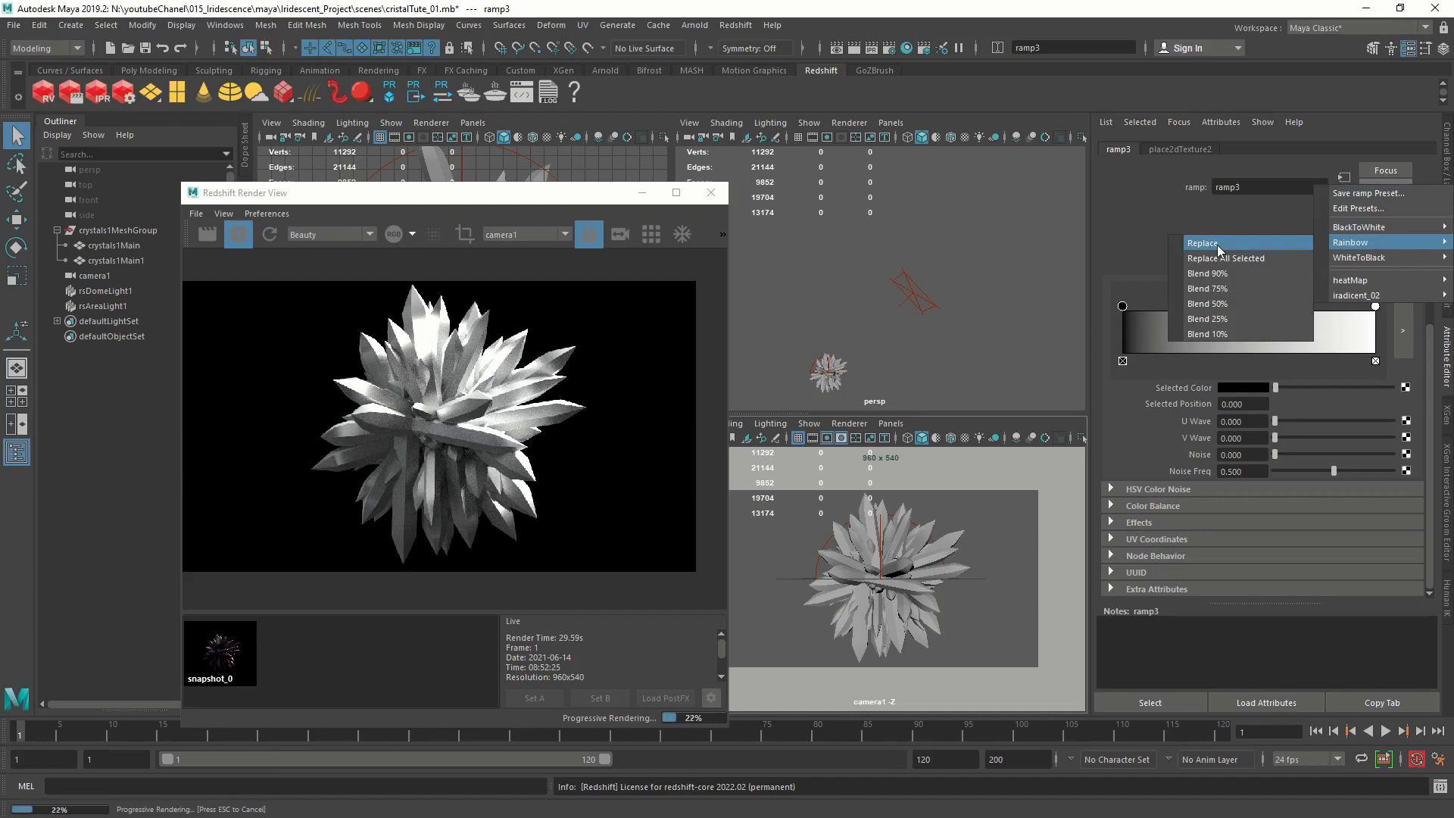
{"action": "left_click", "coordinate": [1350, 242]}
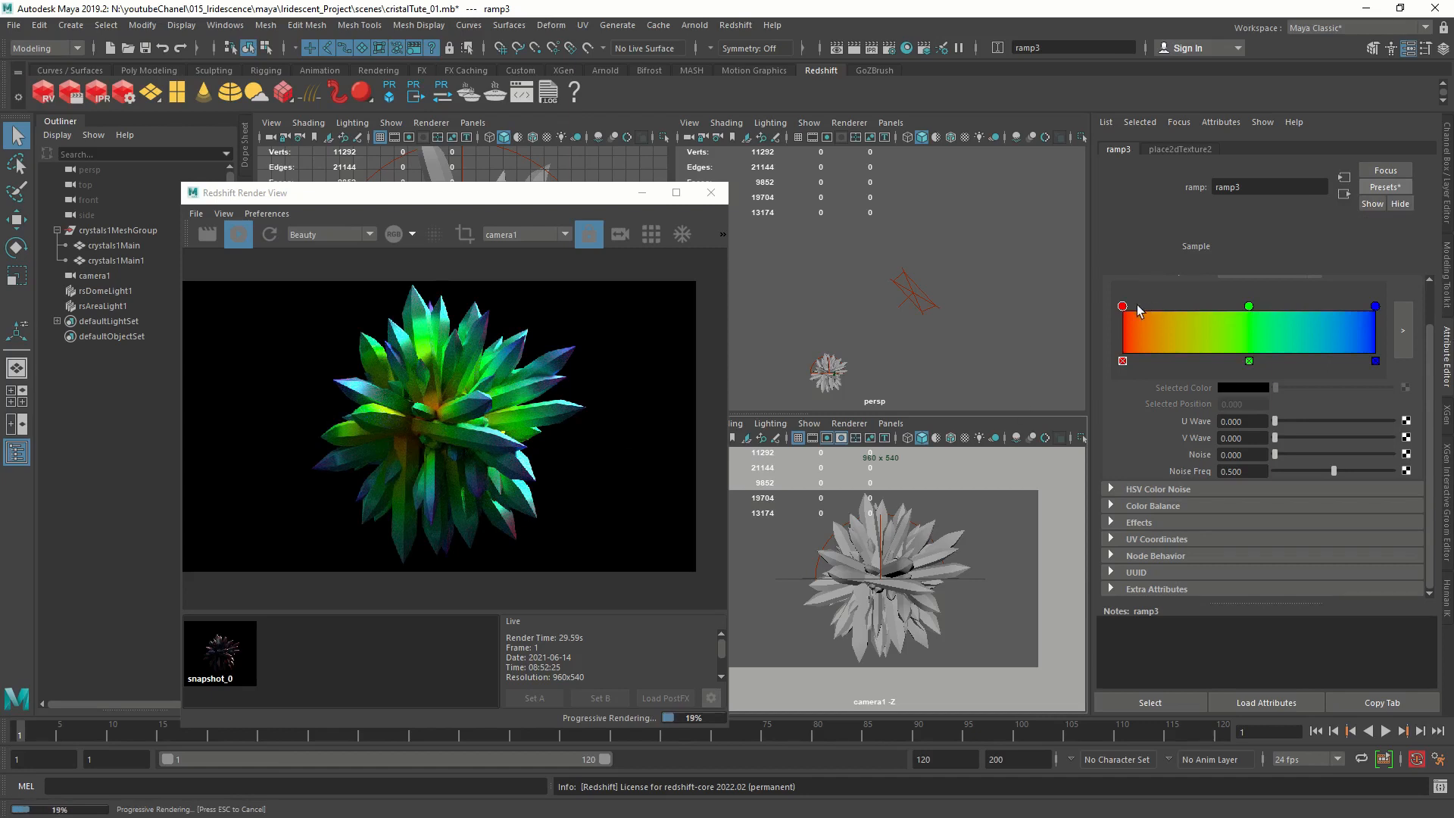
{"action": "mouse_move", "coordinate": [389, 438]}
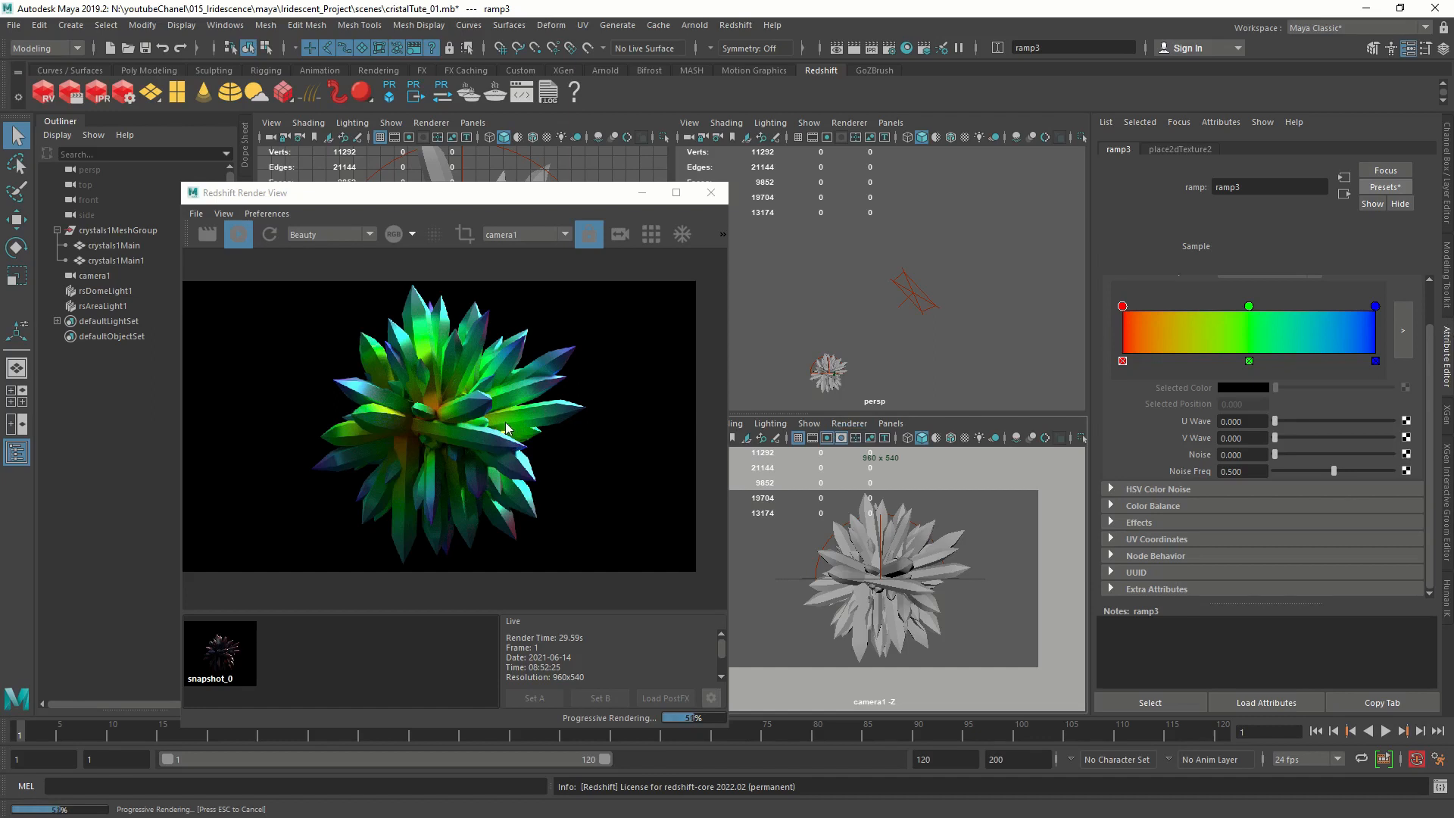
{"action": "mouse_move", "coordinate": [533, 427]}
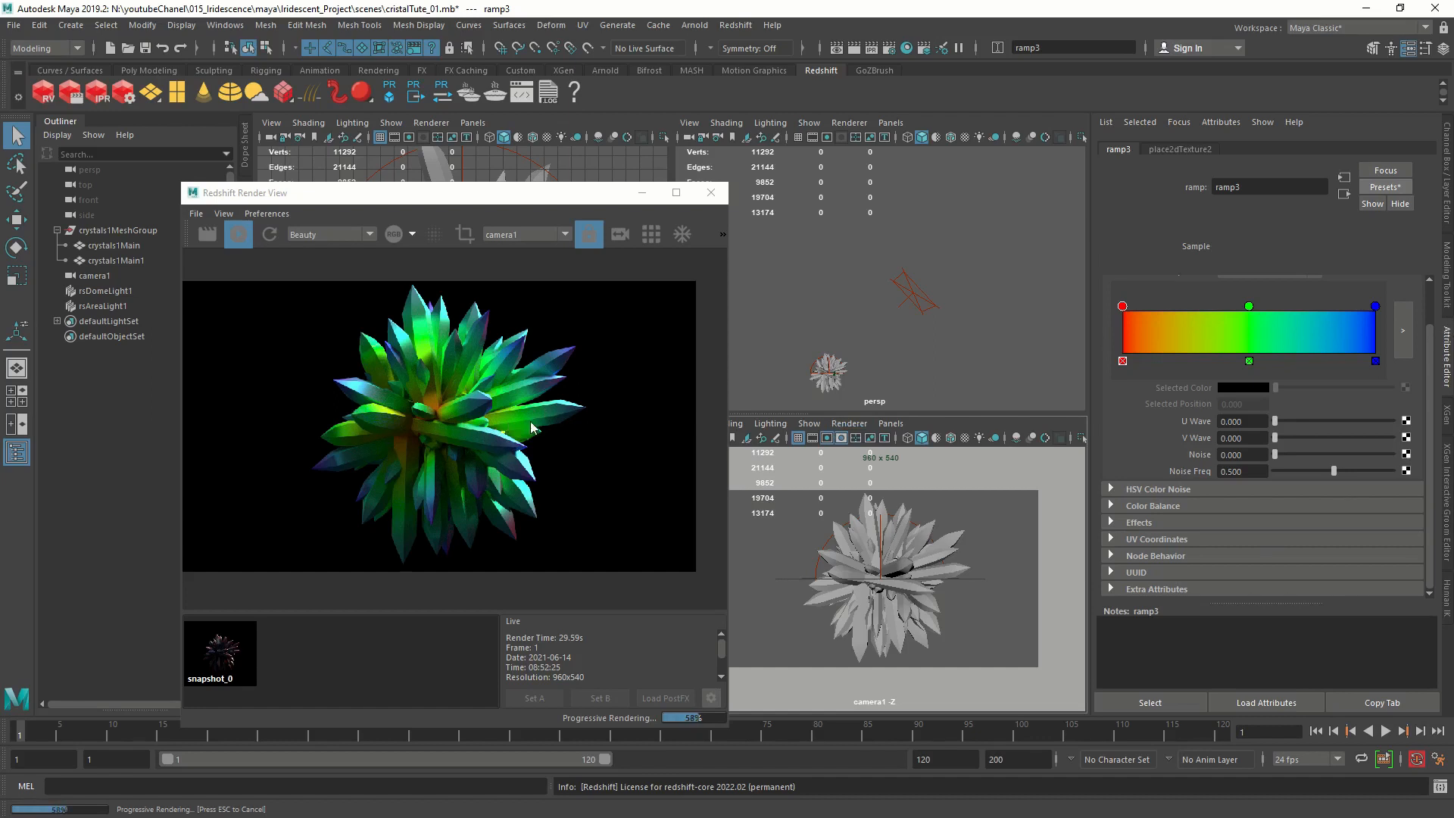
{"action": "mouse_move", "coordinate": [480, 428]}
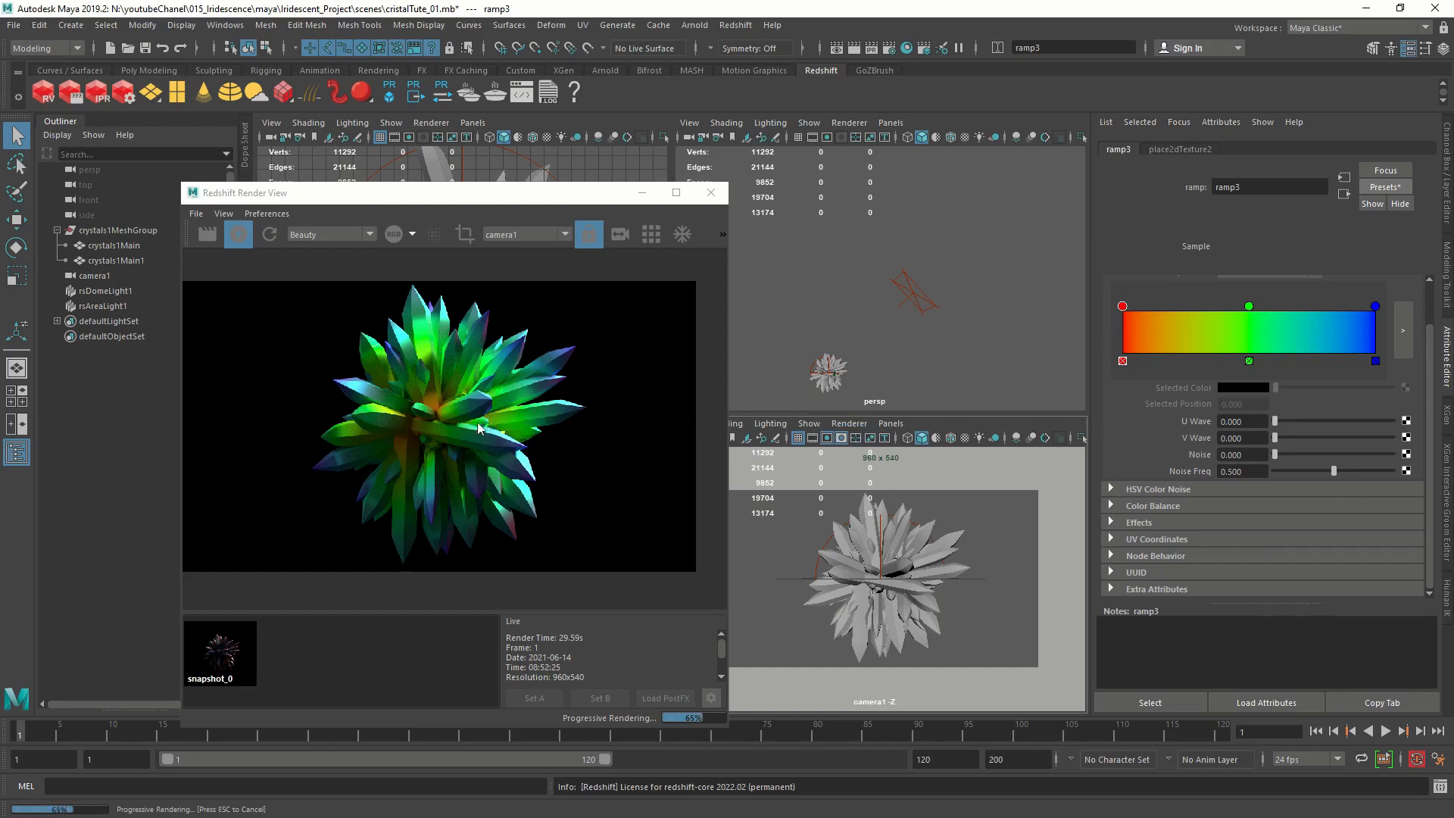
{"action": "mouse_move", "coordinate": [1363, 341]}
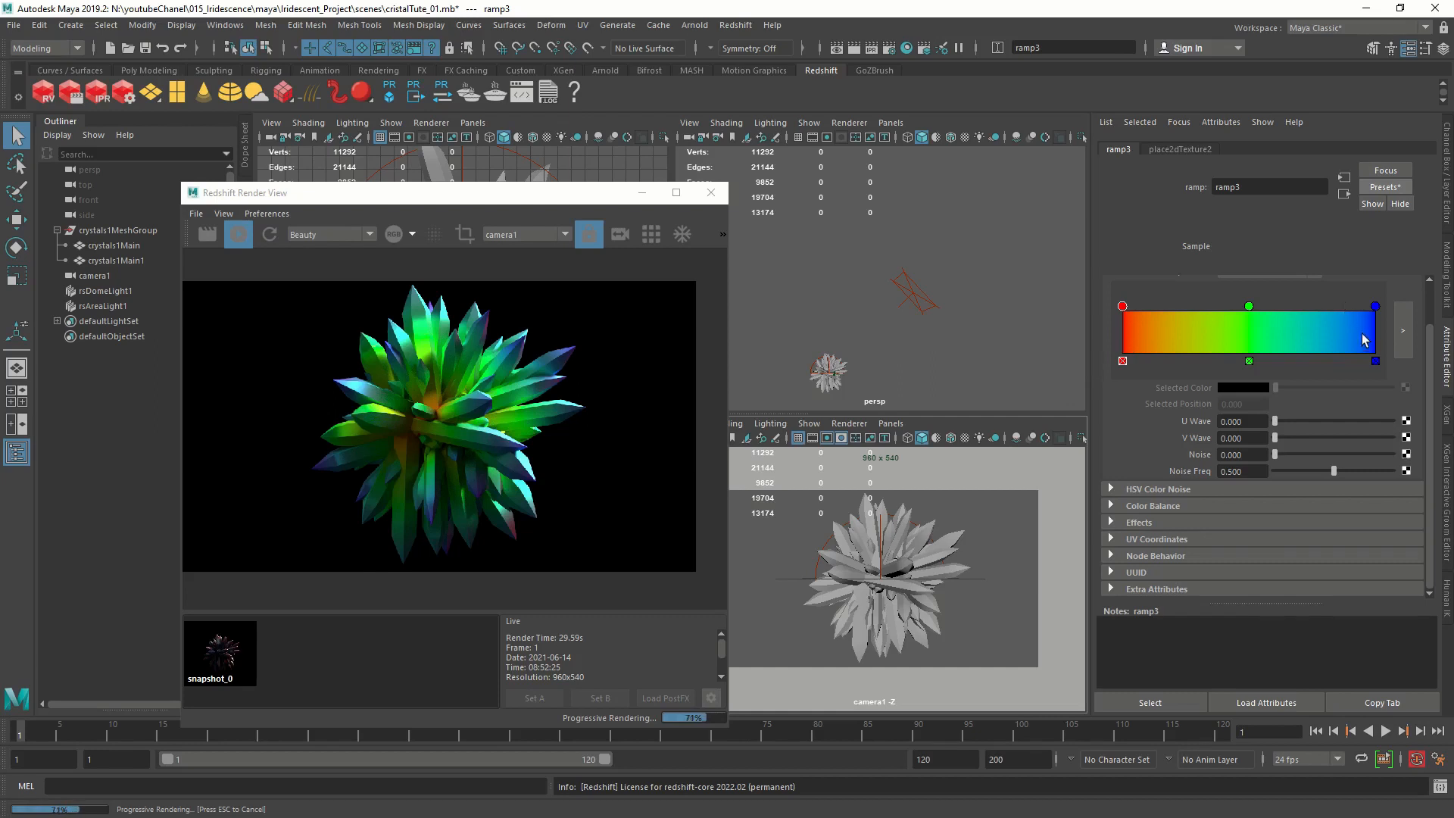
{"action": "mouse_move", "coordinate": [1138, 339]}
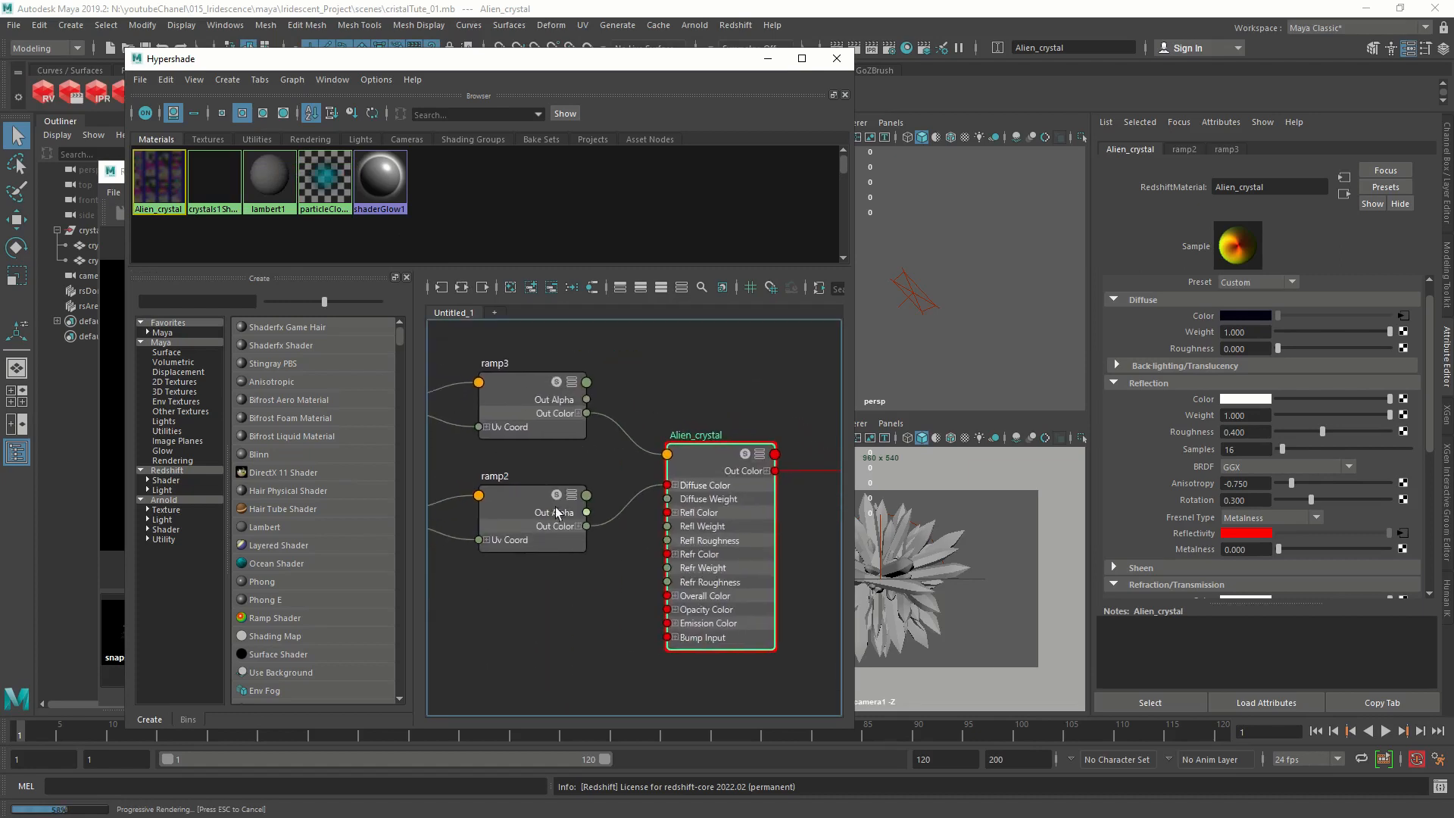
Create a Sampler Info node and feed its facing ratio into ramp3's UV coordinates.
{"action": "left_click", "coordinate": [498, 461]}
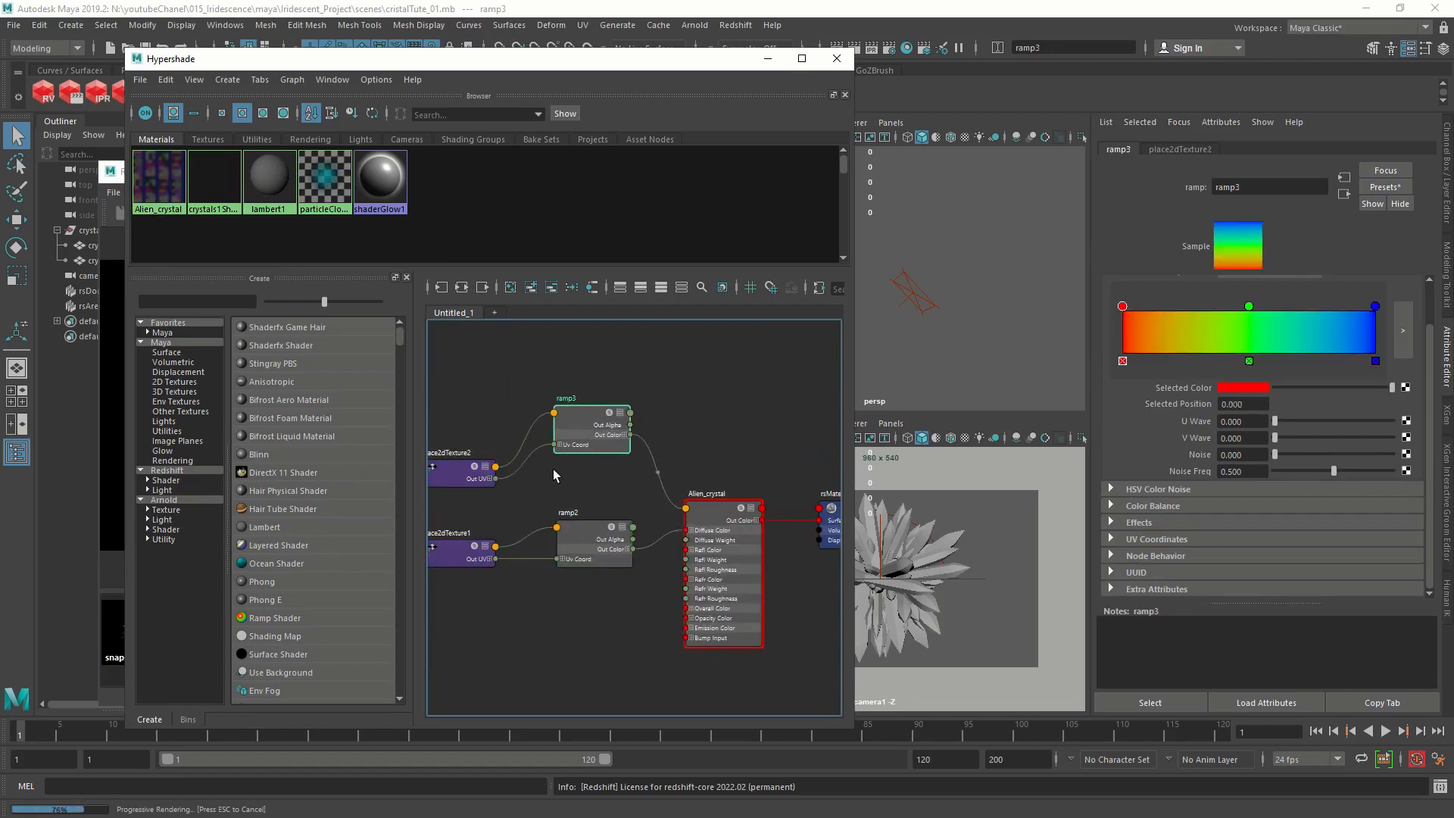
{"action": "left_click", "coordinate": [571, 490]}
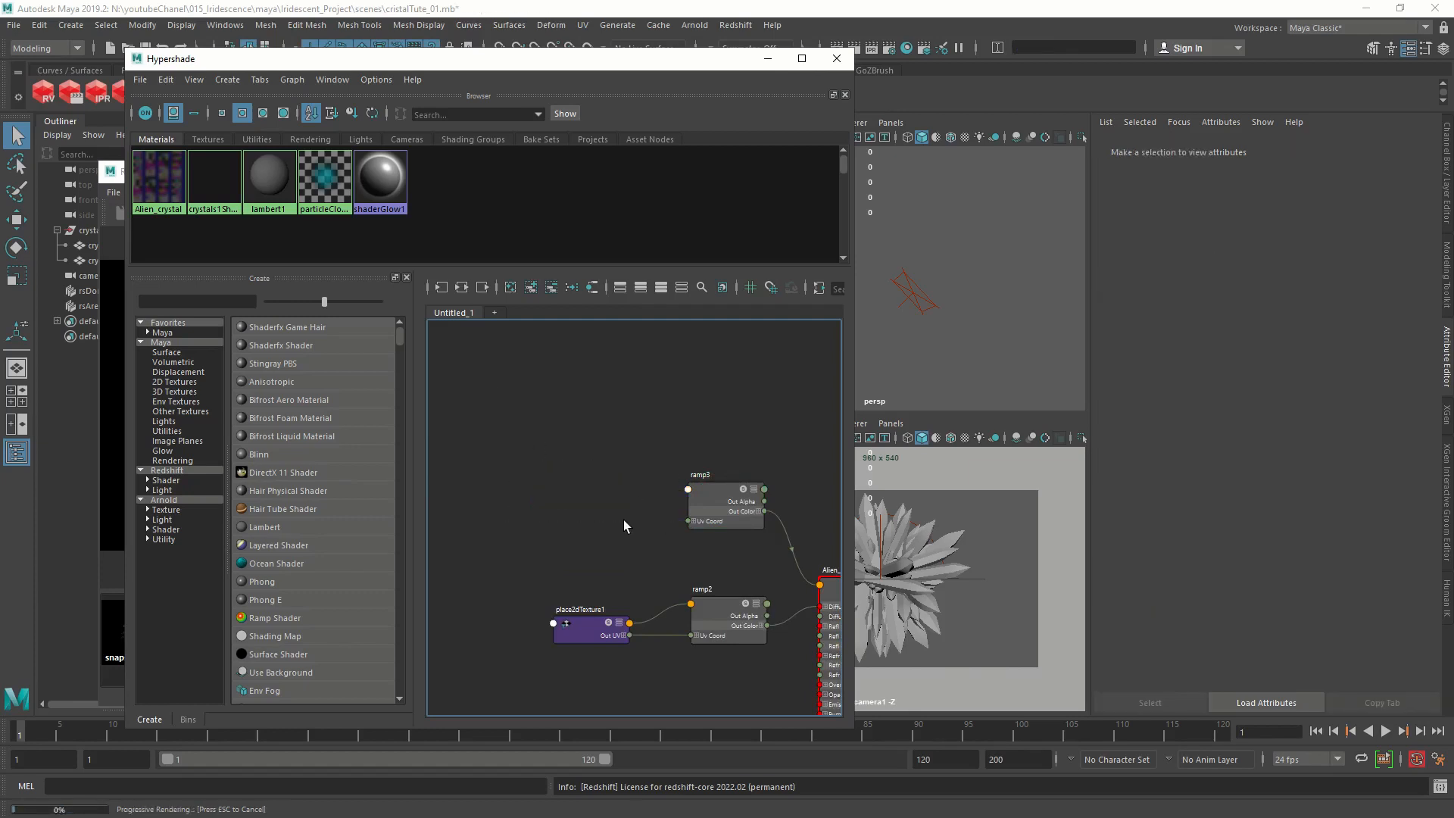
{"action": "left_click", "coordinate": [197, 302]}
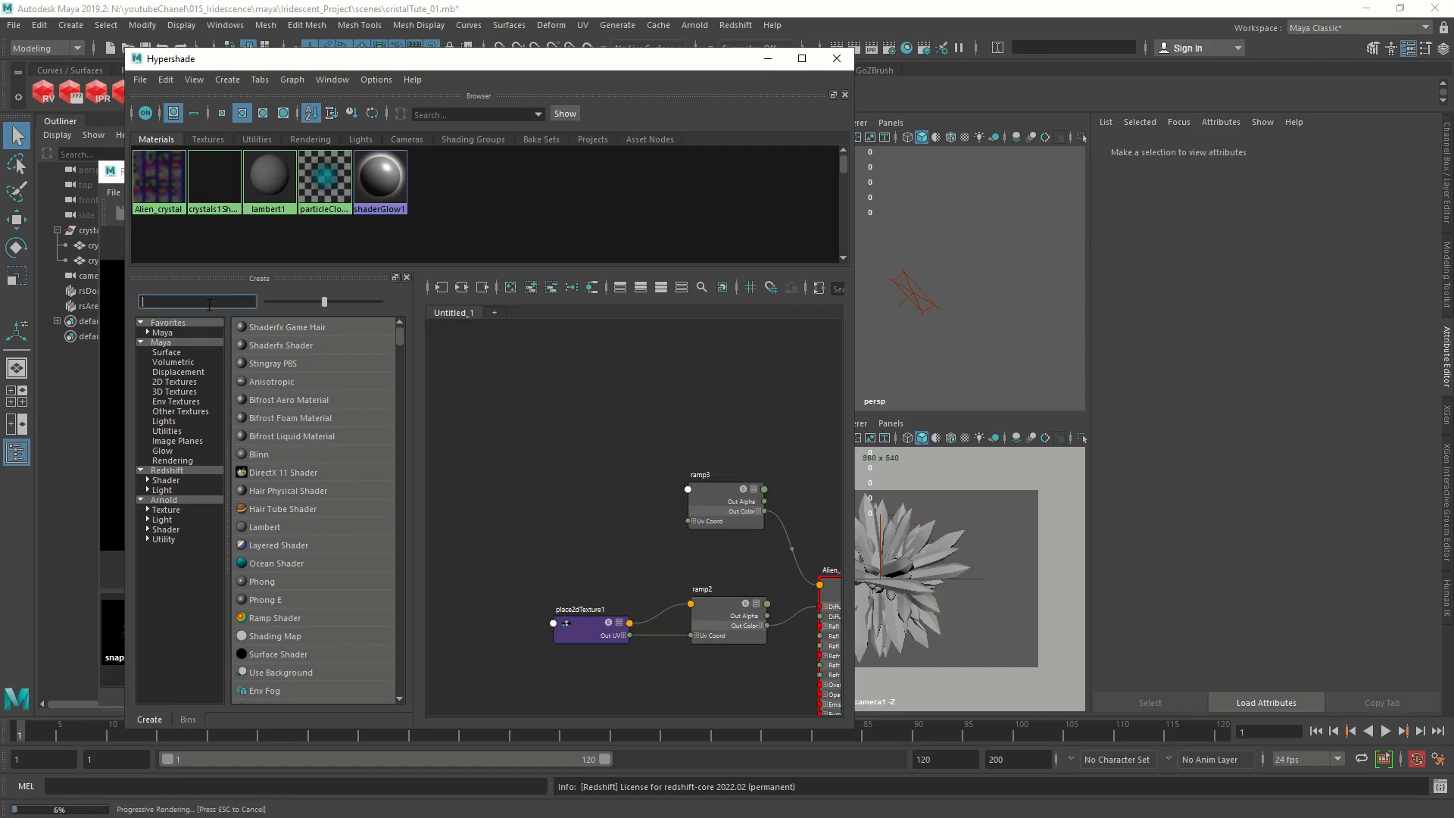
{"action": "type", "text": "sam"}
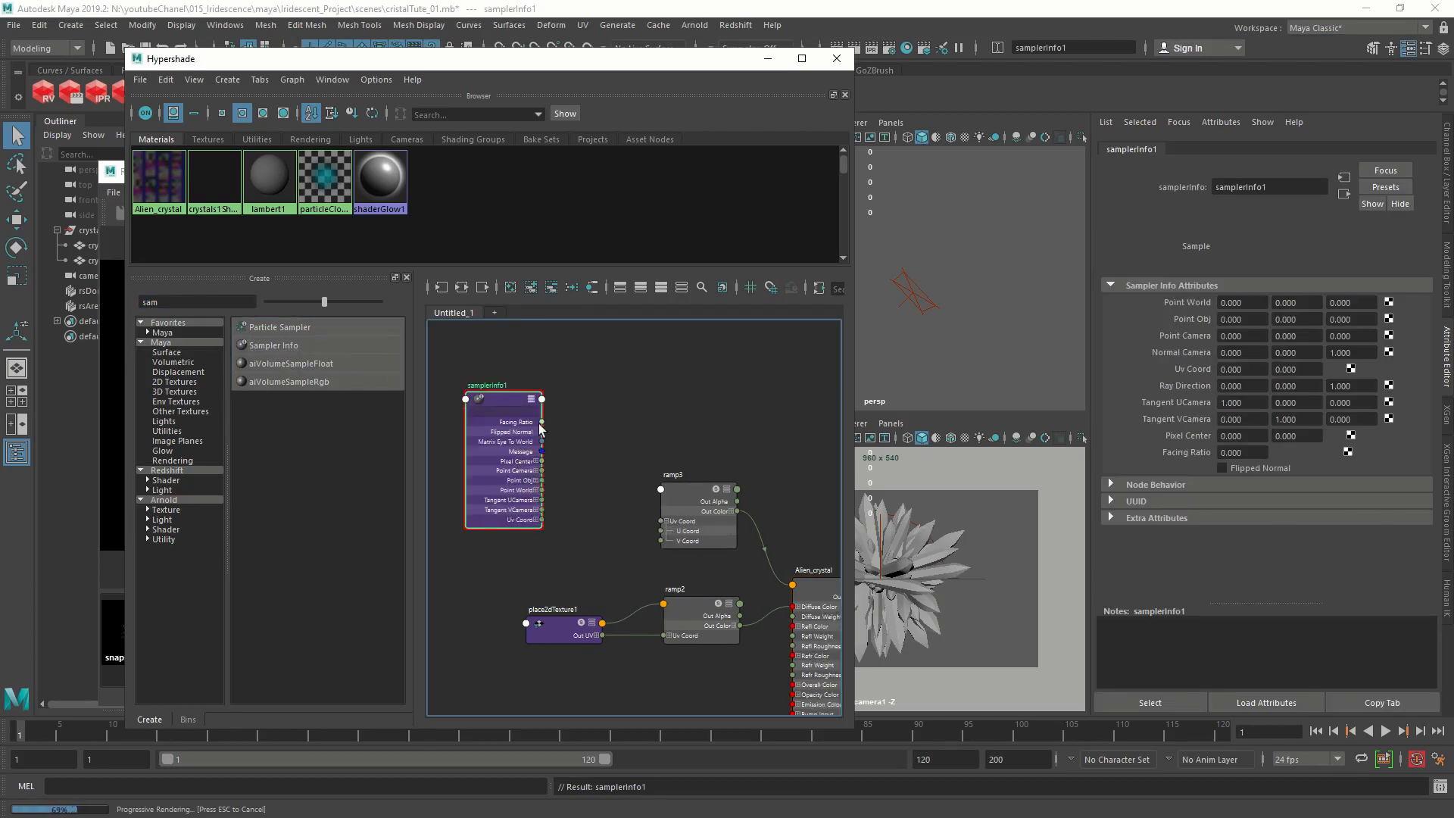
{"action": "left_click_drag", "start_coordinate": [542, 398], "coordinate": [661, 530]}
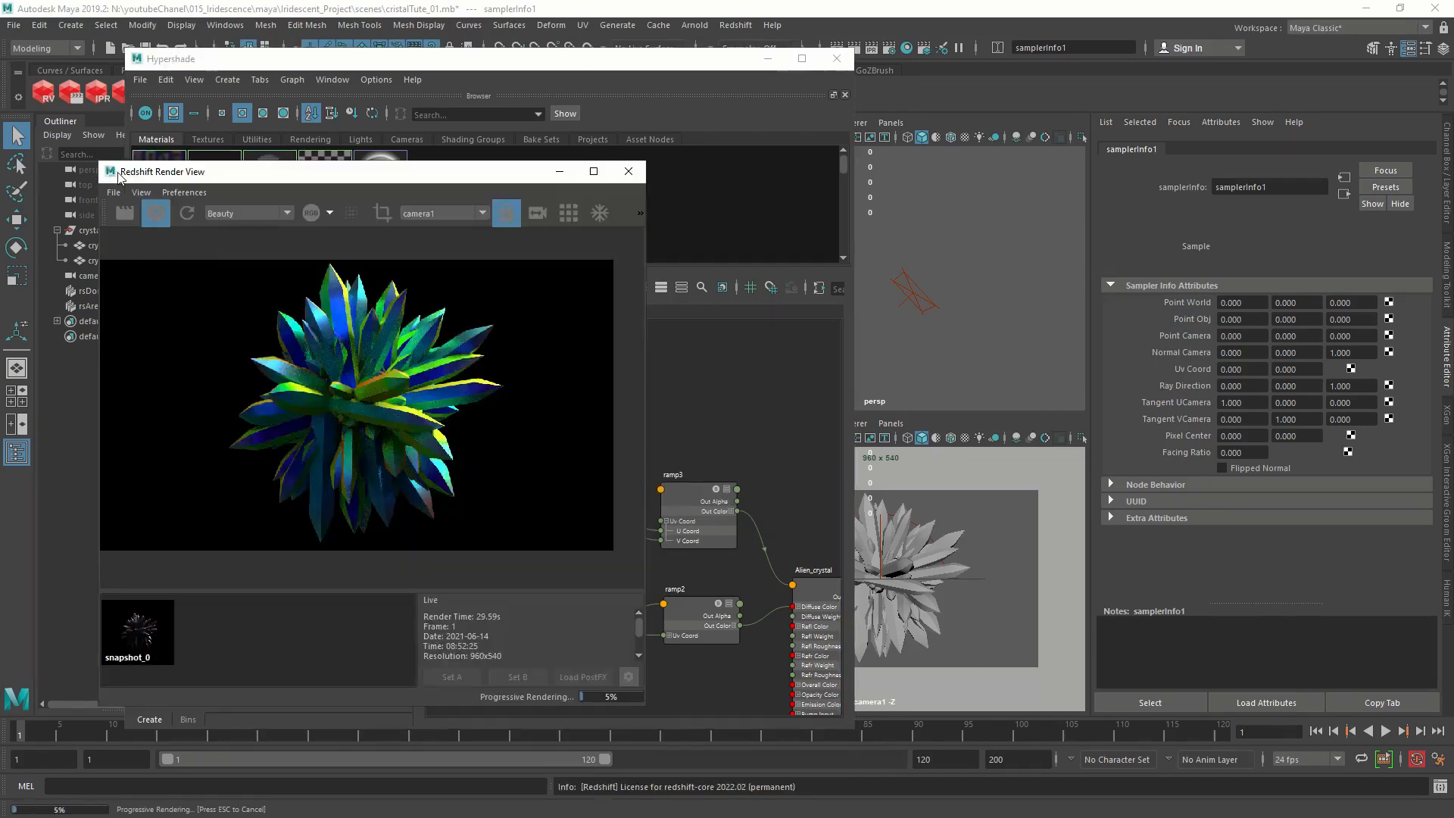
{"action": "mouse_move", "coordinate": [537, 315]}
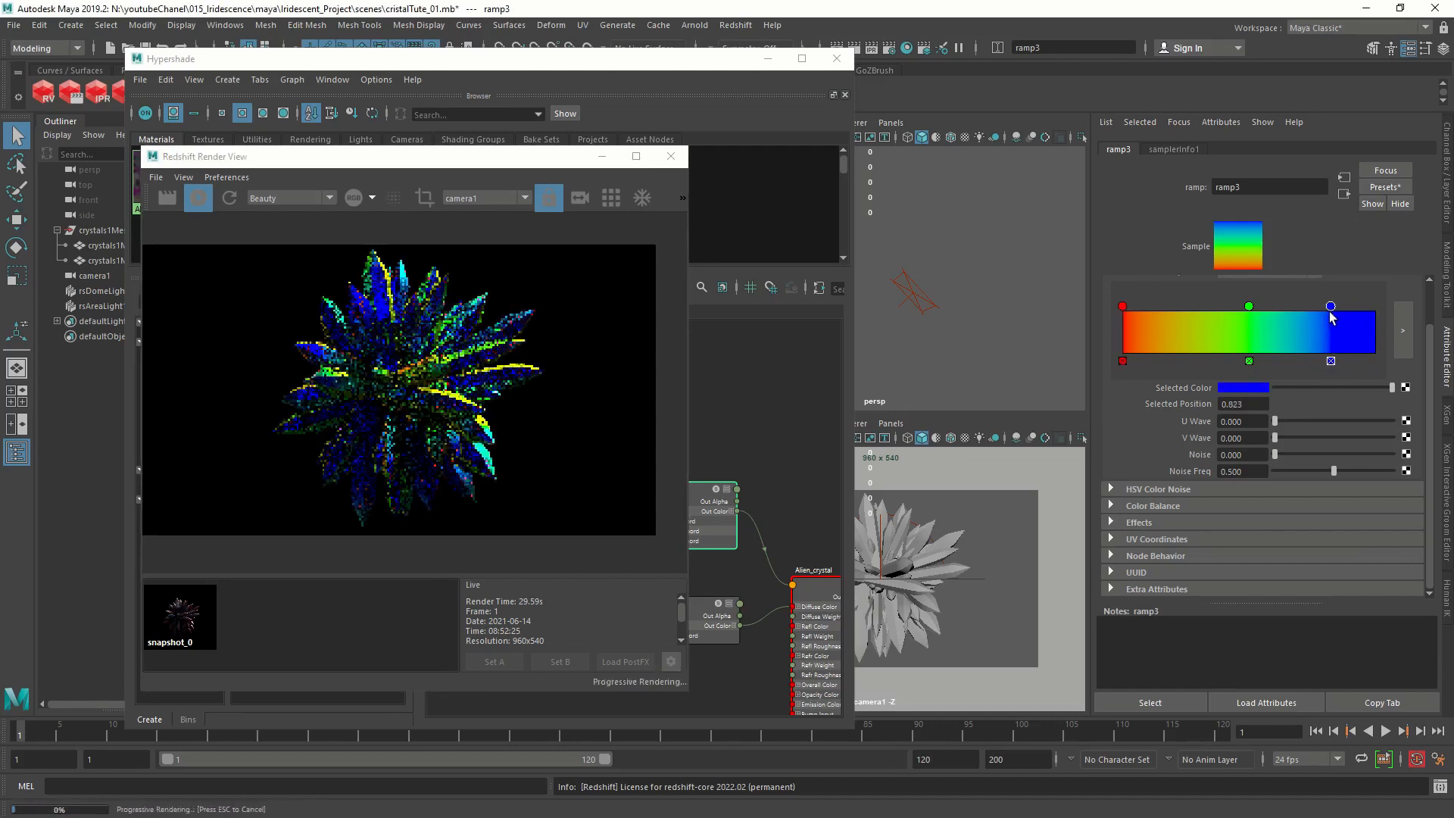
Stretch ramp3's rainbow with red at position 0 and blue at the end.
{"action": "left_click_drag", "start_coordinate": [1330, 306], "coordinate": [1372, 306]}
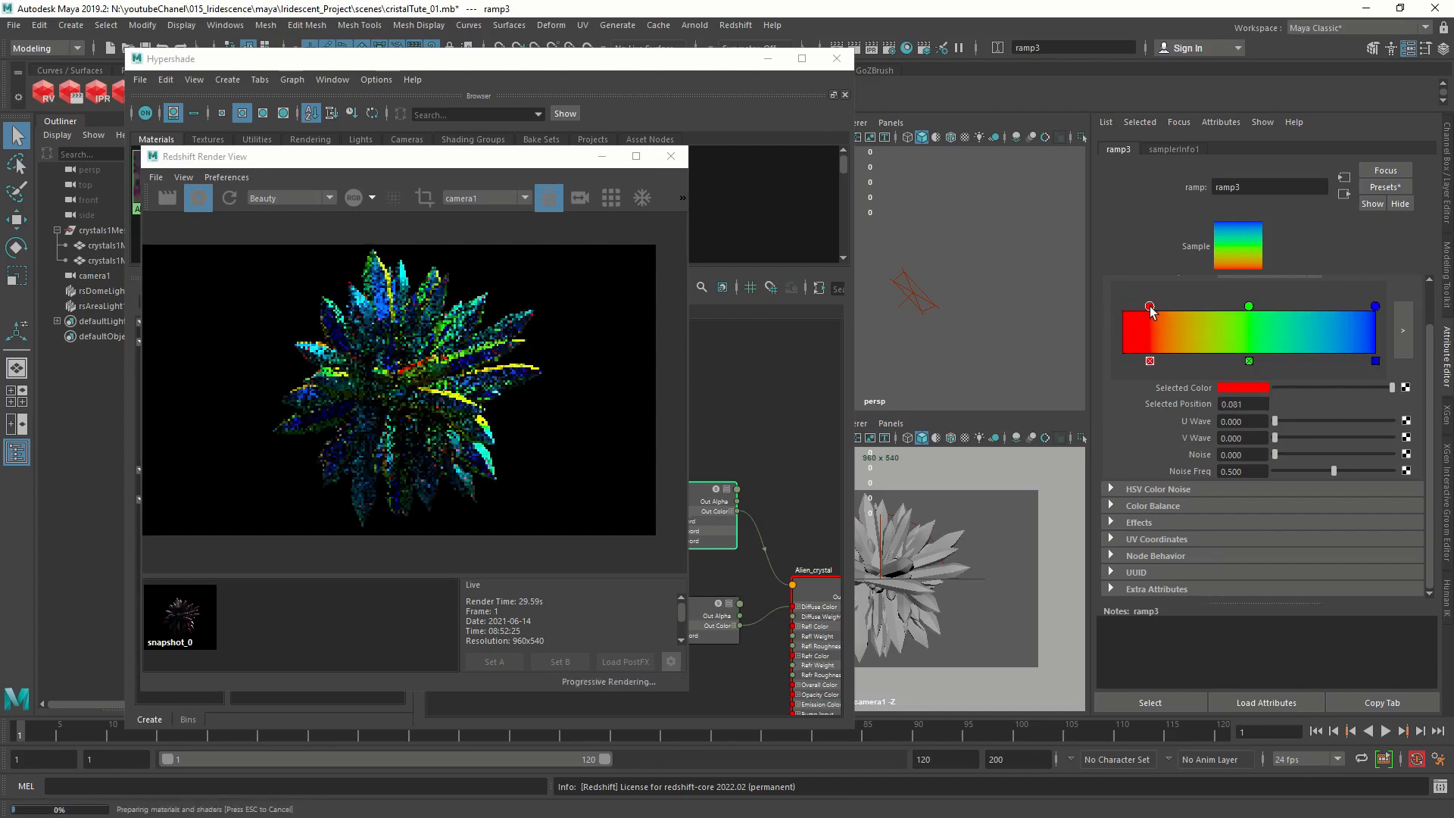
{"action": "left_click_drag", "start_coordinate": [1148, 306], "coordinate": [1166, 306]}
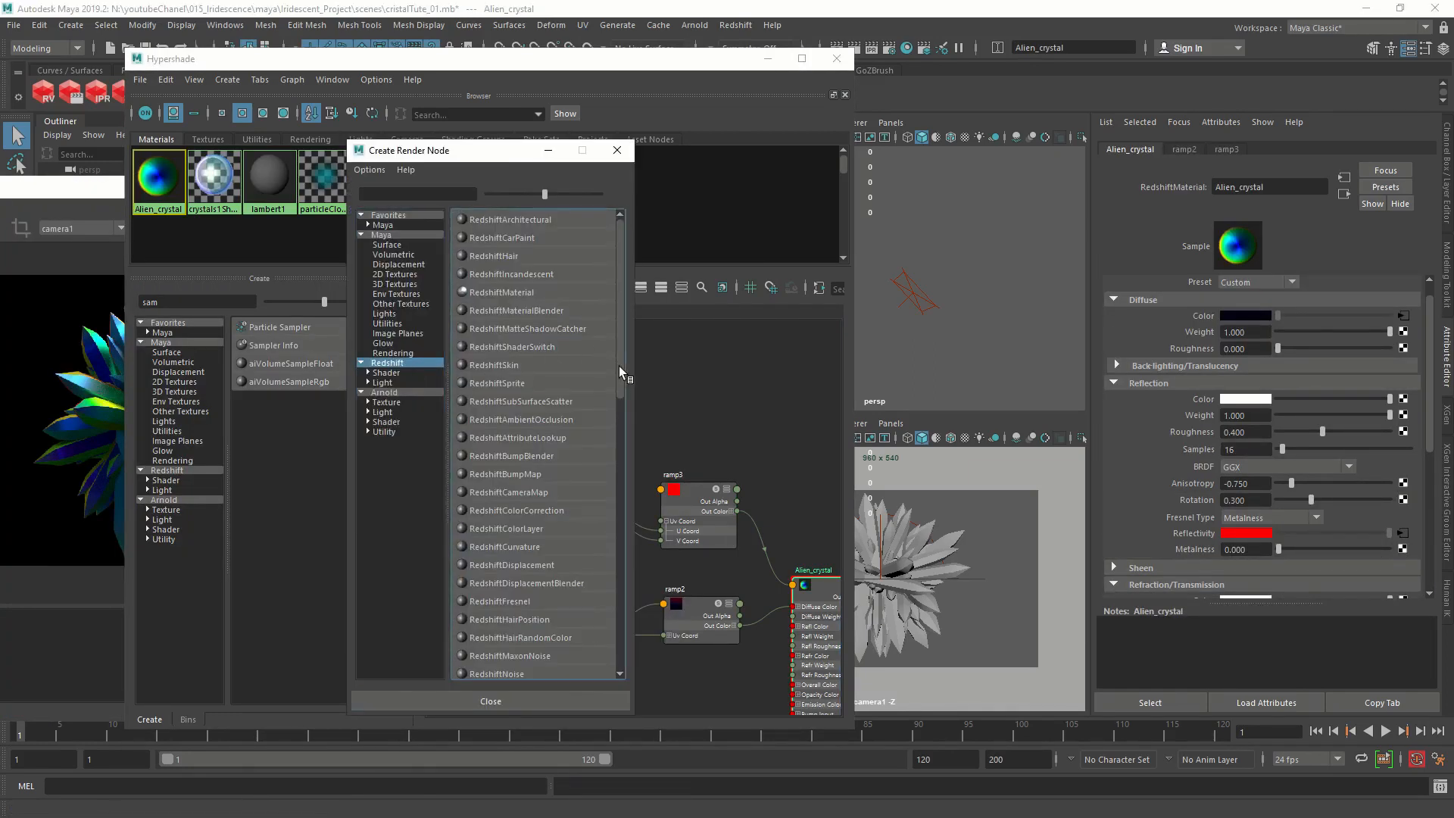
Connect the Maxon noise outColorR channel to Alien_crystal's refl_metalness in the Connection Editor.
{"action": "scroll", "scroll_direction": "down", "scroll_amount": 3}
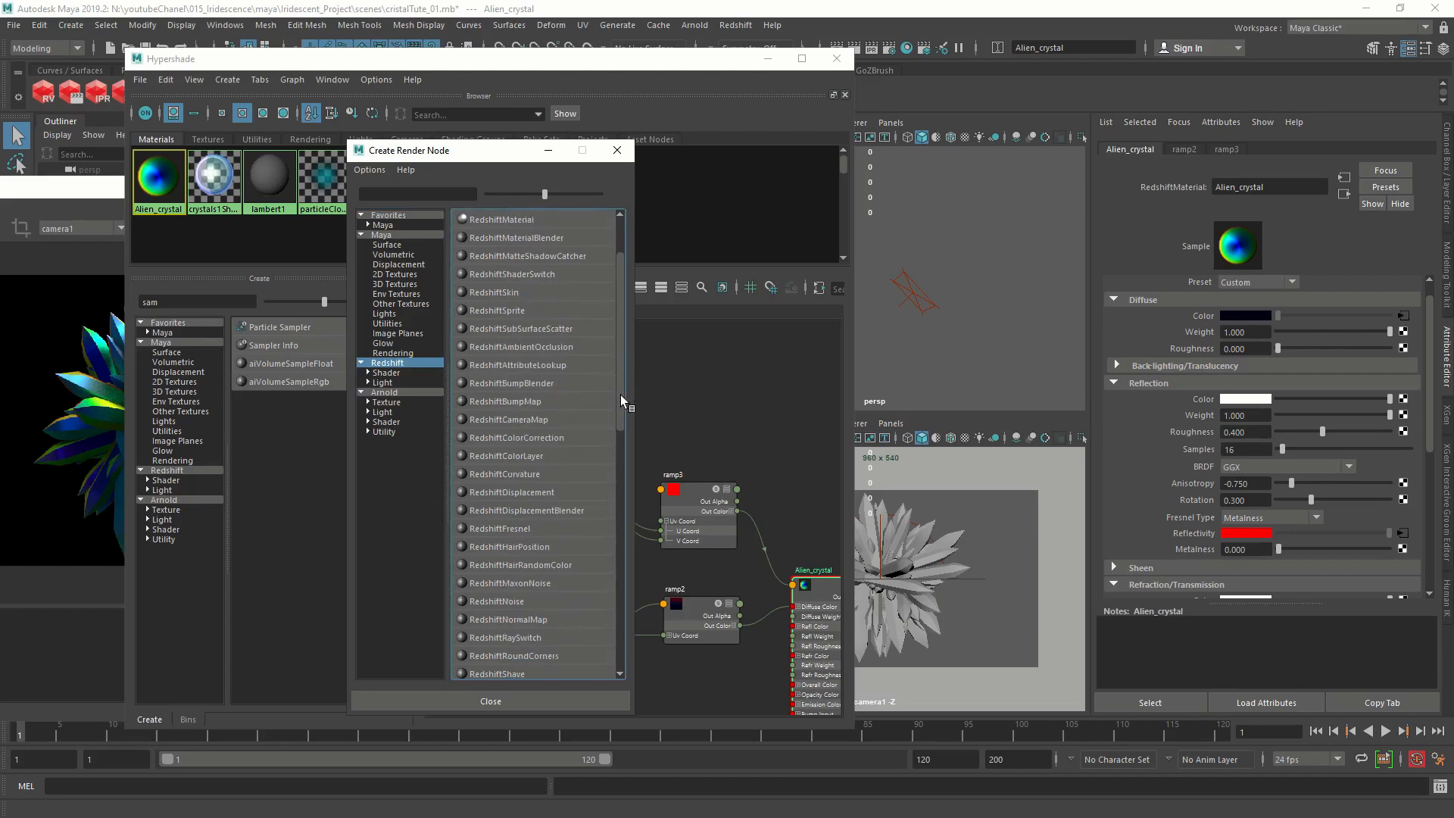
{"action": "scroll", "scroll_direction": "down", "scroll_amount": 3}
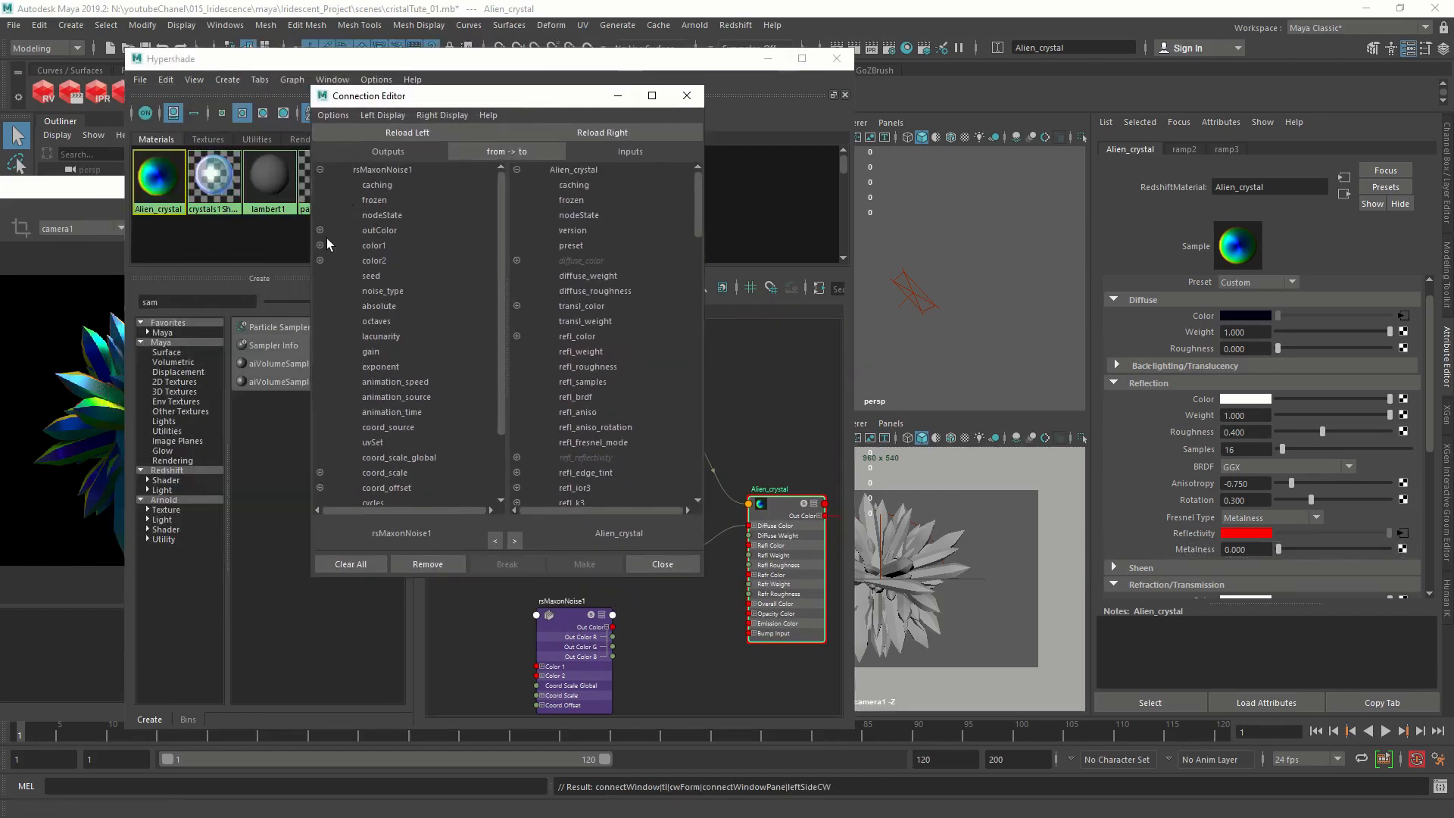
{"action": "left_click", "coordinate": [319, 231]}
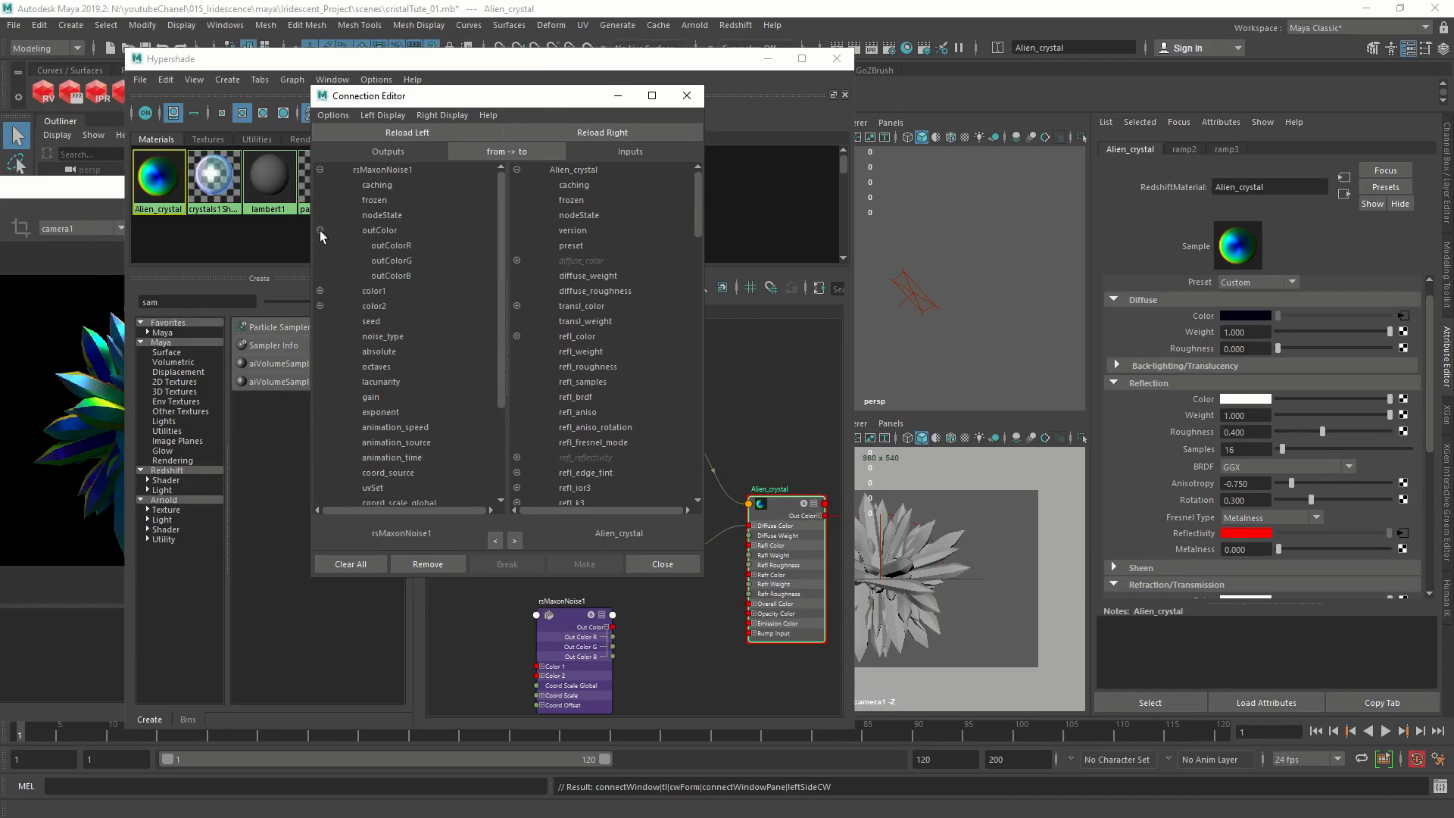
{"action": "left_click", "coordinate": [391, 245]}
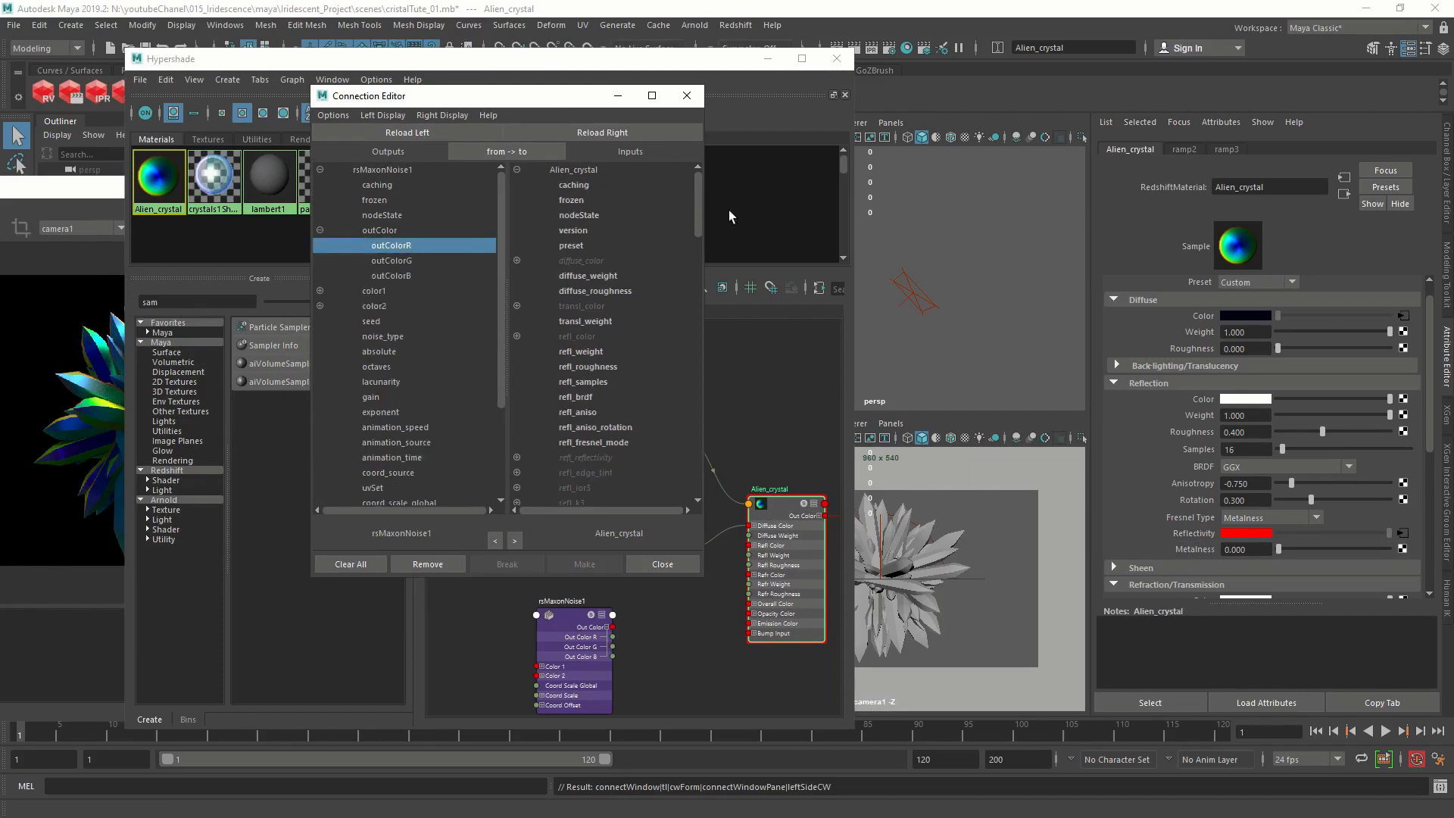
{"action": "scroll", "scroll_direction": "down", "scroll_amount": 3}
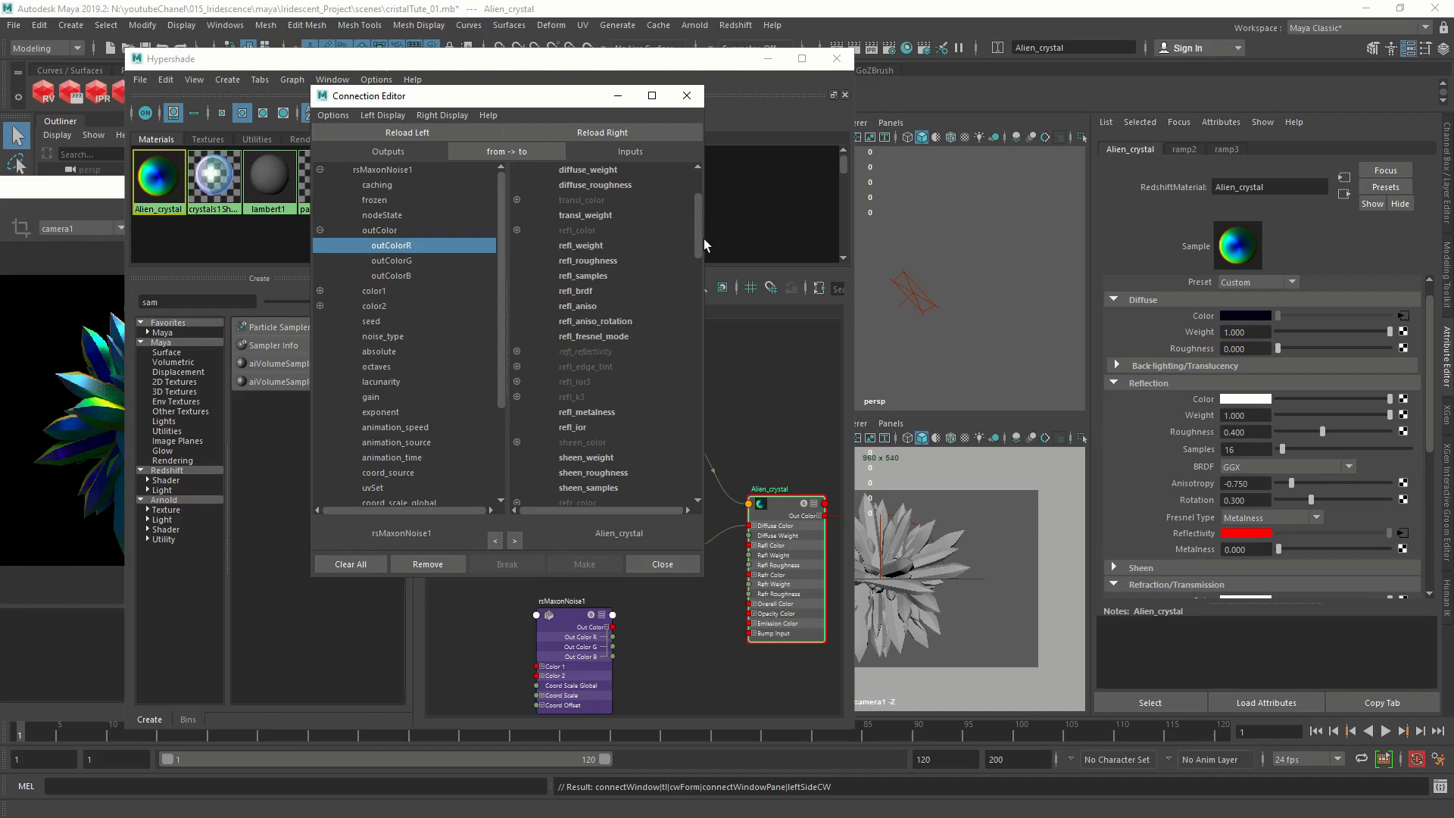
{"action": "scroll", "scroll_direction": "down", "scroll_amount": 3}
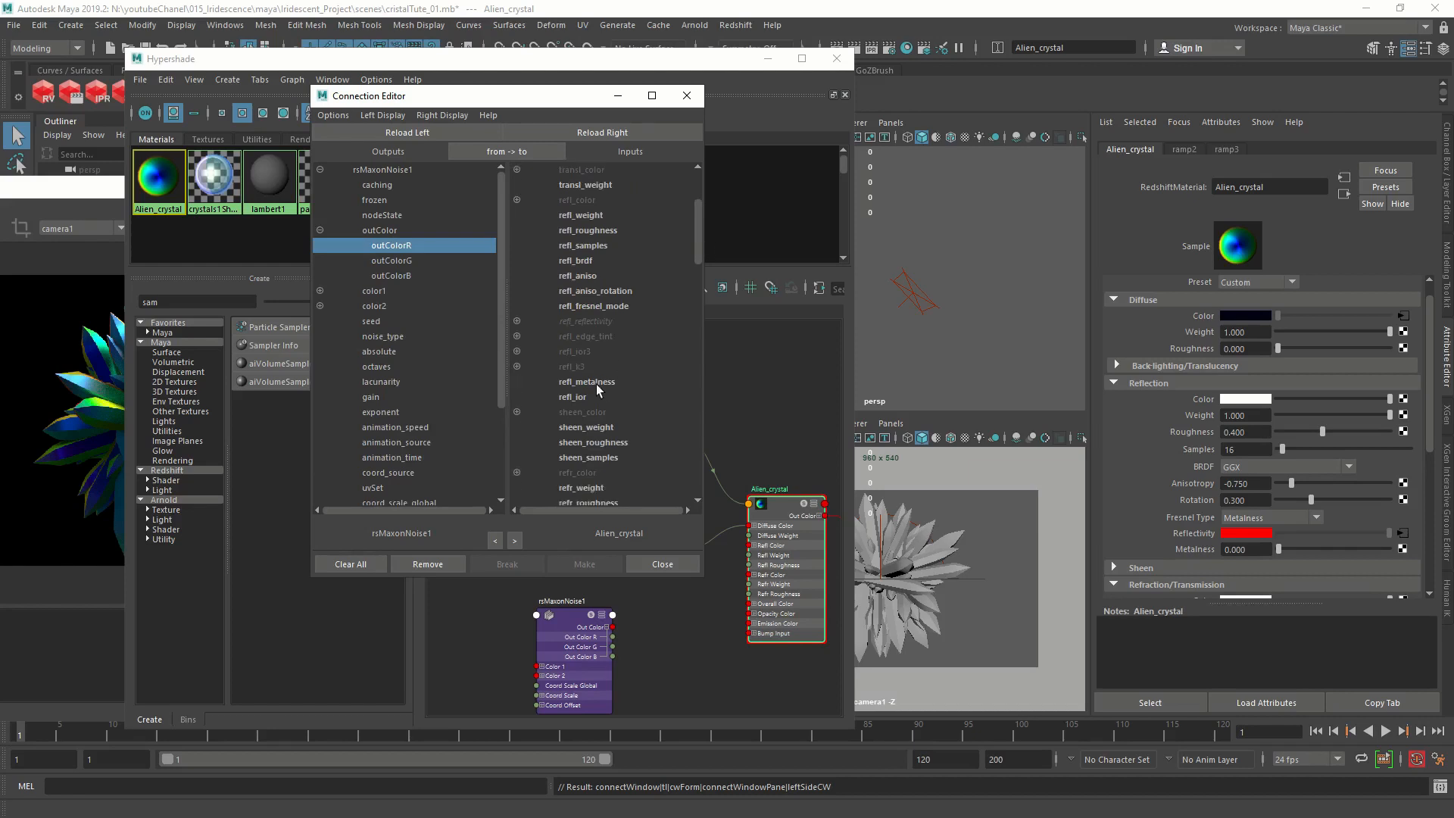
{"action": "left_click", "coordinate": [588, 381]}
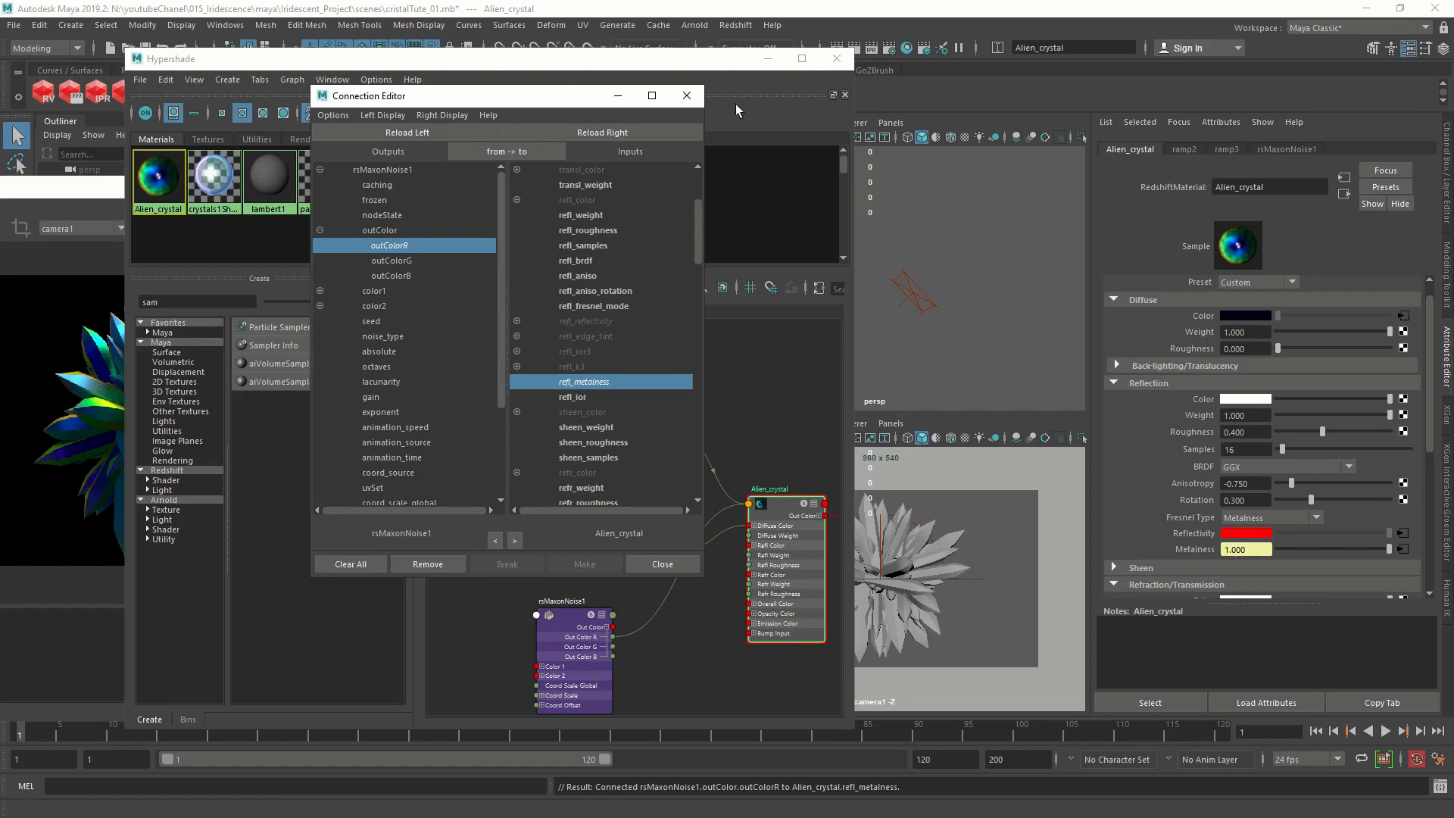
{"action": "left_click", "coordinate": [662, 563]}
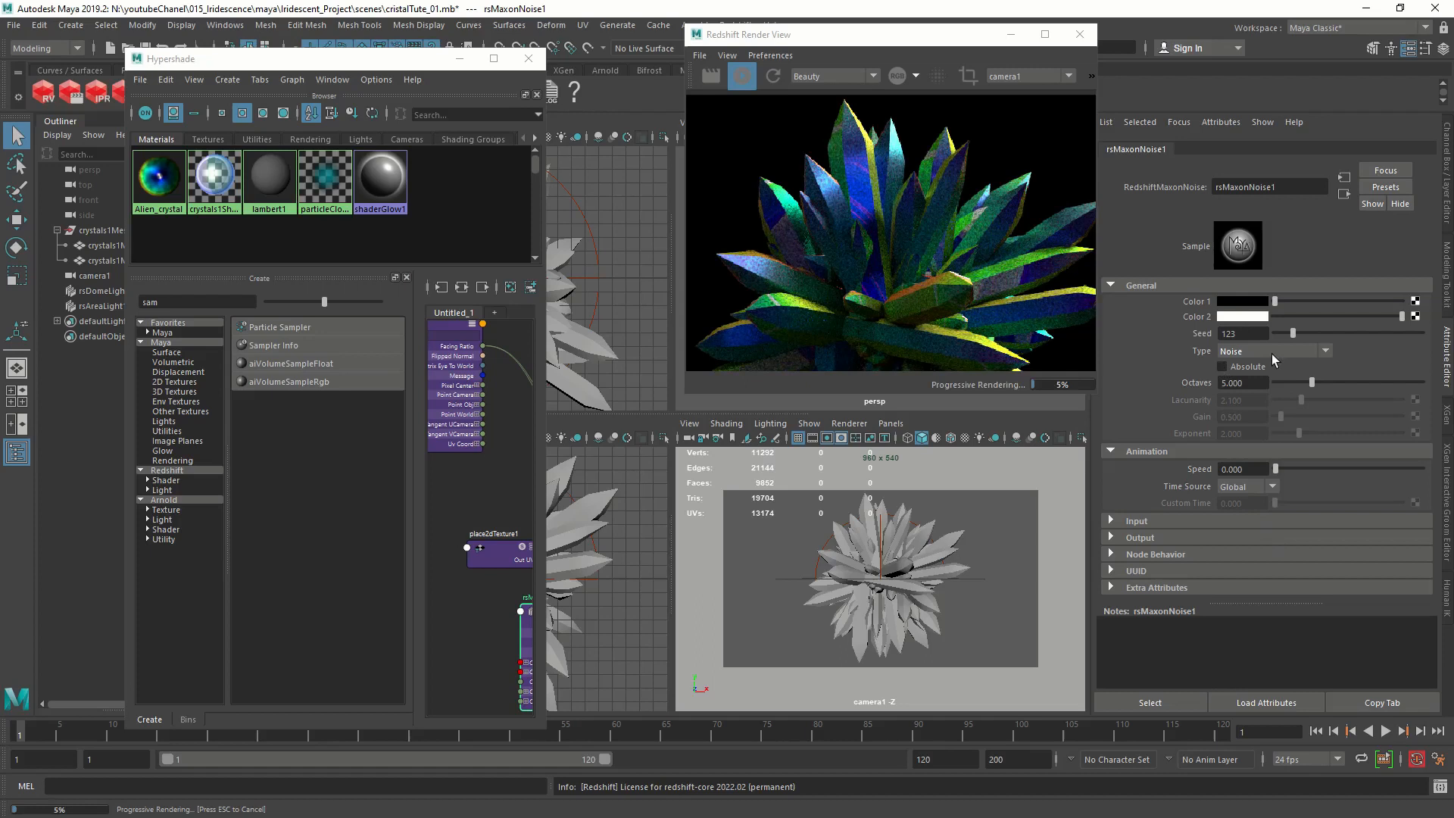
Switch rsMaxonNoise1 to Ridged Multi Fractal with lacunarity 4.5 and a larger overall scale.
{"action": "left_click", "coordinate": [1271, 350]}
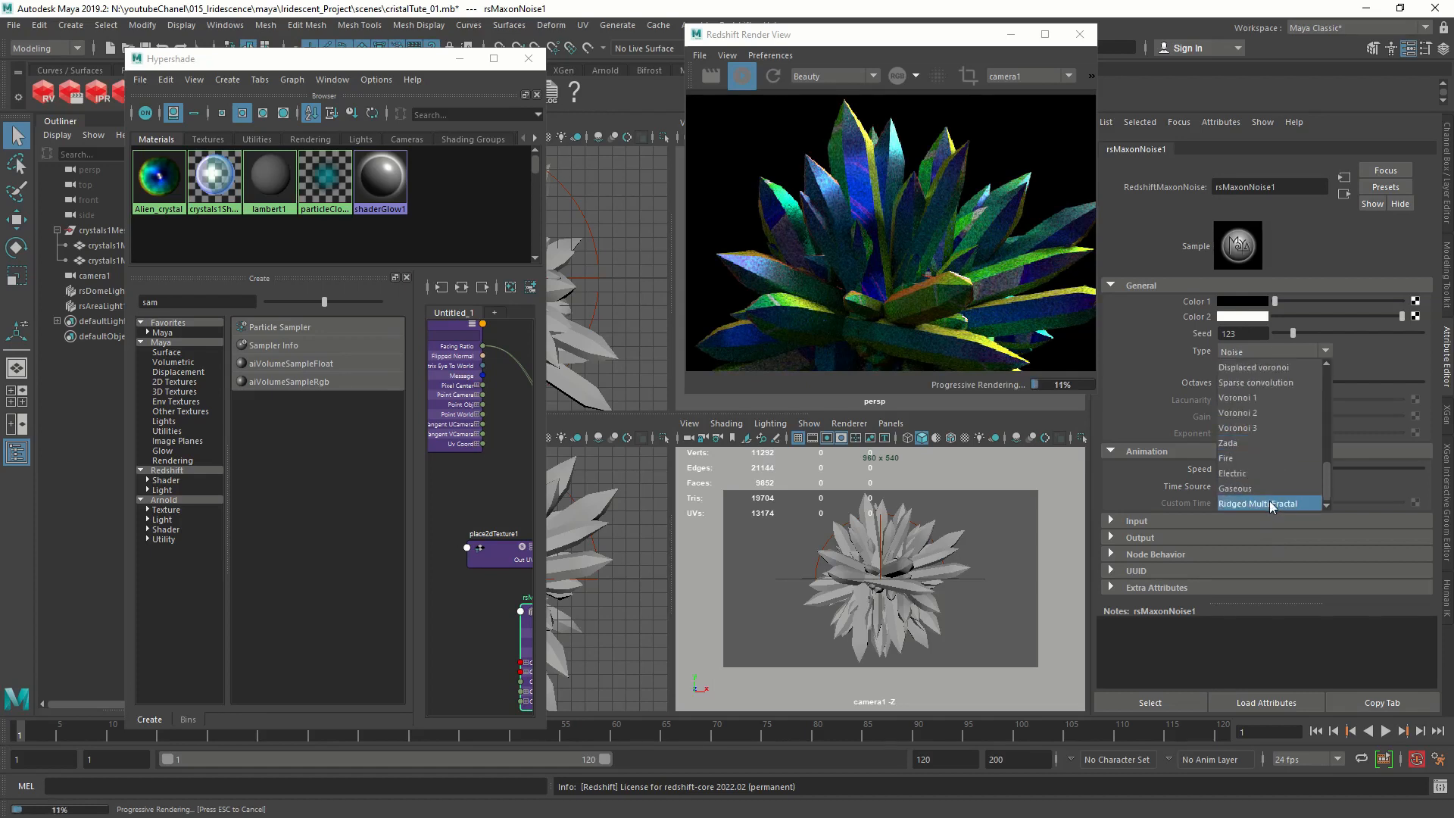
{"action": "left_click", "coordinate": [1263, 502]}
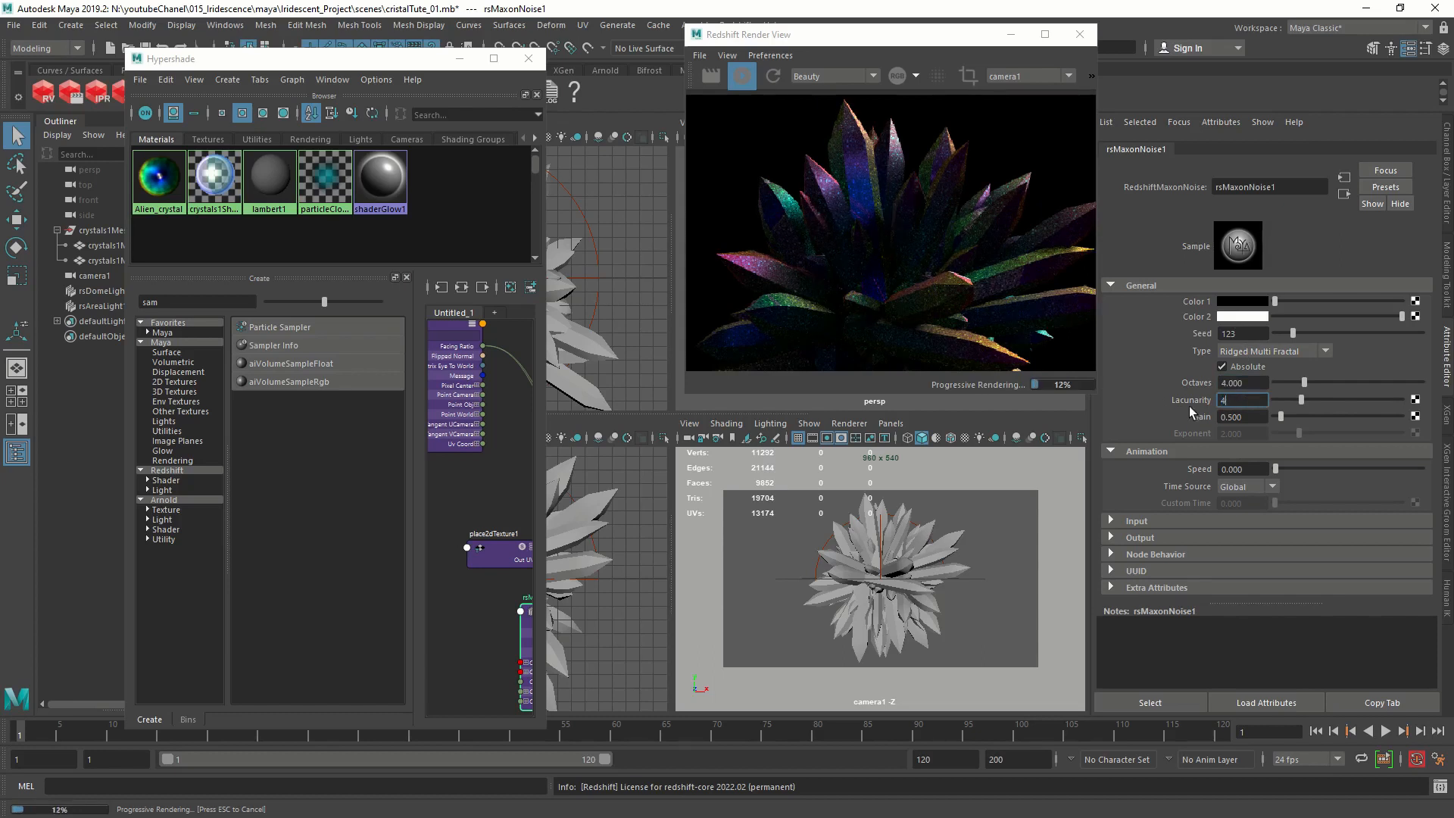
{"action": "type", "text": "4.500"}
{"action": "left_click", "coordinate": [1244, 417]}
{"action": "type", "text": "0.770"}
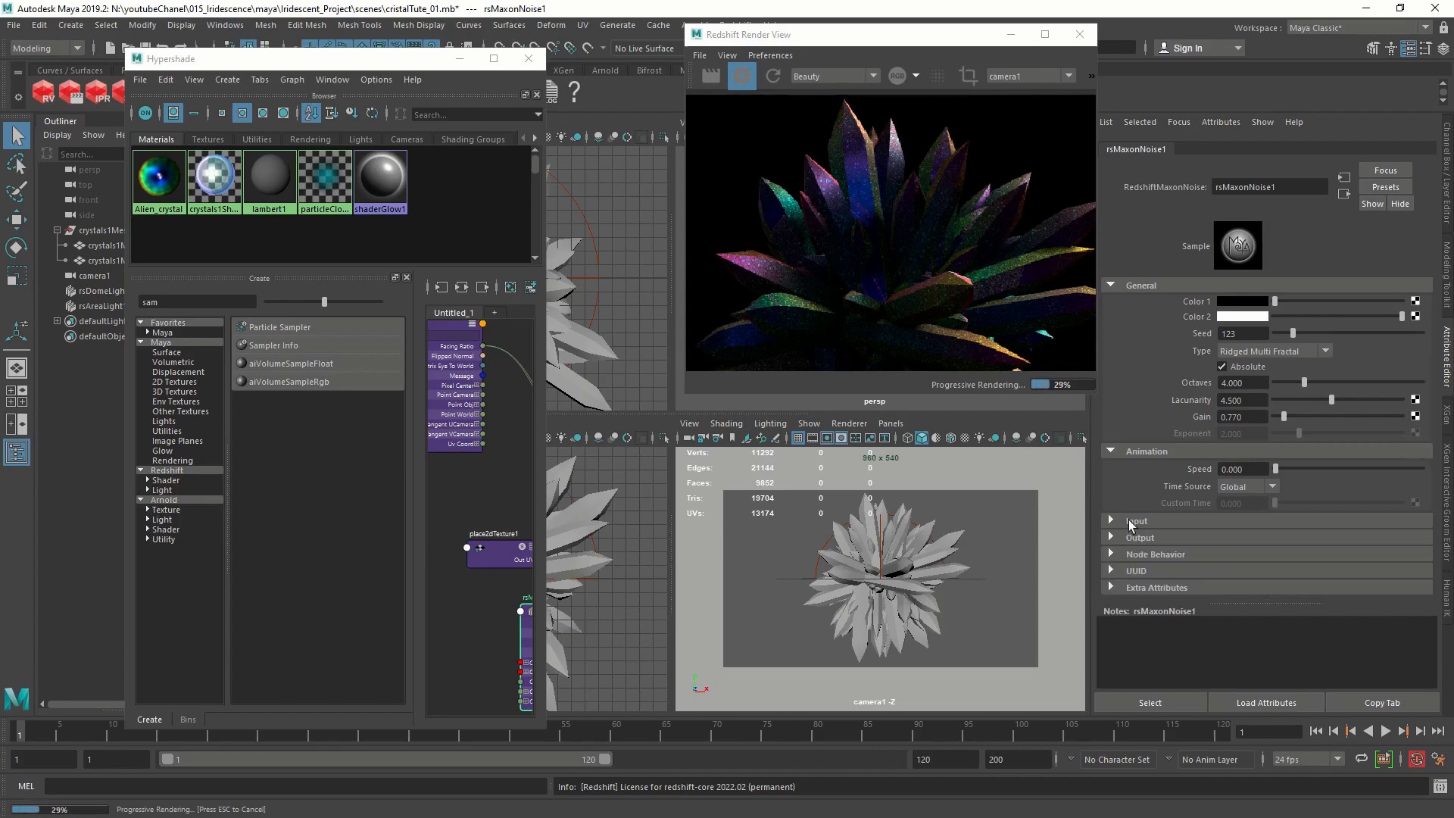
{"action": "left_click", "coordinate": [1136, 519]}
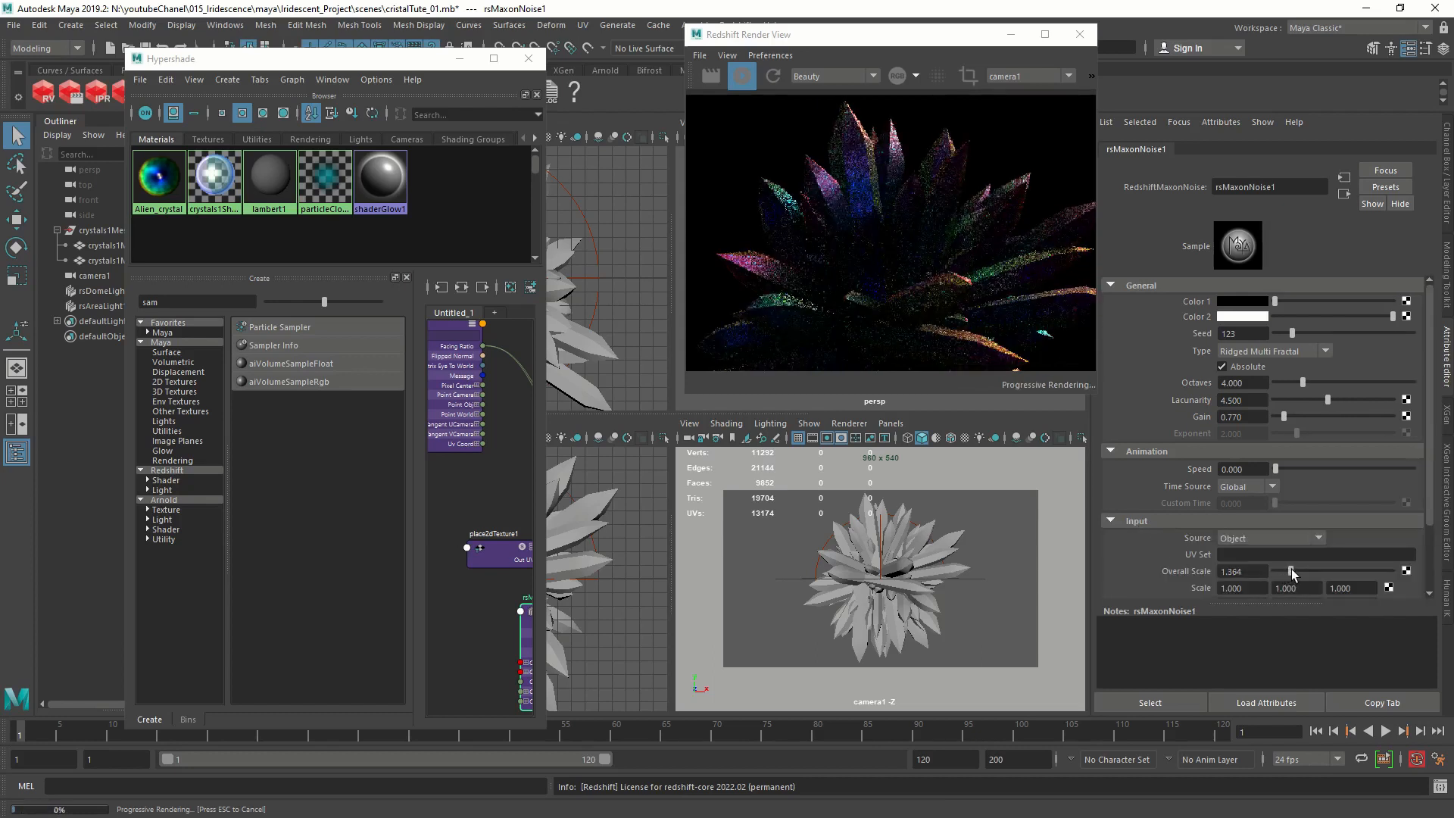
{"action": "left_click_drag", "start_coordinate": [1293, 571], "coordinate": [1400, 571]}
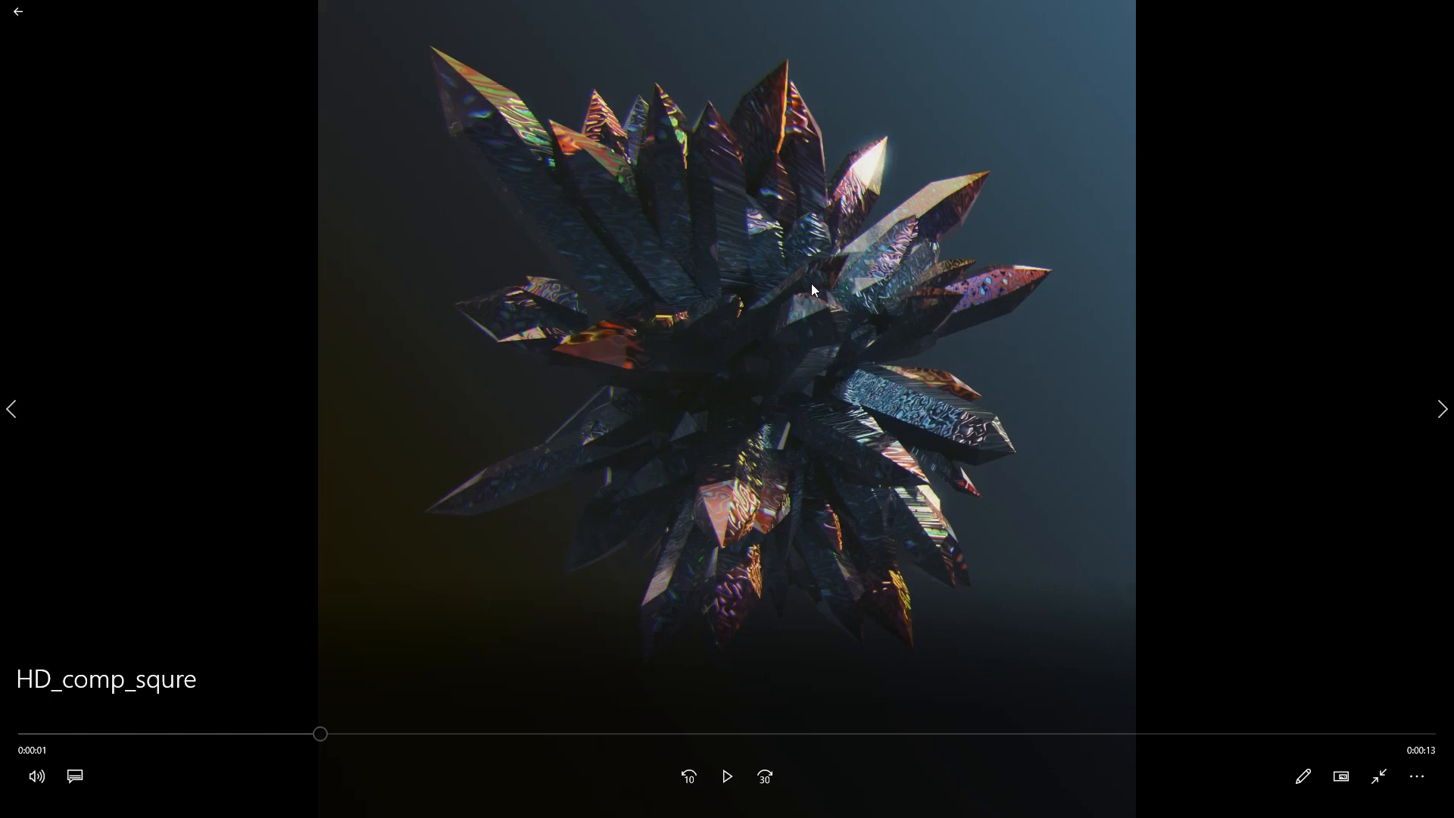
{"action": "mouse_move", "coordinate": [1137, 26]}
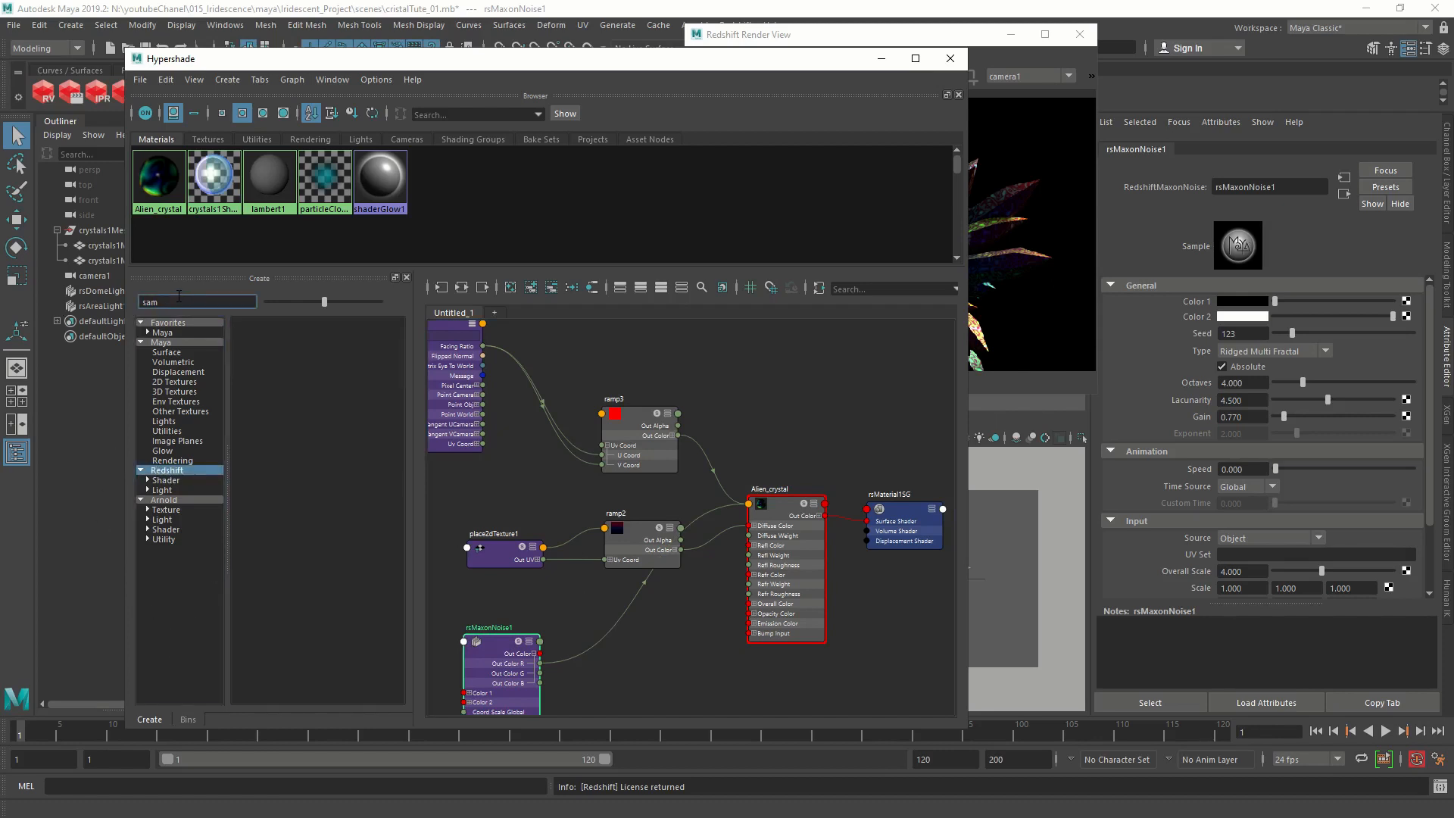
Create rsBumpMap1 from the Maxon noise into Alien_crystal's bump input, height scale 0.030.
{"action": "left_click", "coordinate": [165, 469]}
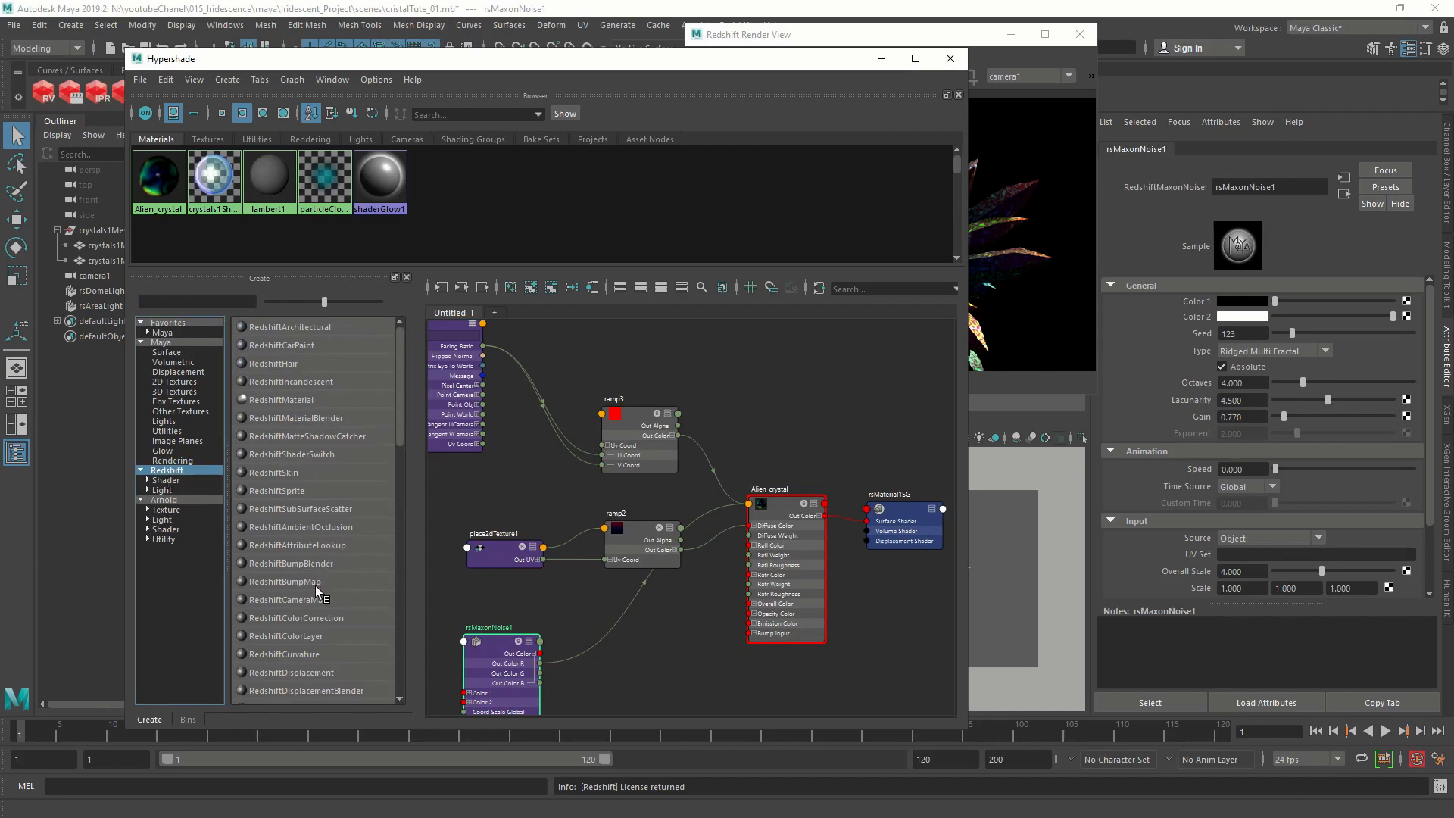
{"action": "left_click", "coordinate": [286, 581]}
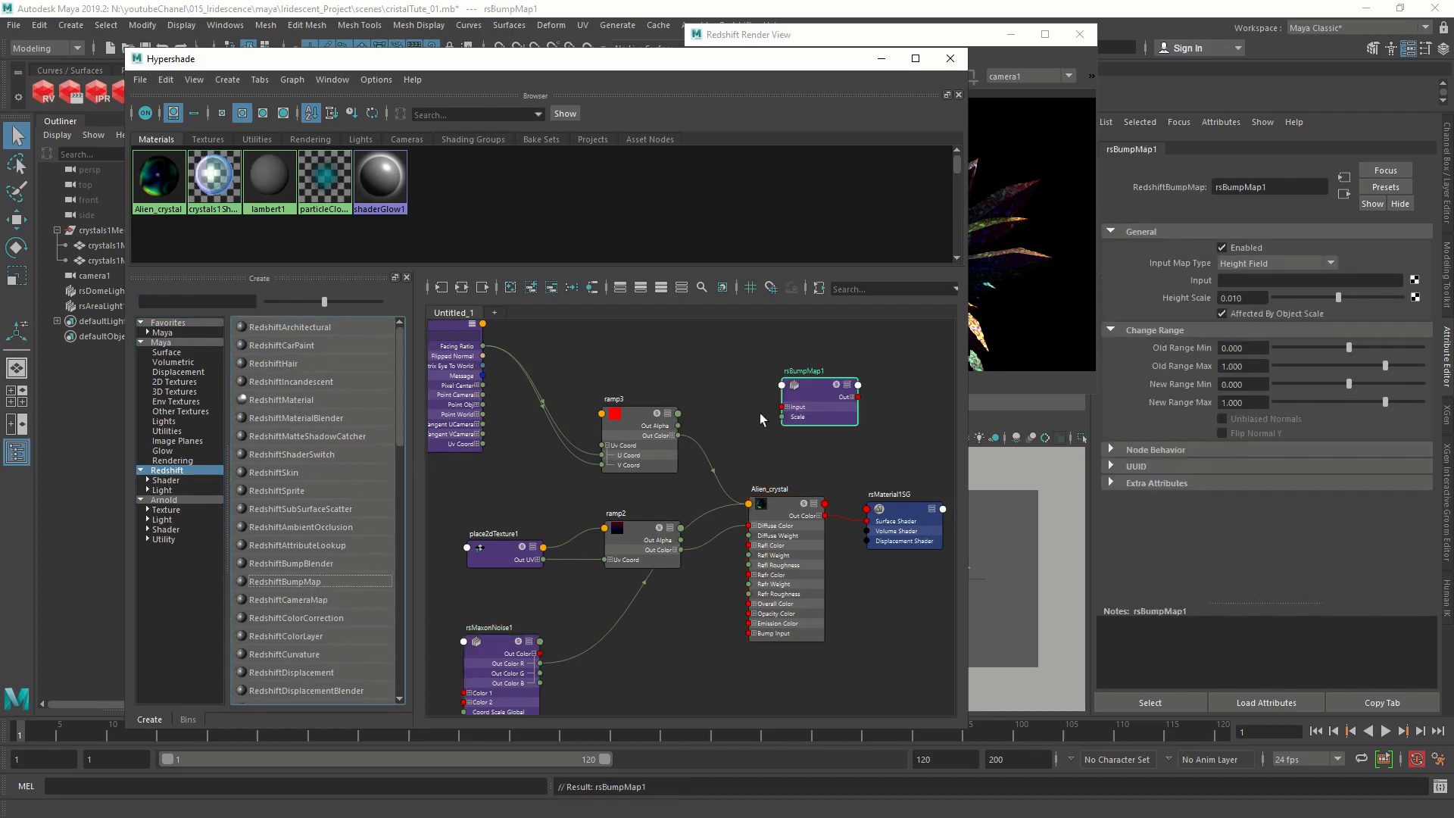
{"action": "left_click_drag", "start_coordinate": [816, 399], "coordinate": [691, 659]}
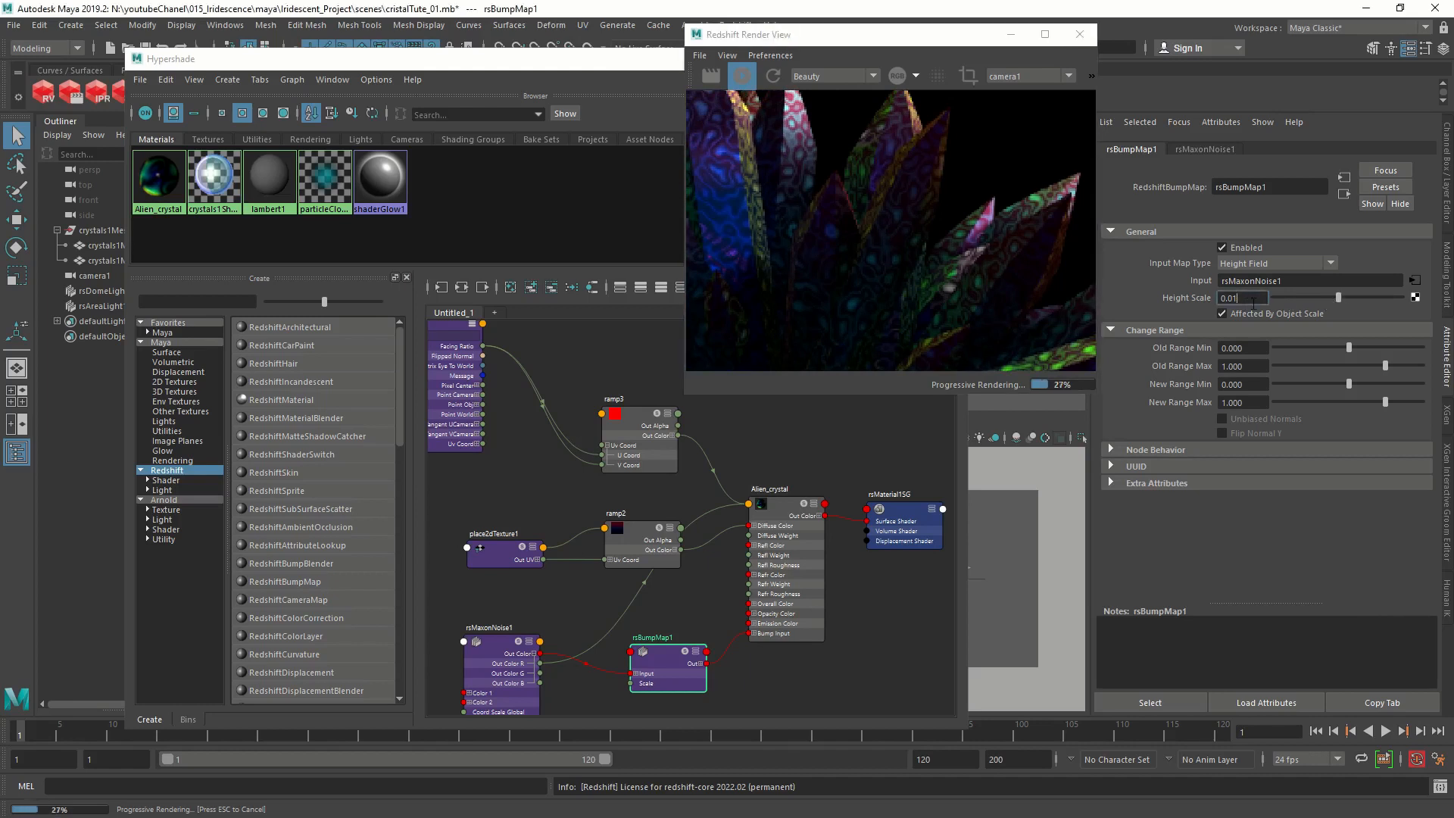
{"action": "type", "text": "0.030"}
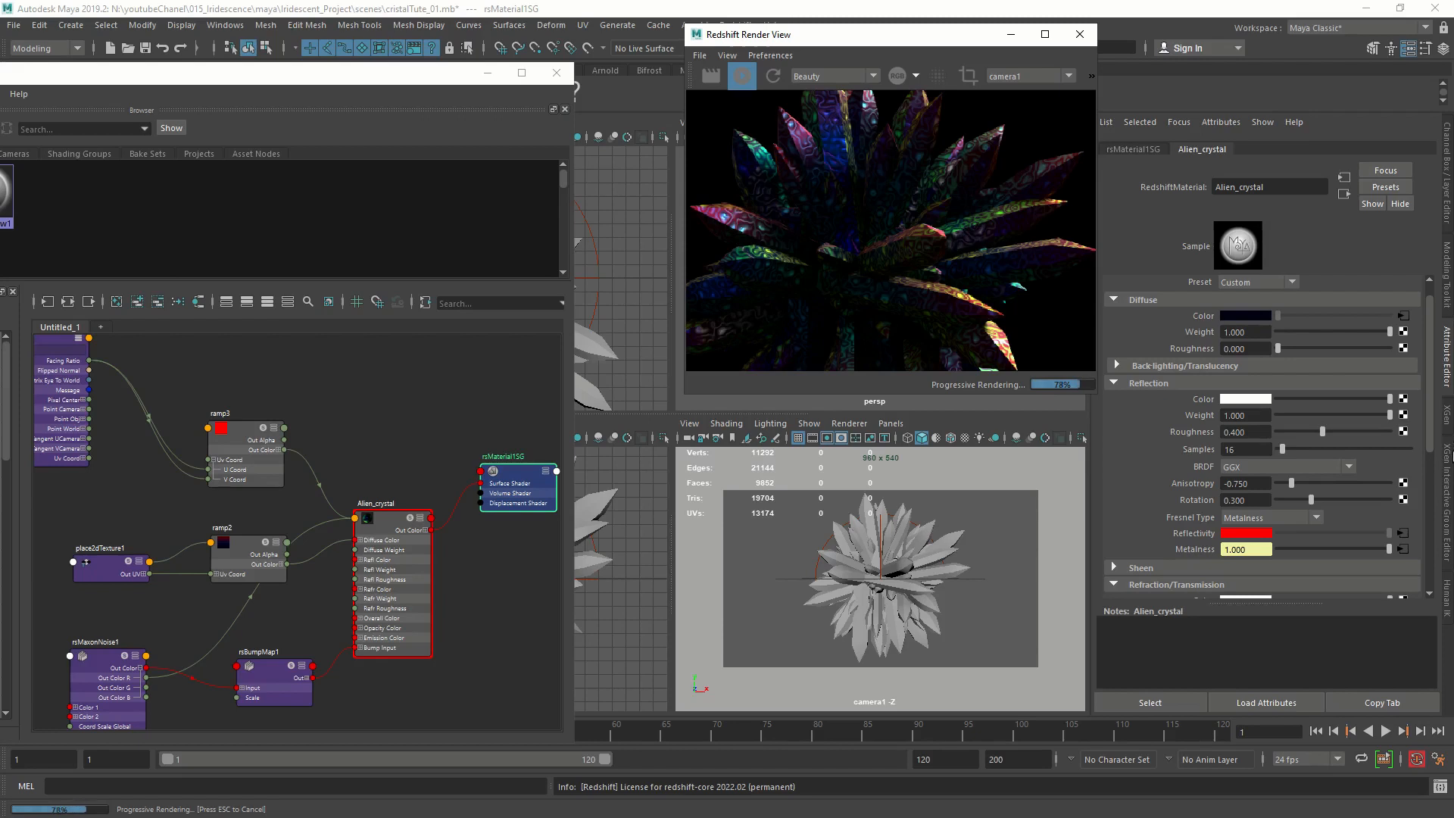
Expand Alien_crystal's Coating section in the Attribute Editor.
{"action": "scroll", "scroll_direction": "down", "scroll_amount": 3}
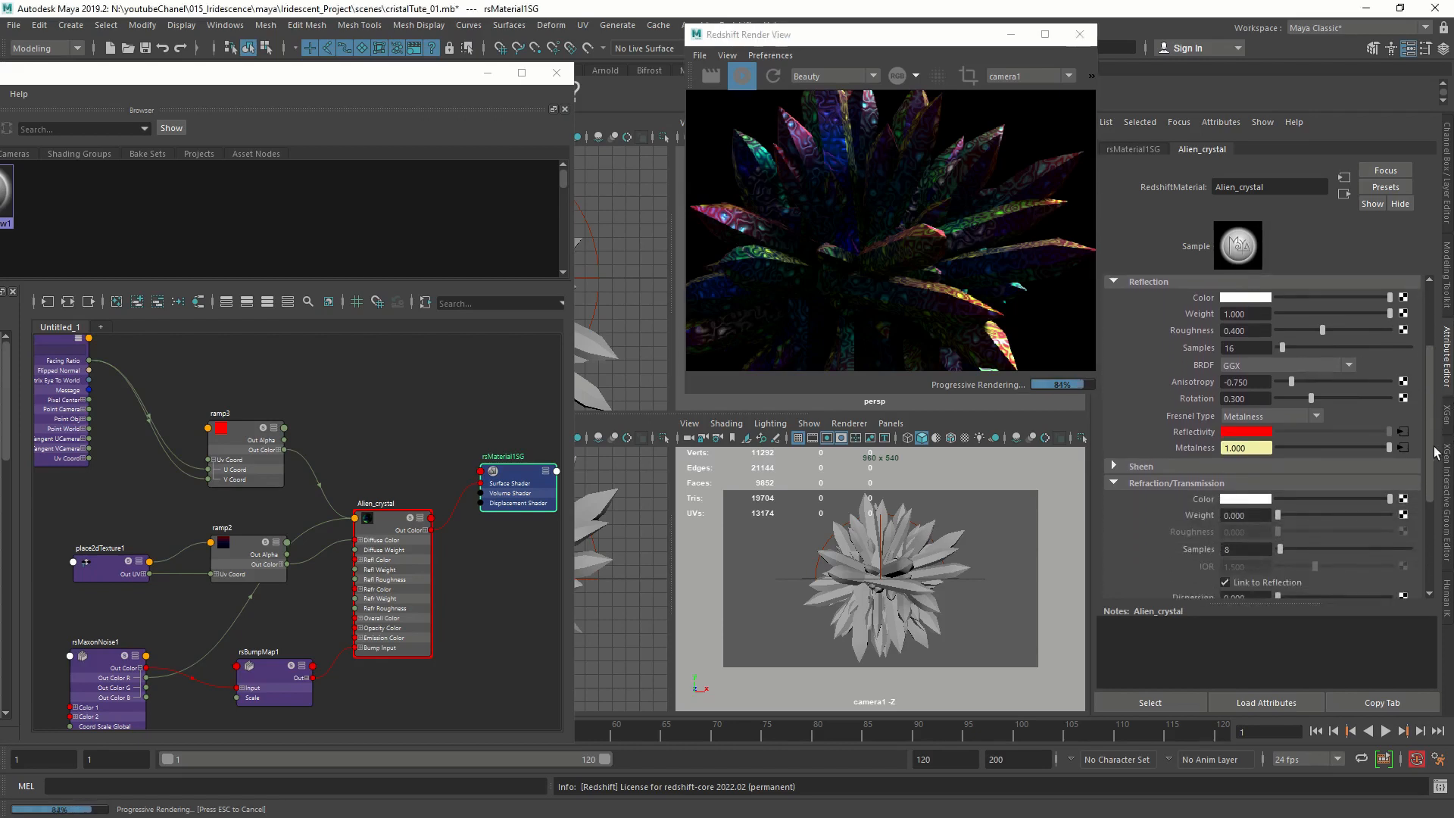
{"action": "scroll", "scroll_direction": "down", "scroll_amount": 3}
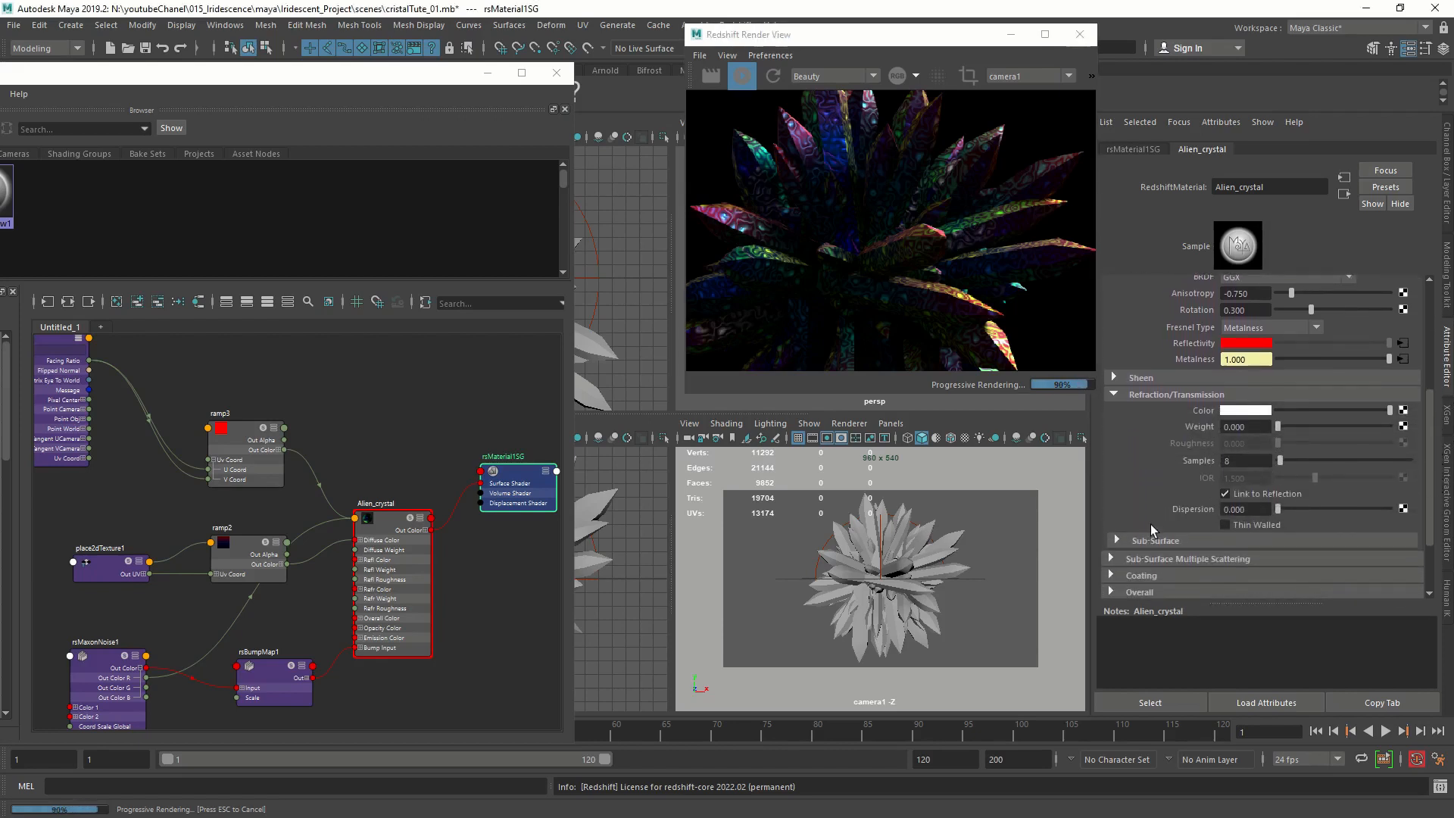
{"action": "left_click", "coordinate": [1110, 489]}
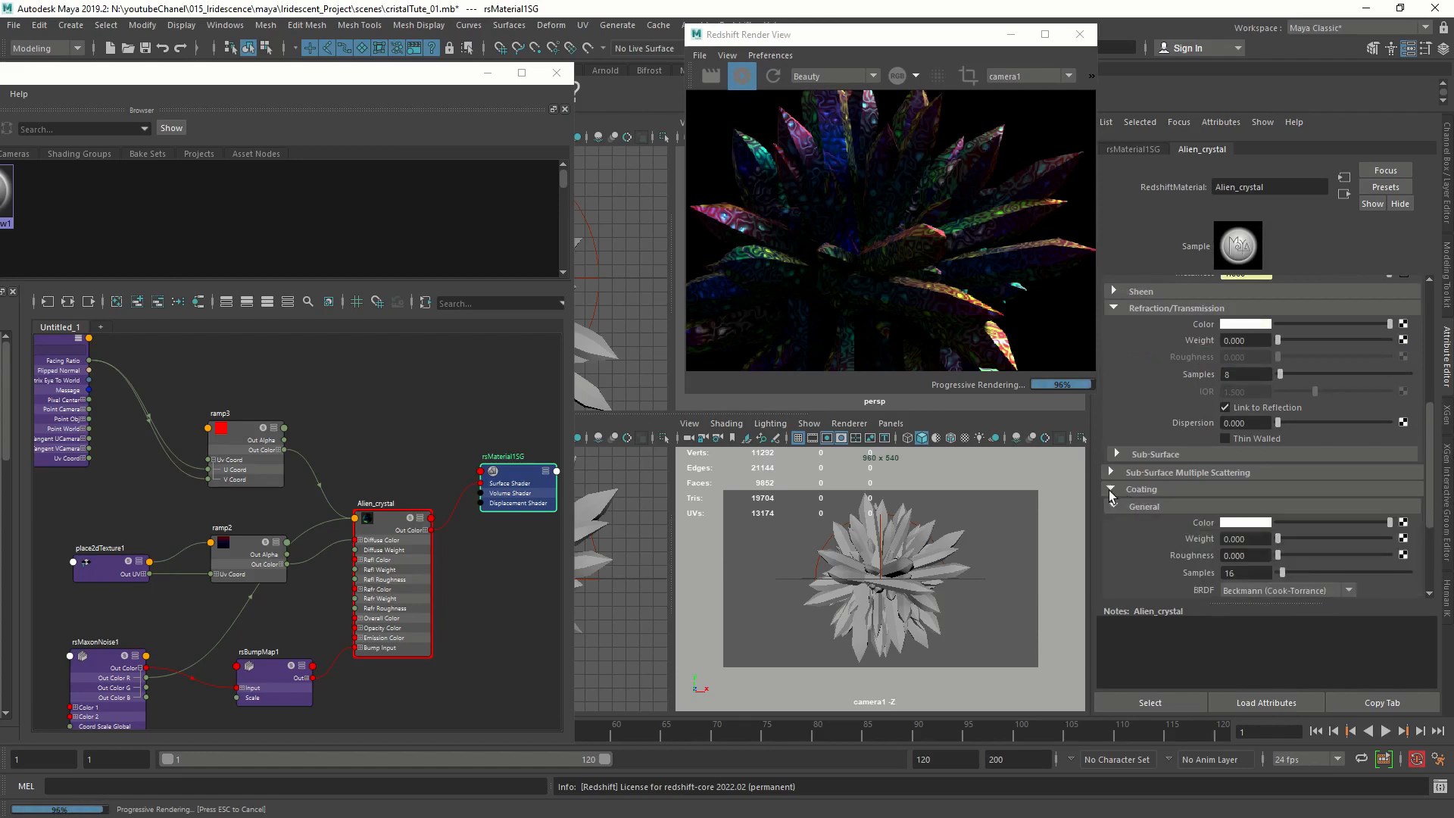